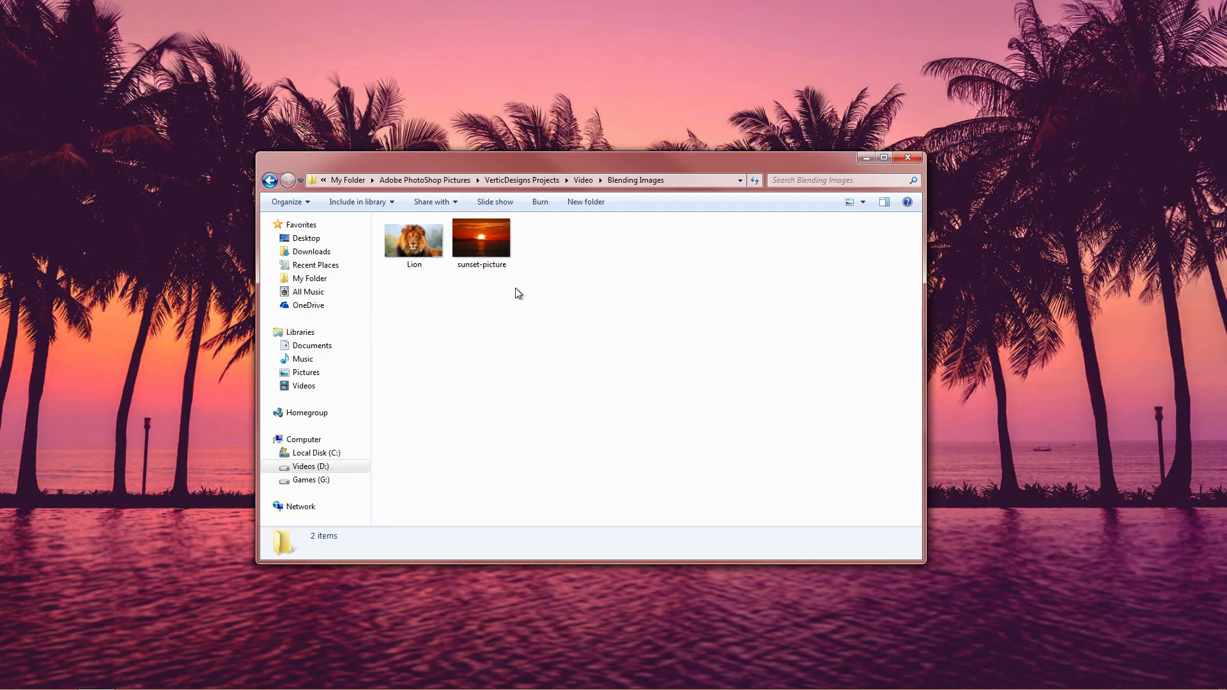
pyautogui.moveTo(515, 285)
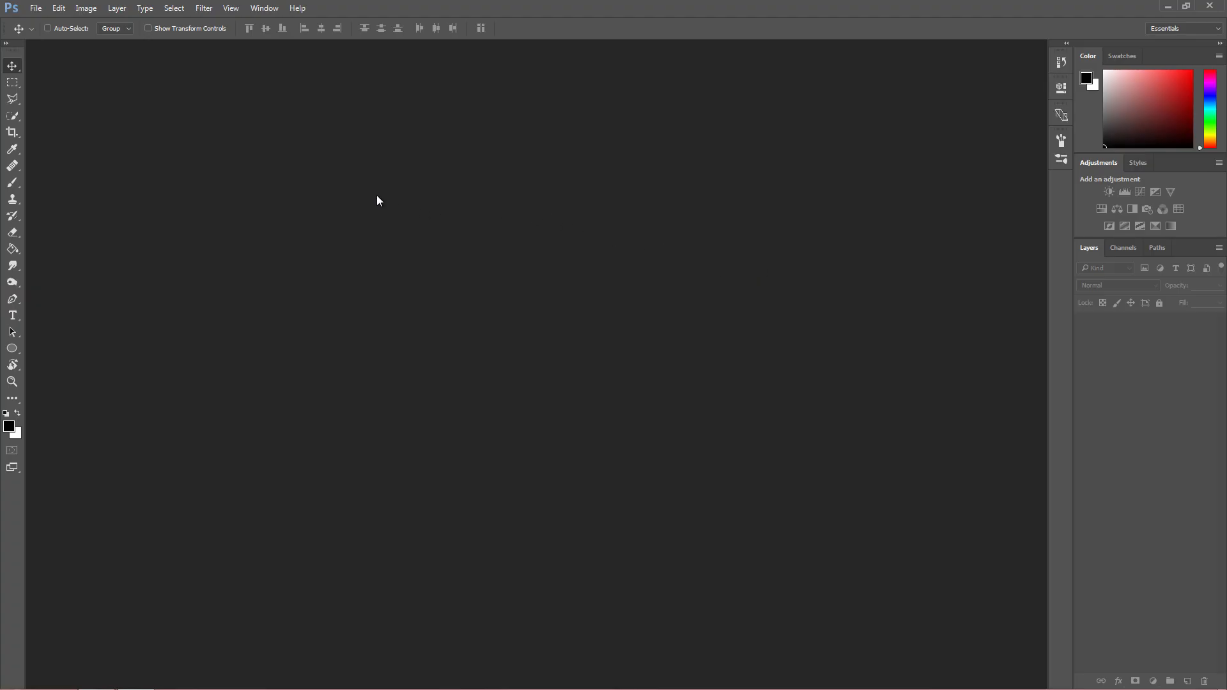
# - Bring the Blending Images folder with the Lion and sunset images back in front of Photoshop
pyautogui.click(36, 8)
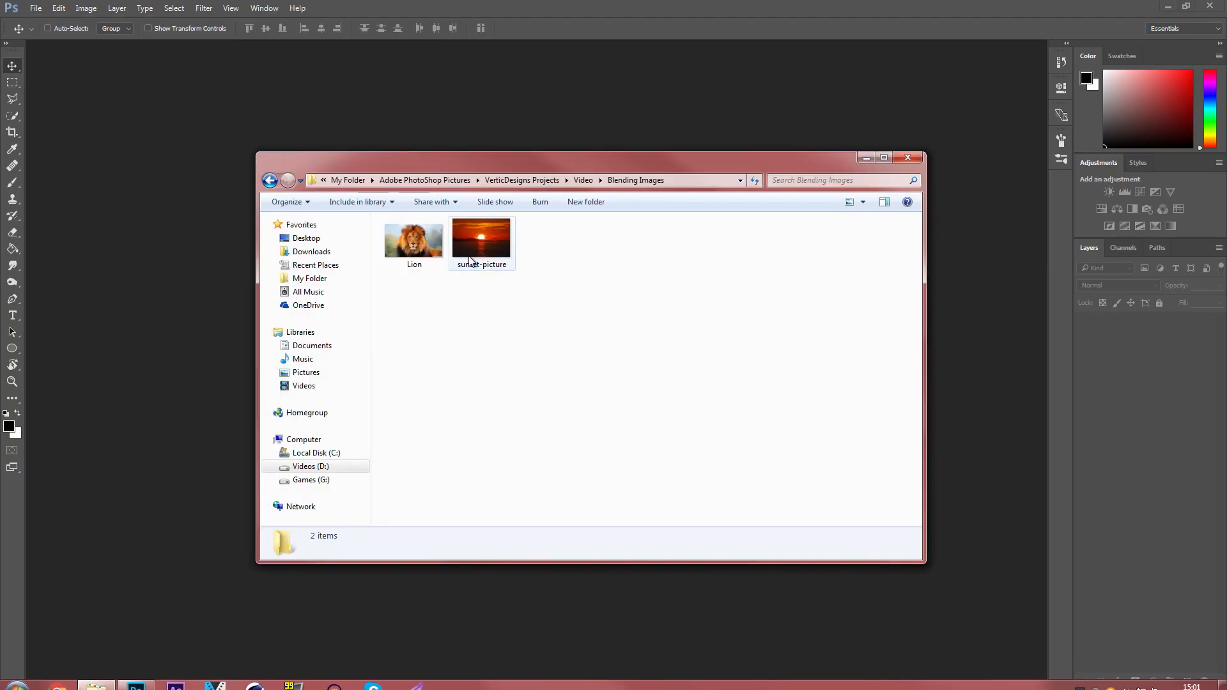
# - Open sunset-picture.jpg from the folder as a Photoshop document
pyautogui.click(909, 157)
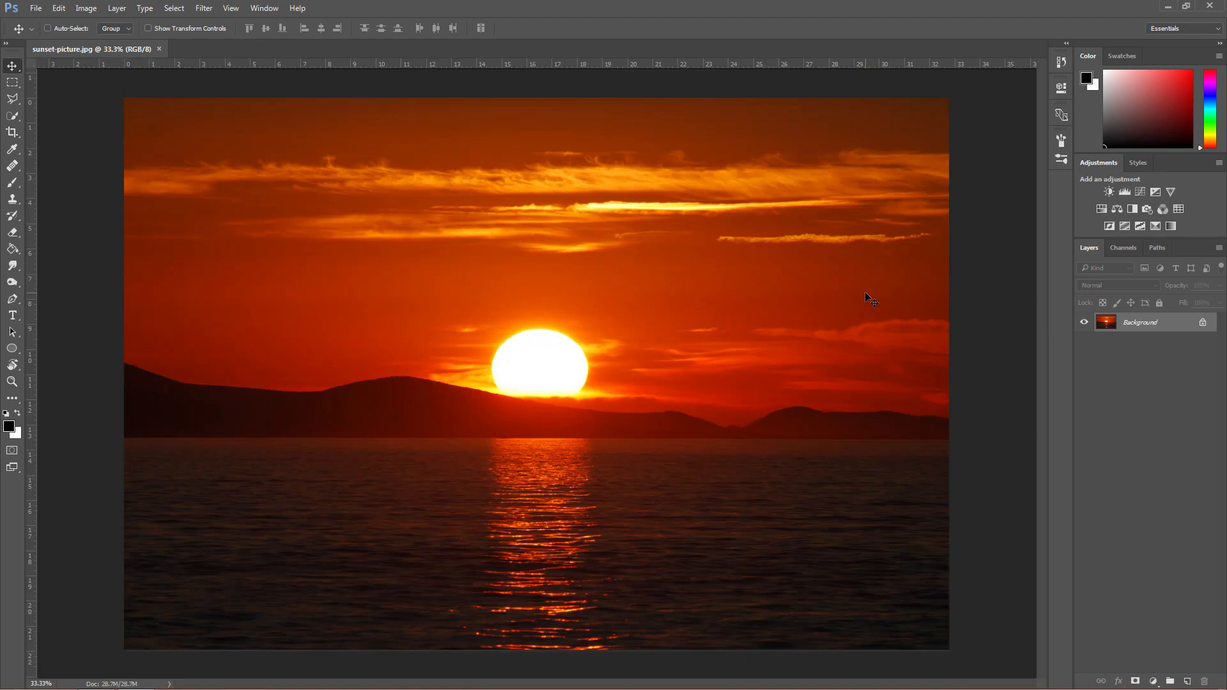
pyautogui.moveTo(782, 336)
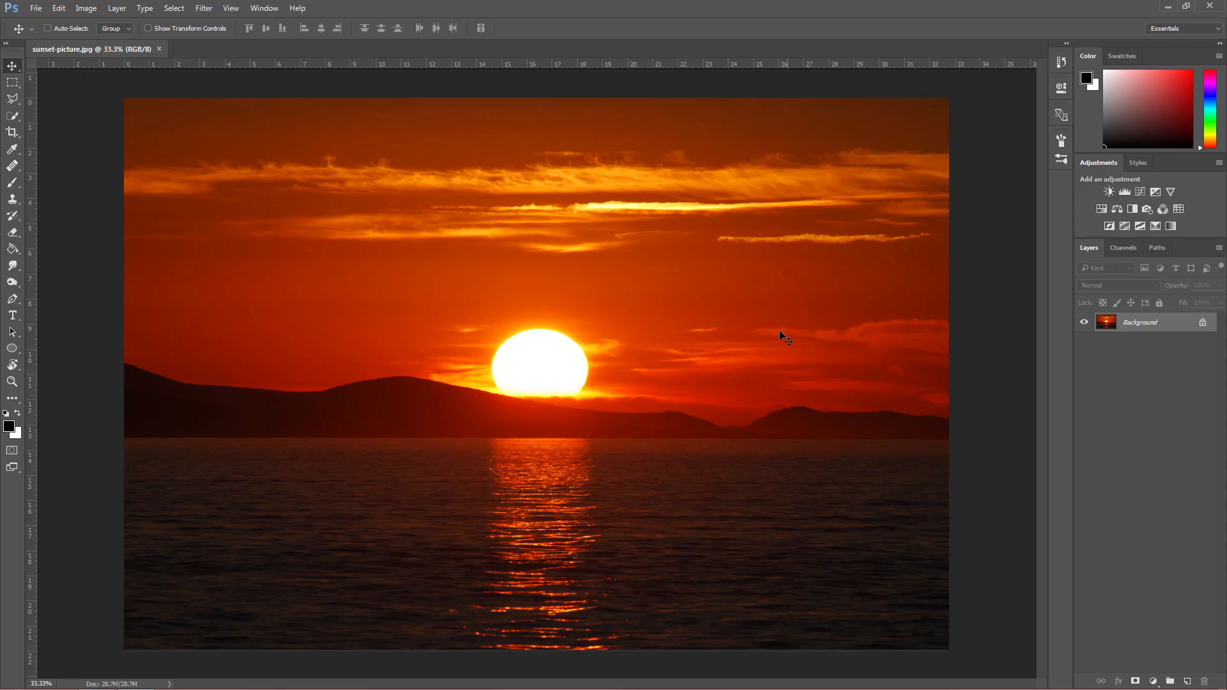
pyautogui.moveTo(431, 485)
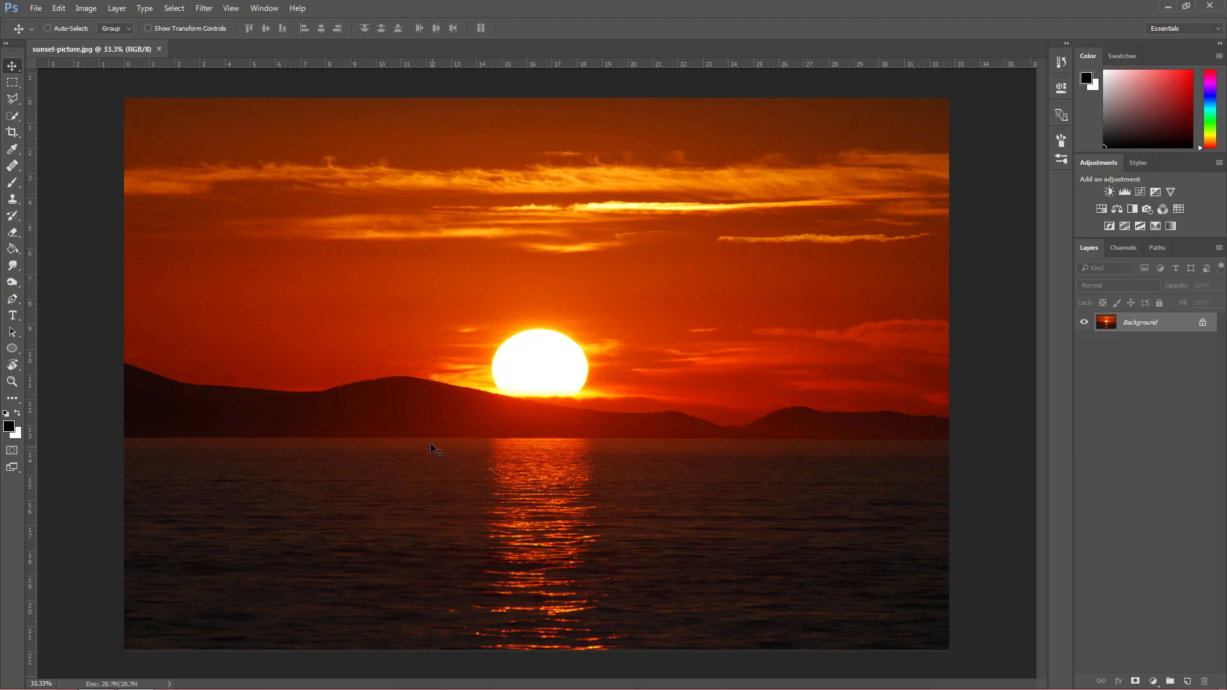
# - Create a new 1280×720 document, Untitled-1, with a transparent background
pyautogui.click(35, 8)
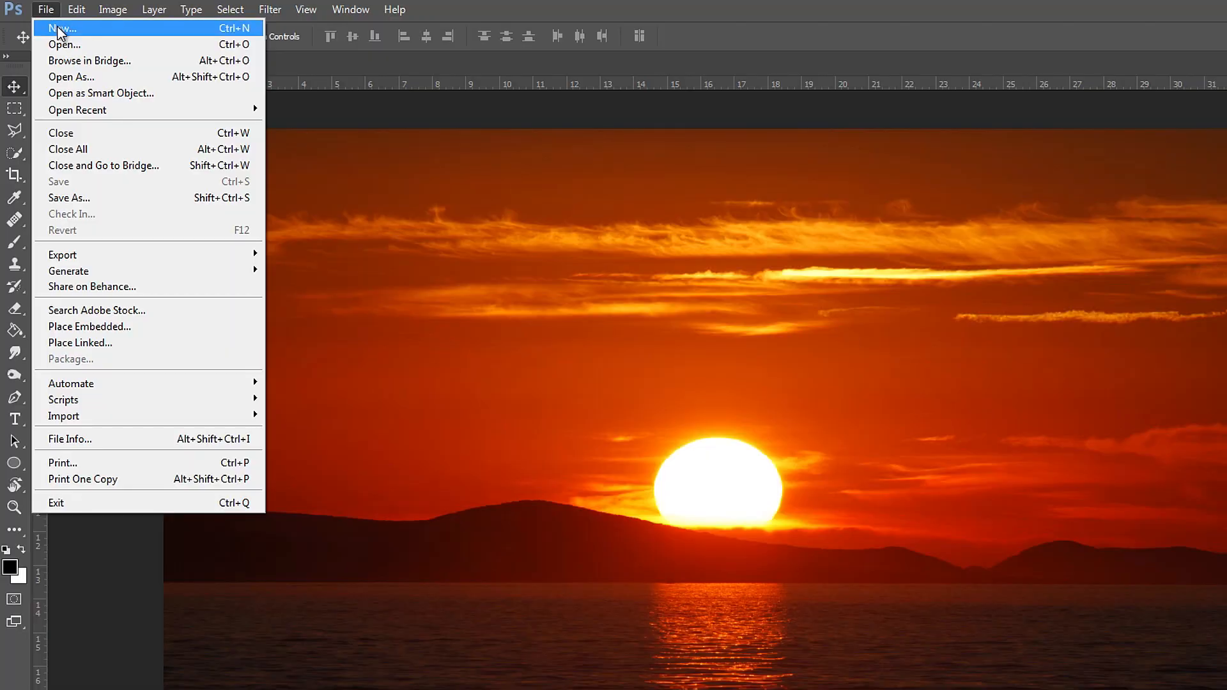
pyautogui.click(63, 28)
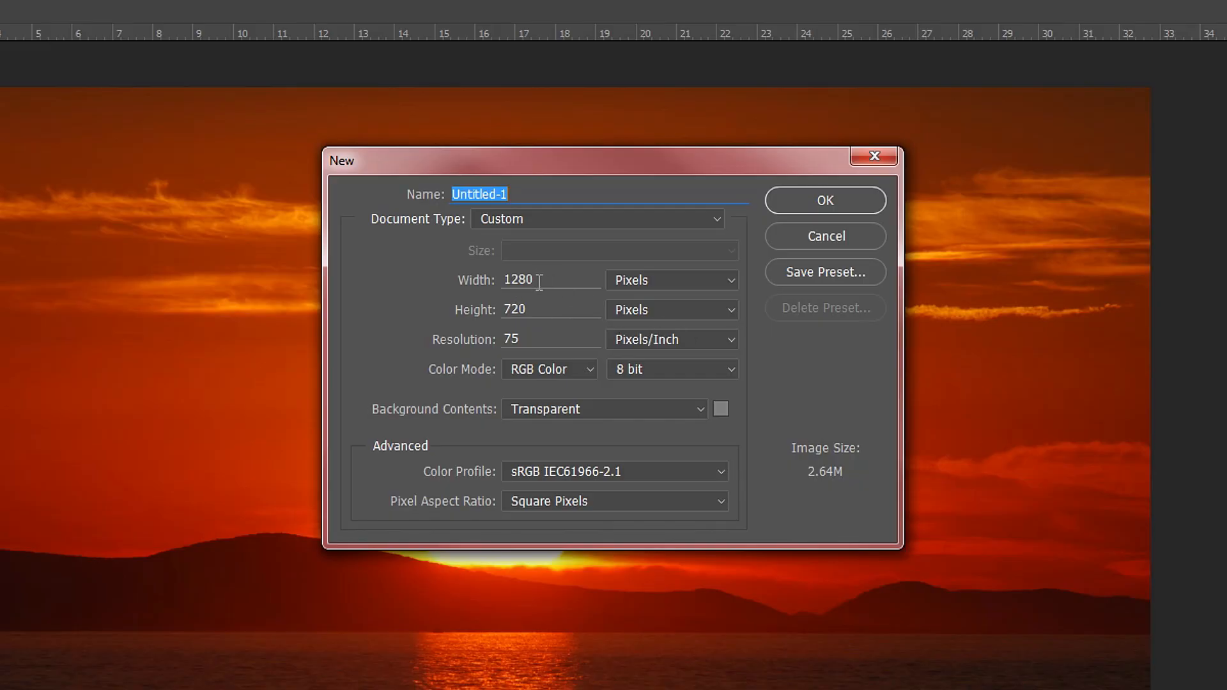
pyautogui.moveTo(819, 241)
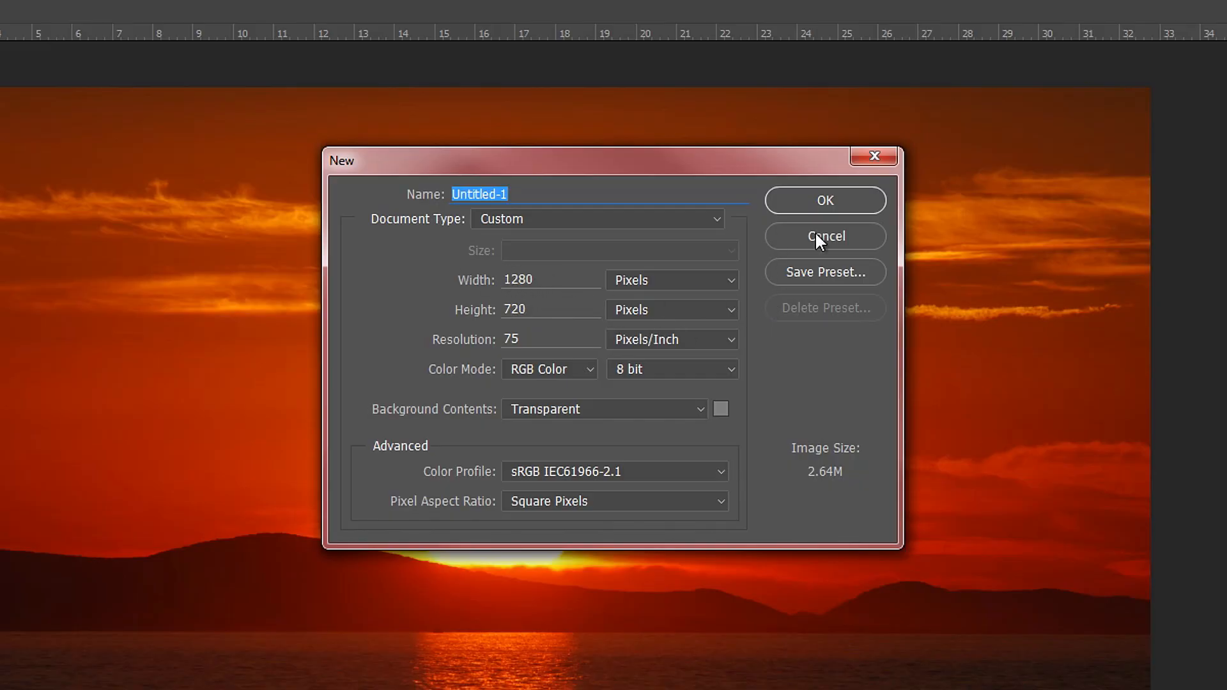
pyautogui.click(825, 201)
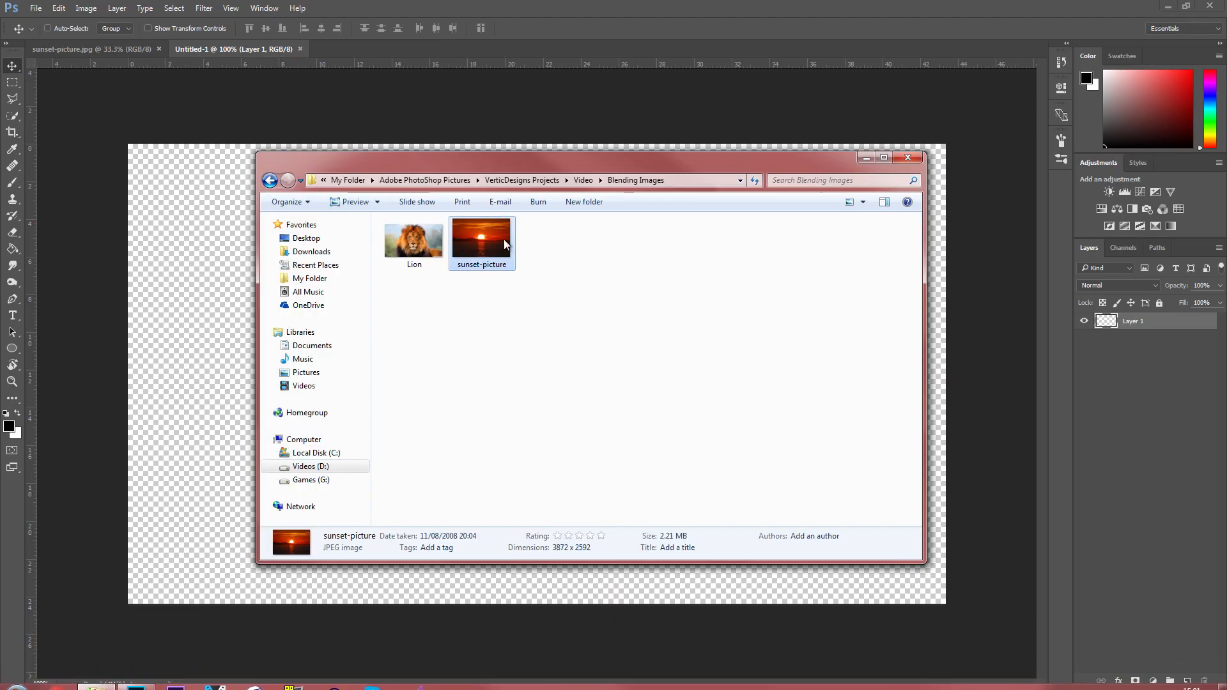
# - Place sunset-picture into Untitled-1 as its own smart-object layer
pyautogui.doubleClick(482, 235)
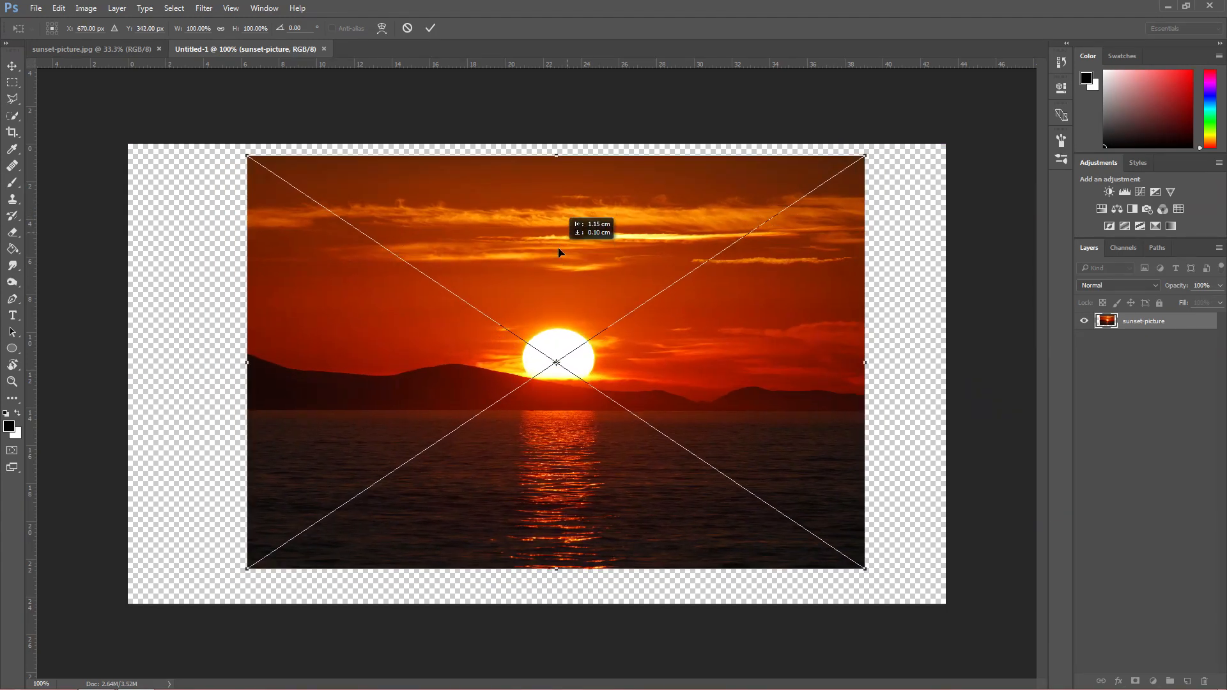
pyautogui.moveTo(644, 250)
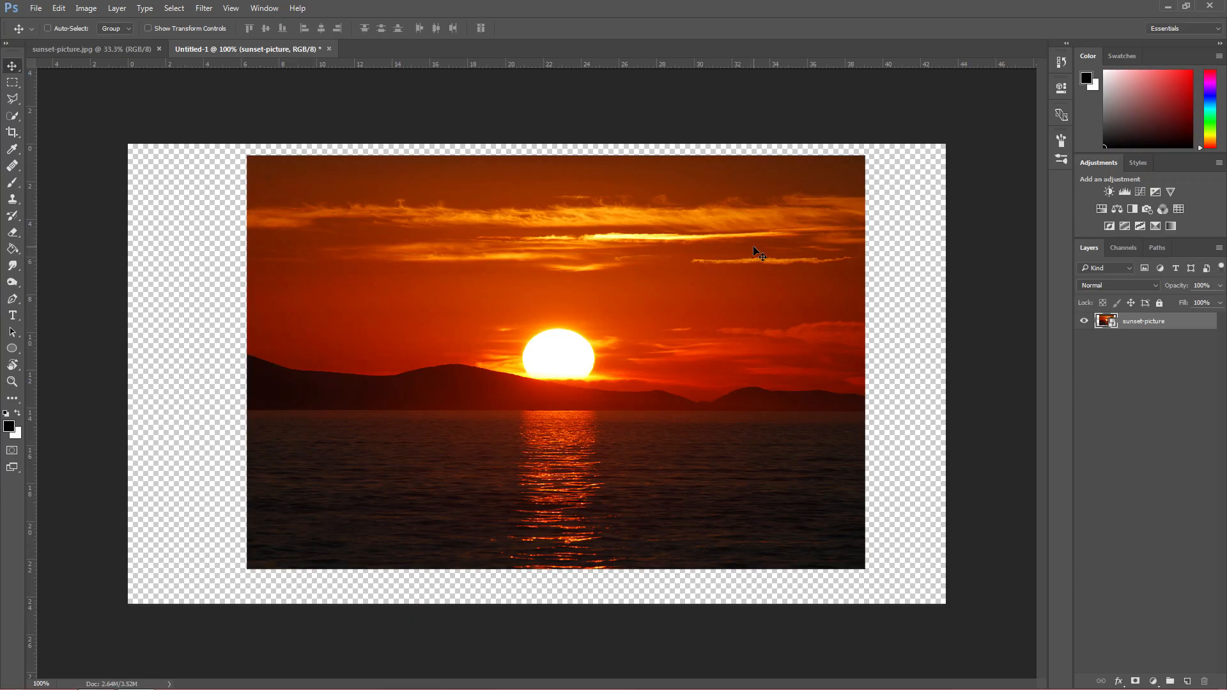
pyautogui.moveTo(755, 252); pyautogui.dragTo(697, 305)
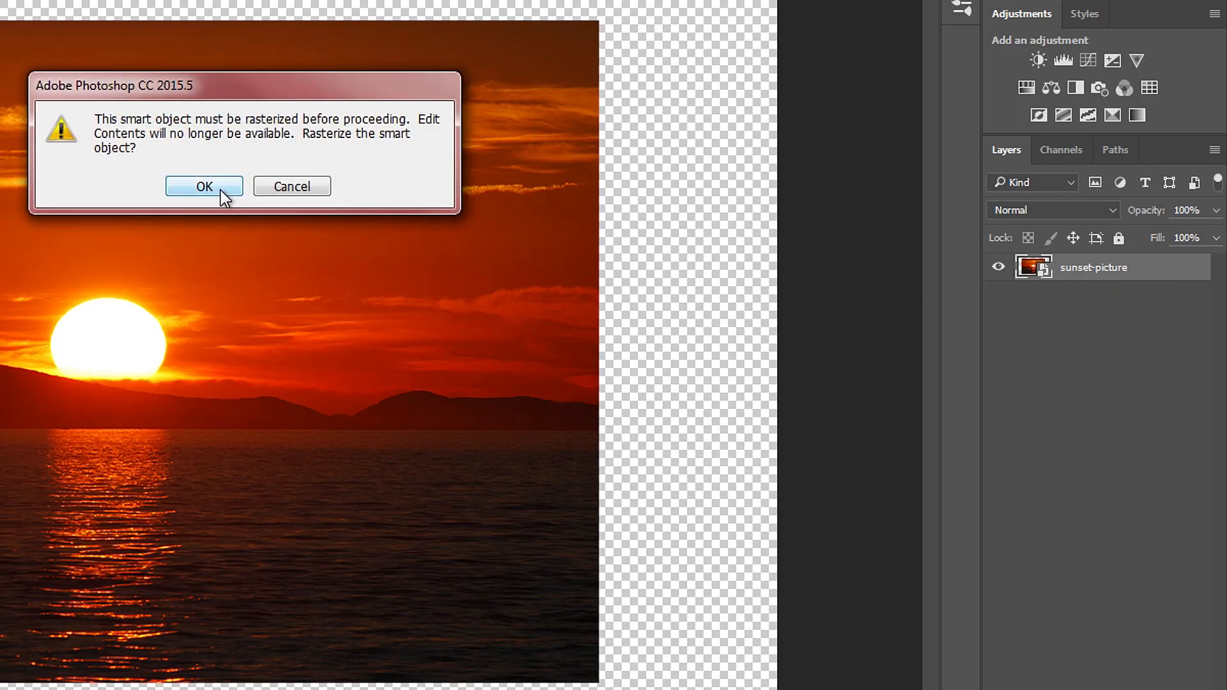
# - Dismiss the rasterize warning and convert the sunset layer to a smart object
pyautogui.click(203, 186)
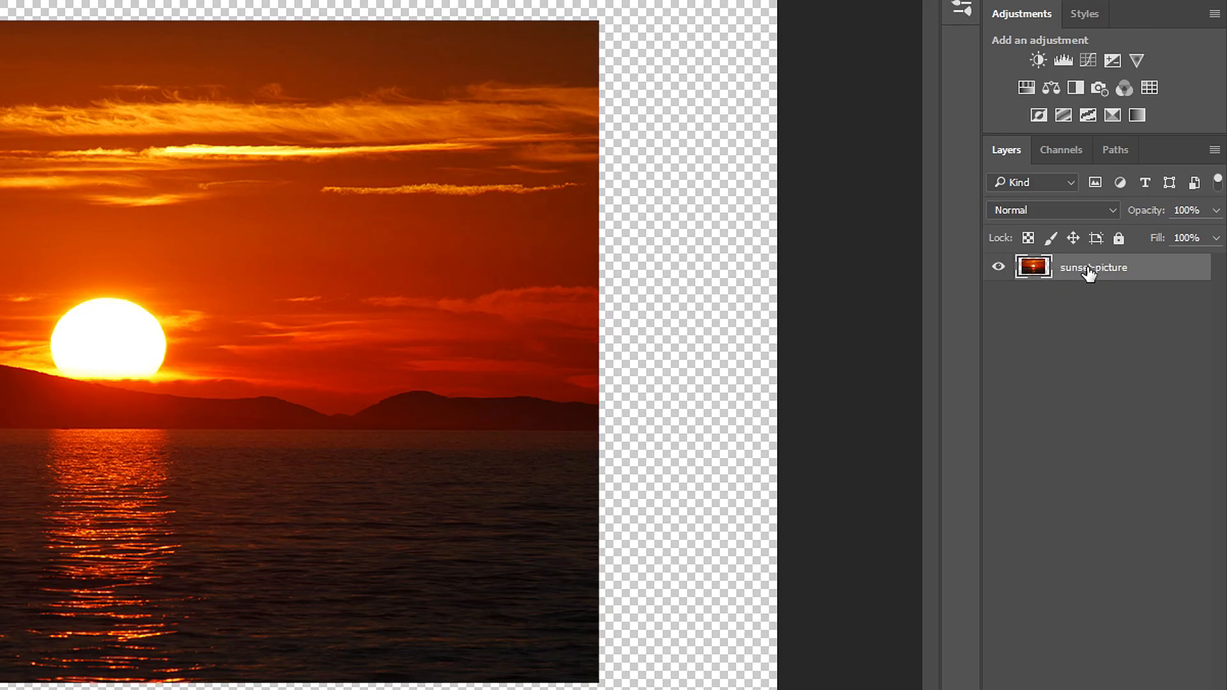
pyautogui.moveTo(1131, 277)
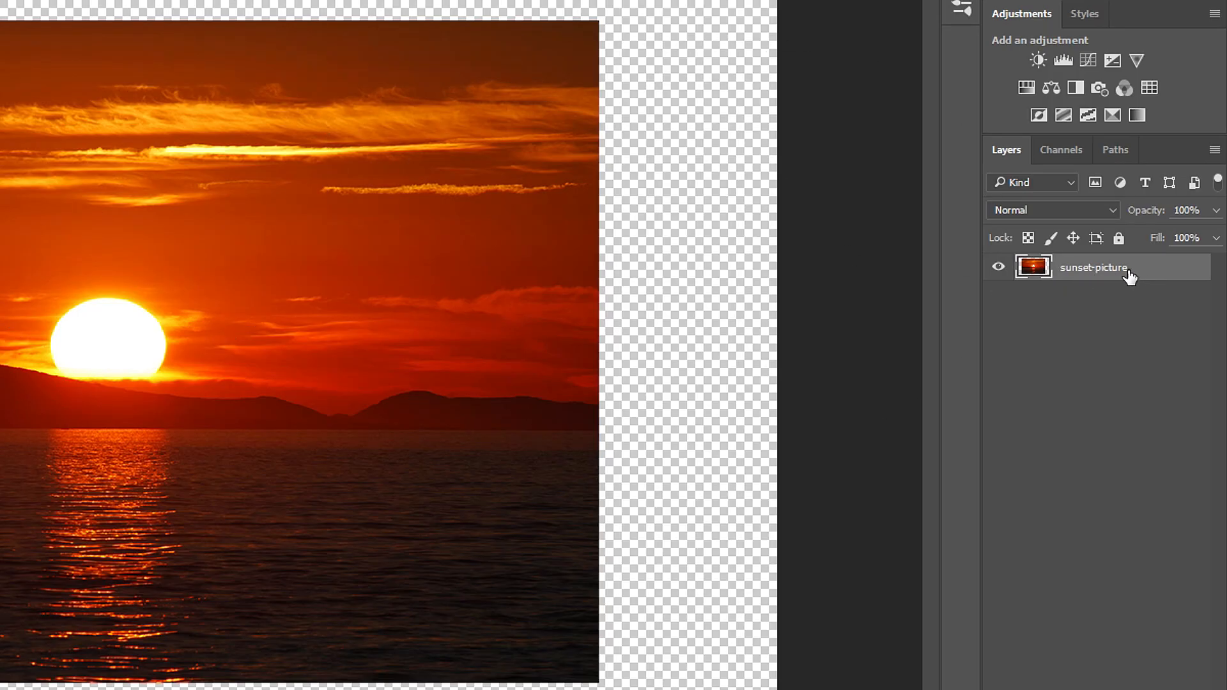
pyautogui.rightClick(1093, 267)
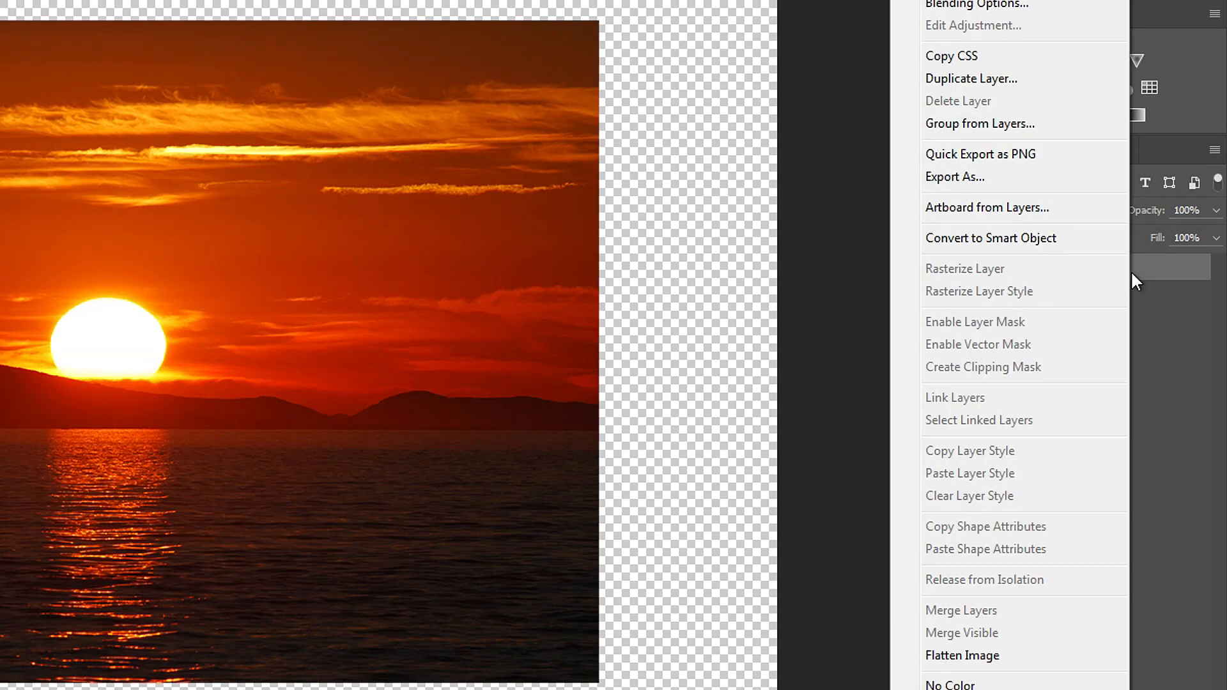
pyautogui.moveTo(989, 238)
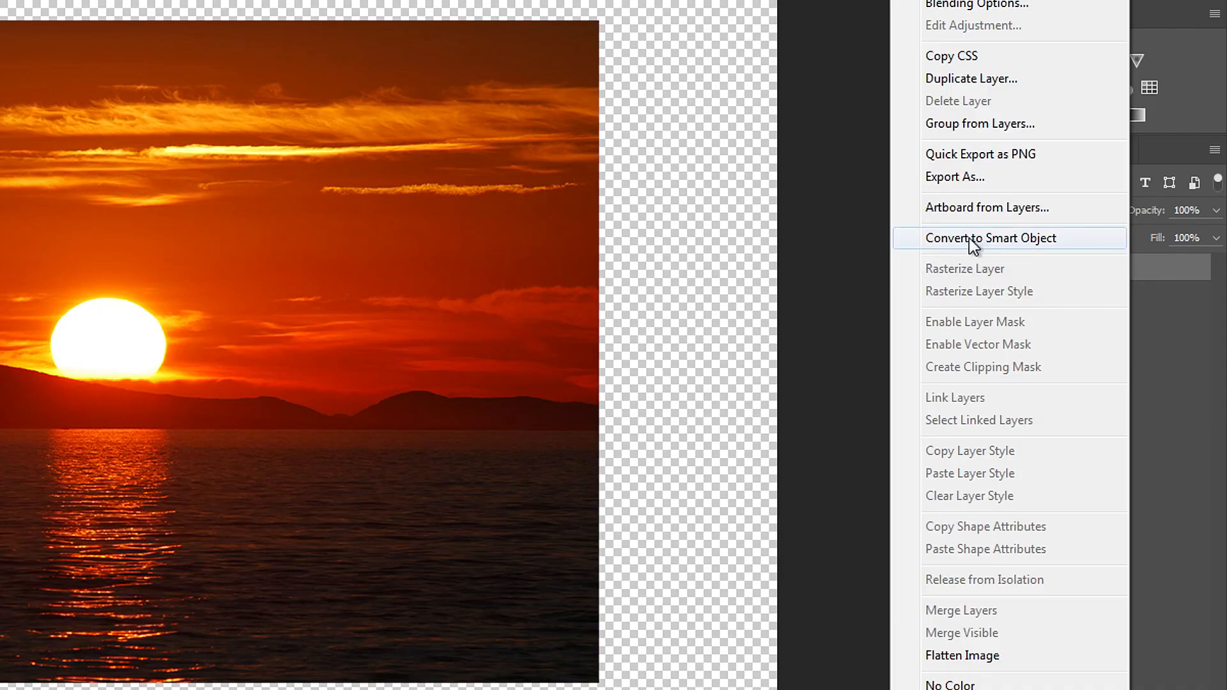
pyautogui.click(990, 238)
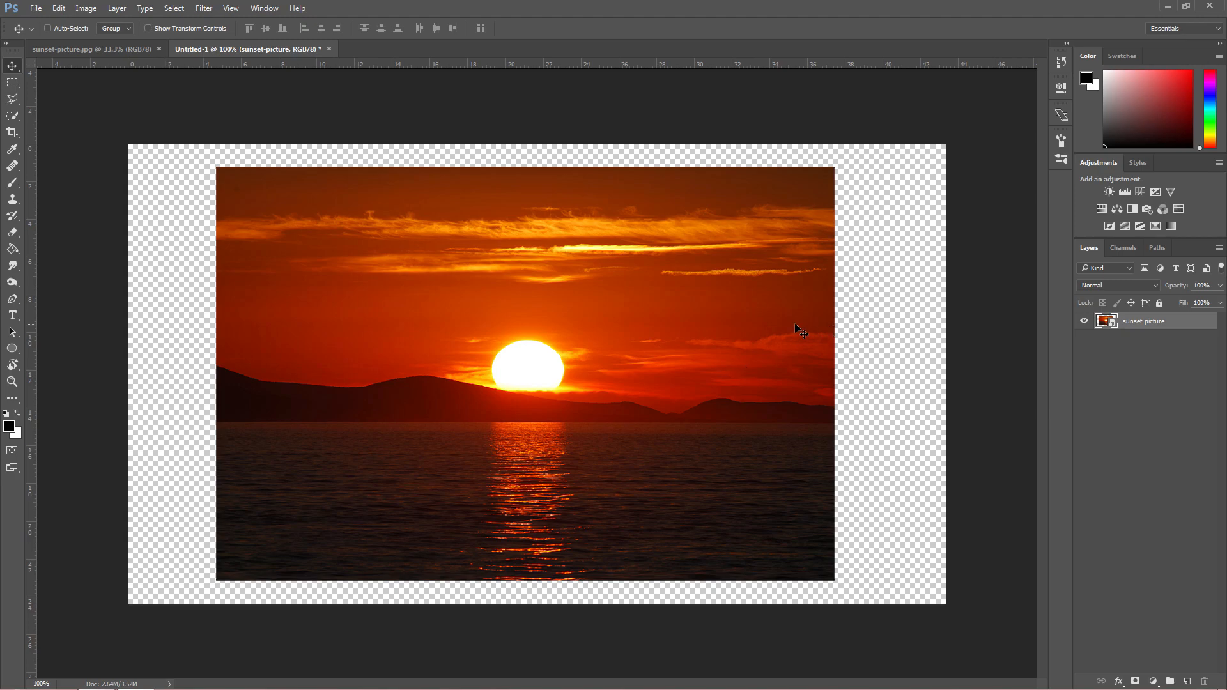
pyautogui.moveTo(734, 361)
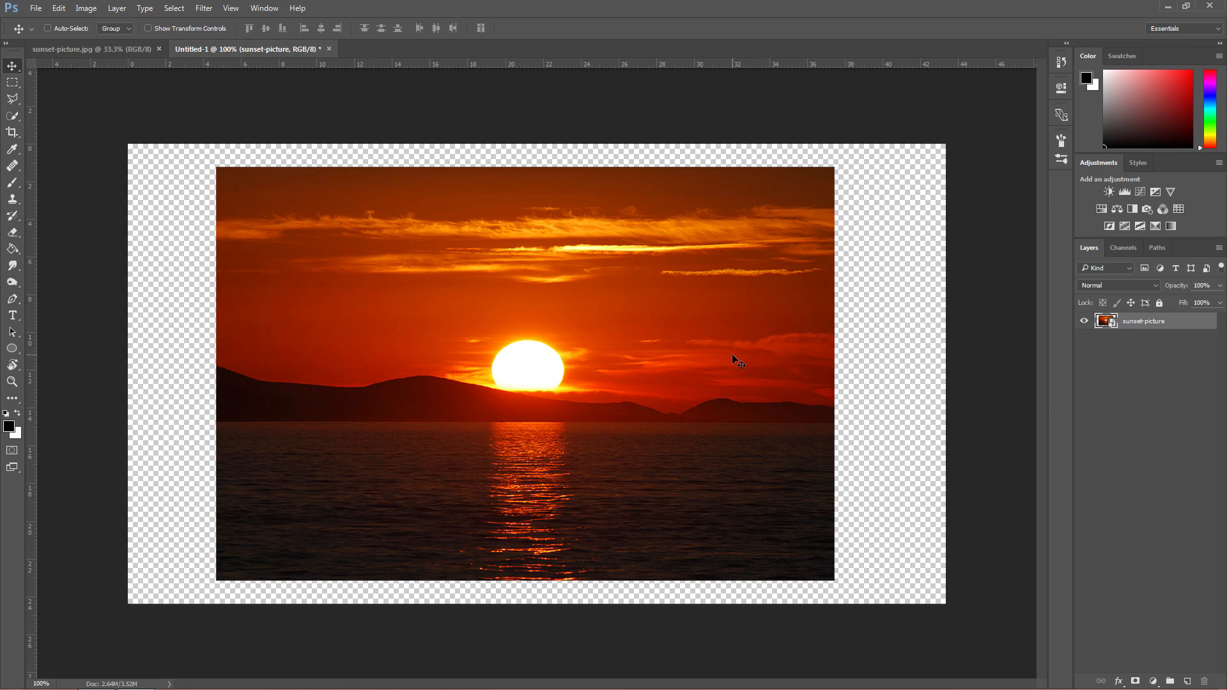
# - Move the sunset picture left and free-transform it to fill the canvas
pyautogui.moveTo(736, 361); pyautogui.dragTo(601, 383)
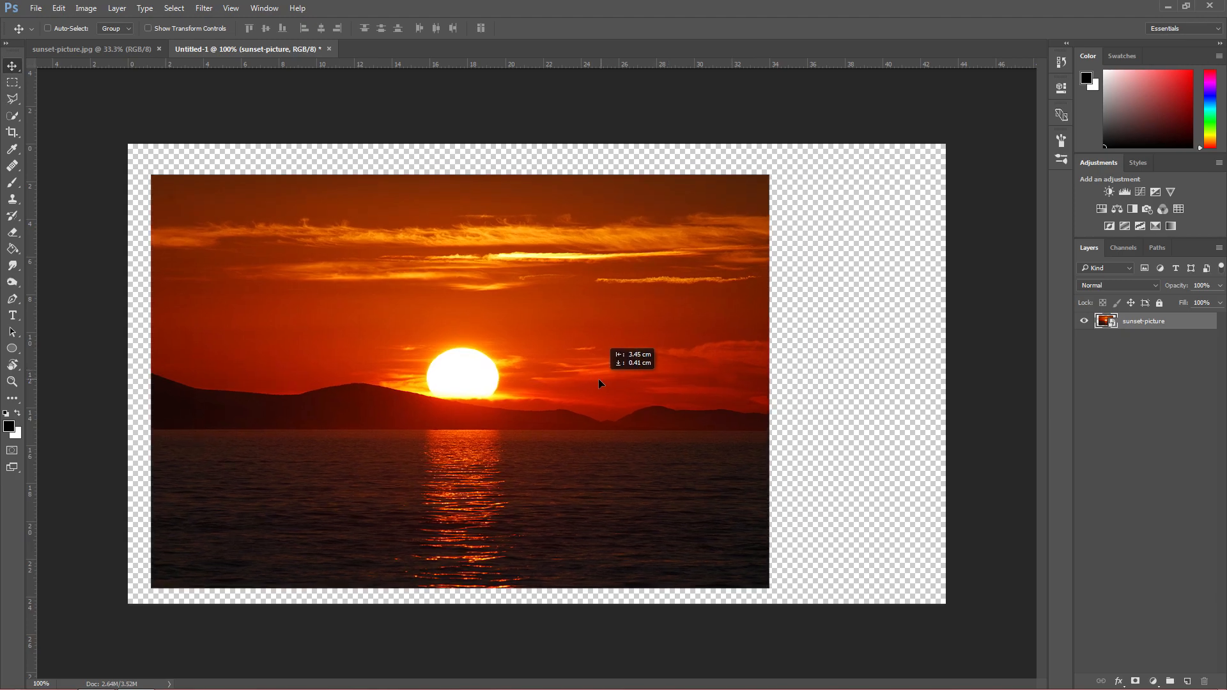
pyautogui.press('ctrl+t')
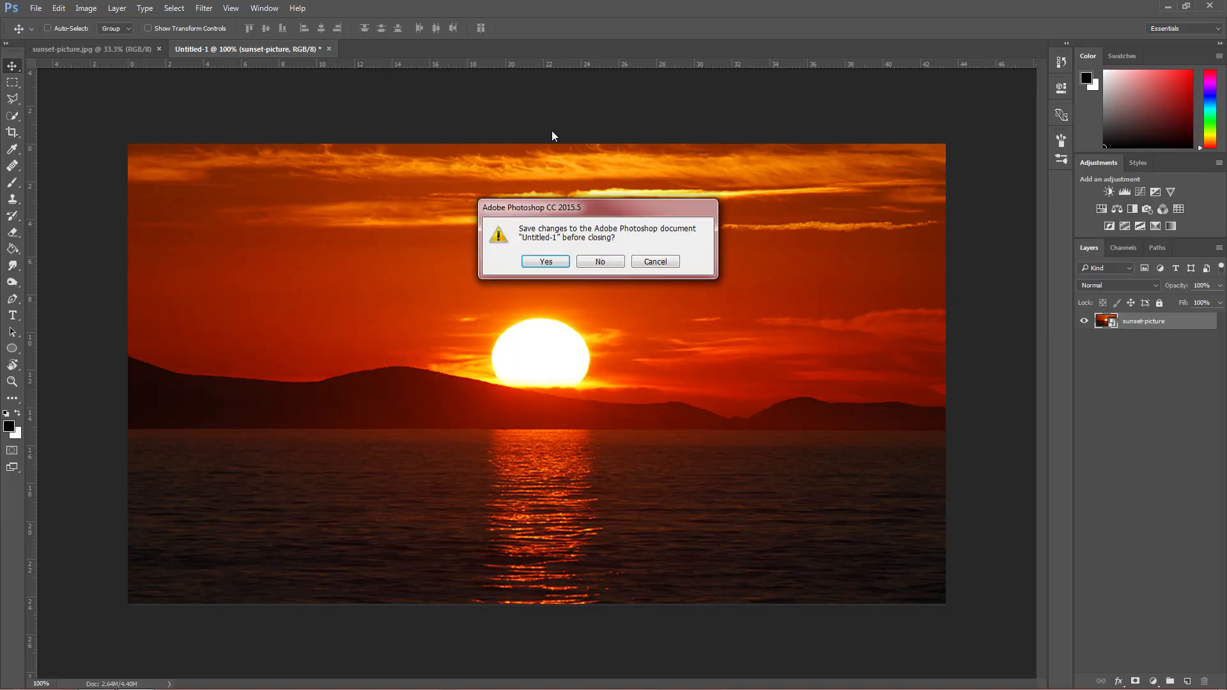
# - Discard Untitled-1 without saving, leaving the original sunset document open
pyautogui.click(600, 261)
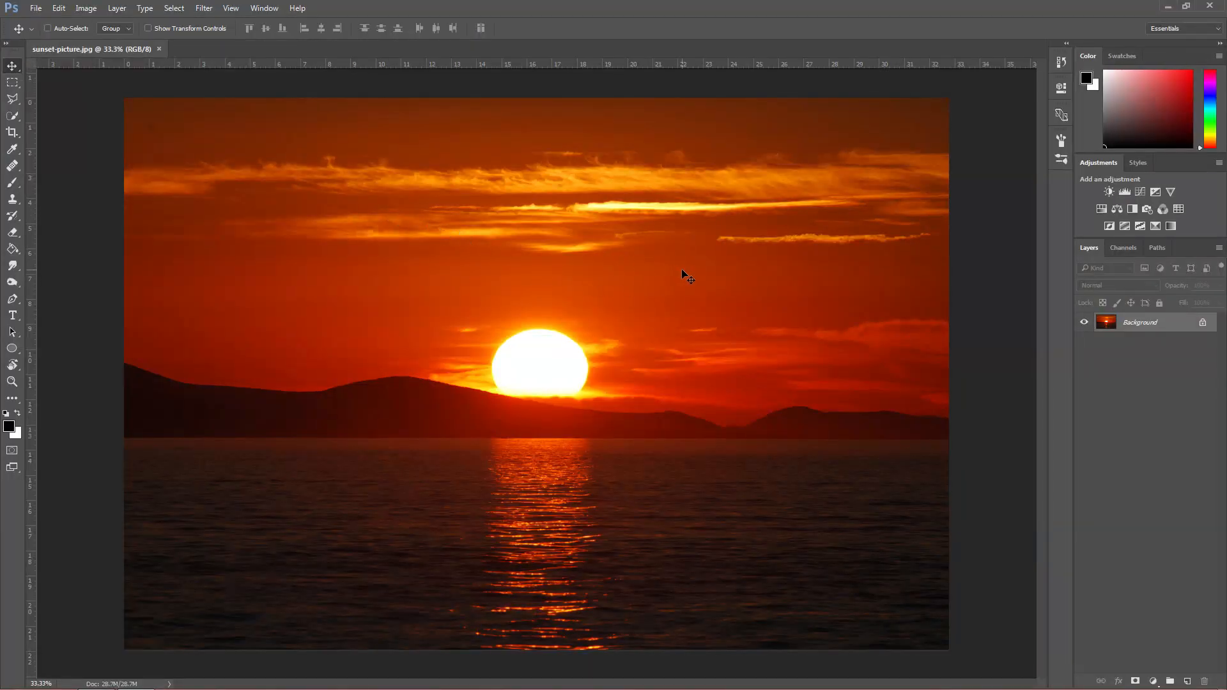
pyautogui.moveTo(548, 246)
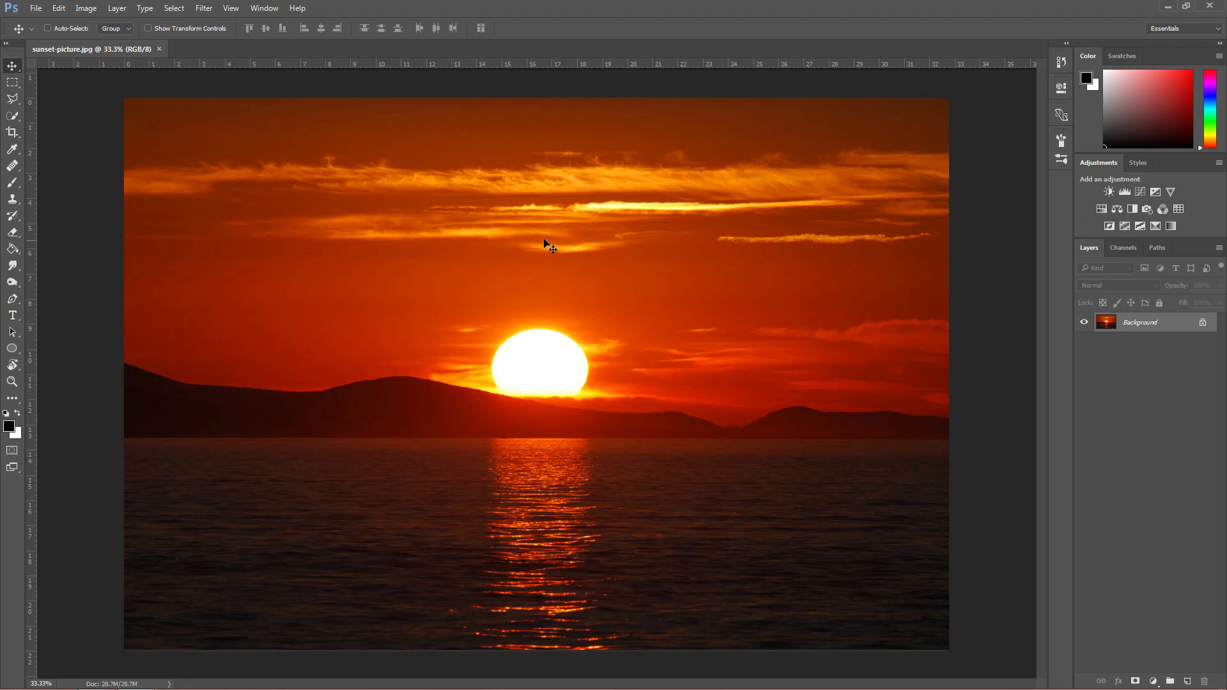
pyautogui.moveTo(877, 297)
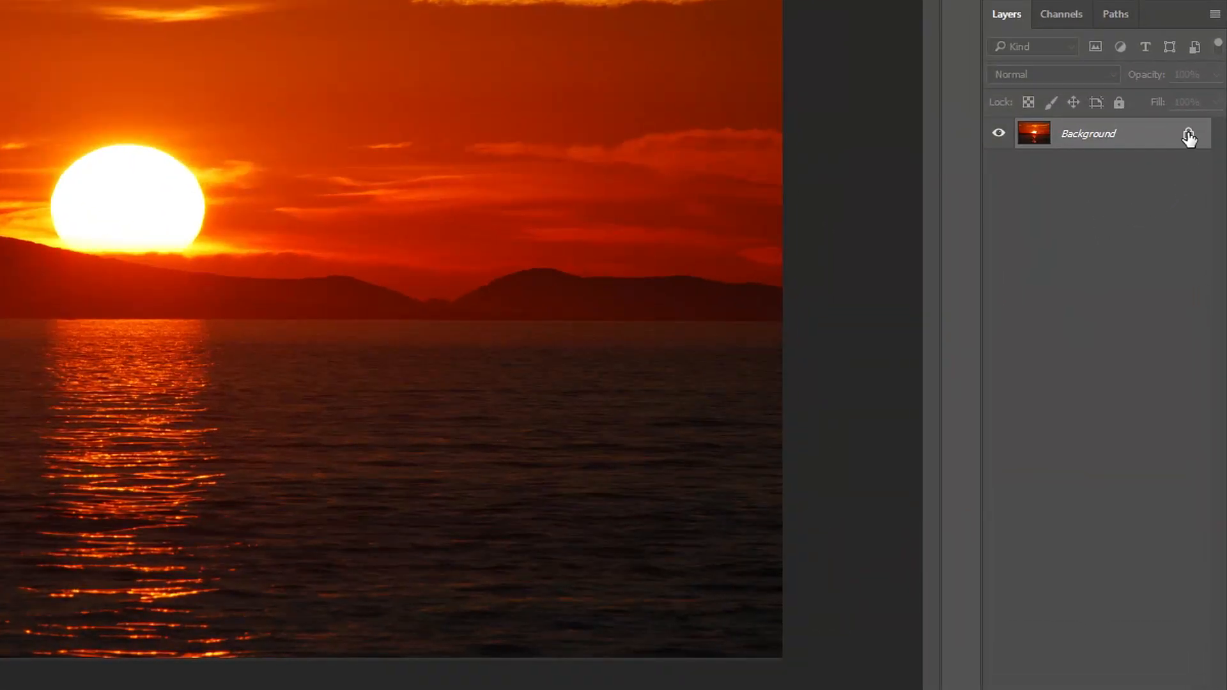
pyautogui.moveTo(1187, 136)
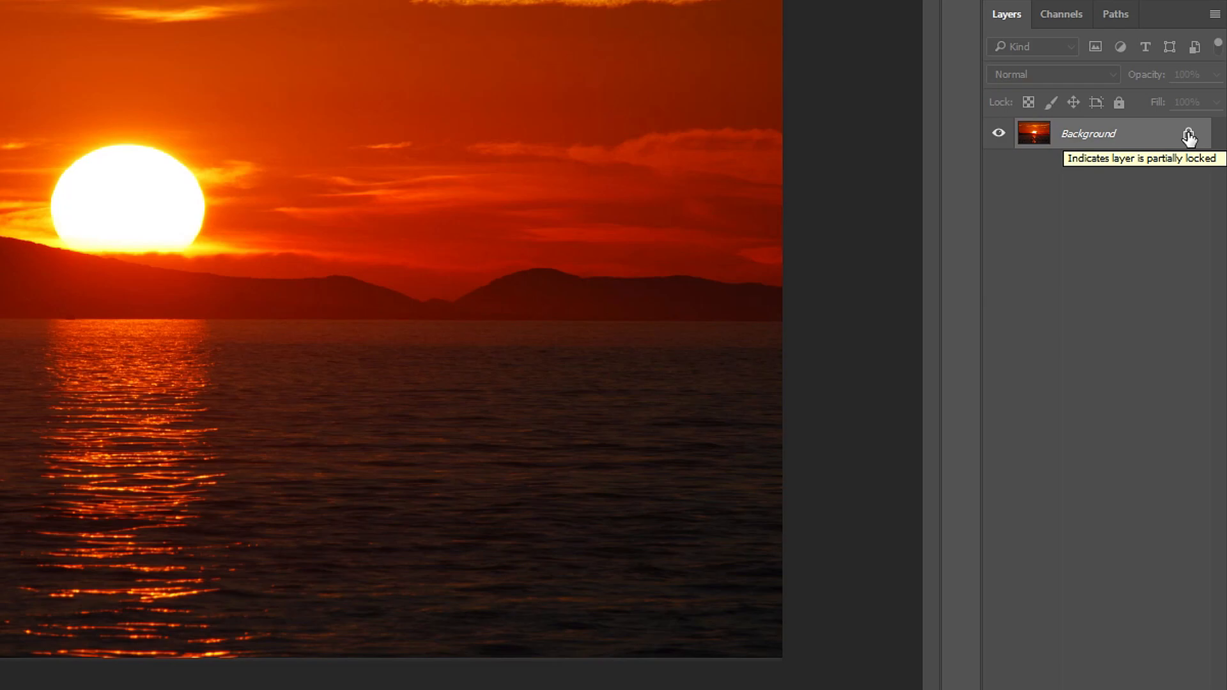
pyautogui.moveTo(1095, 142)
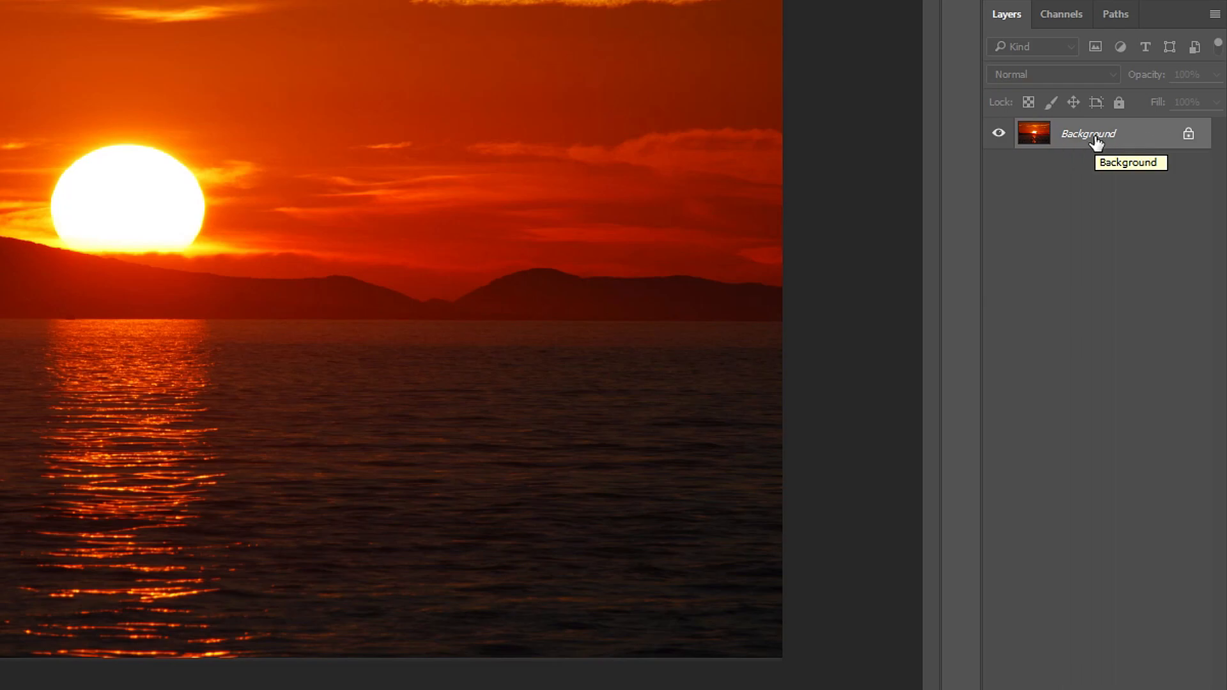
pyautogui.moveTo(1120, 145)
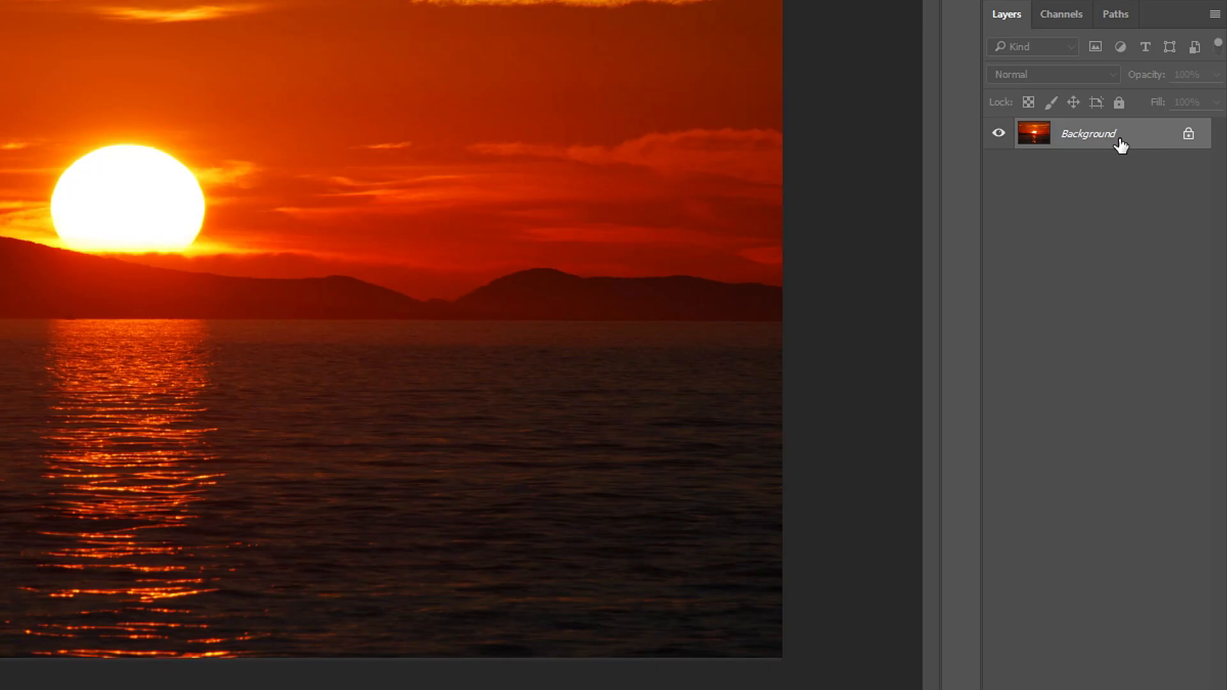
pyautogui.moveTo(1187, 134)
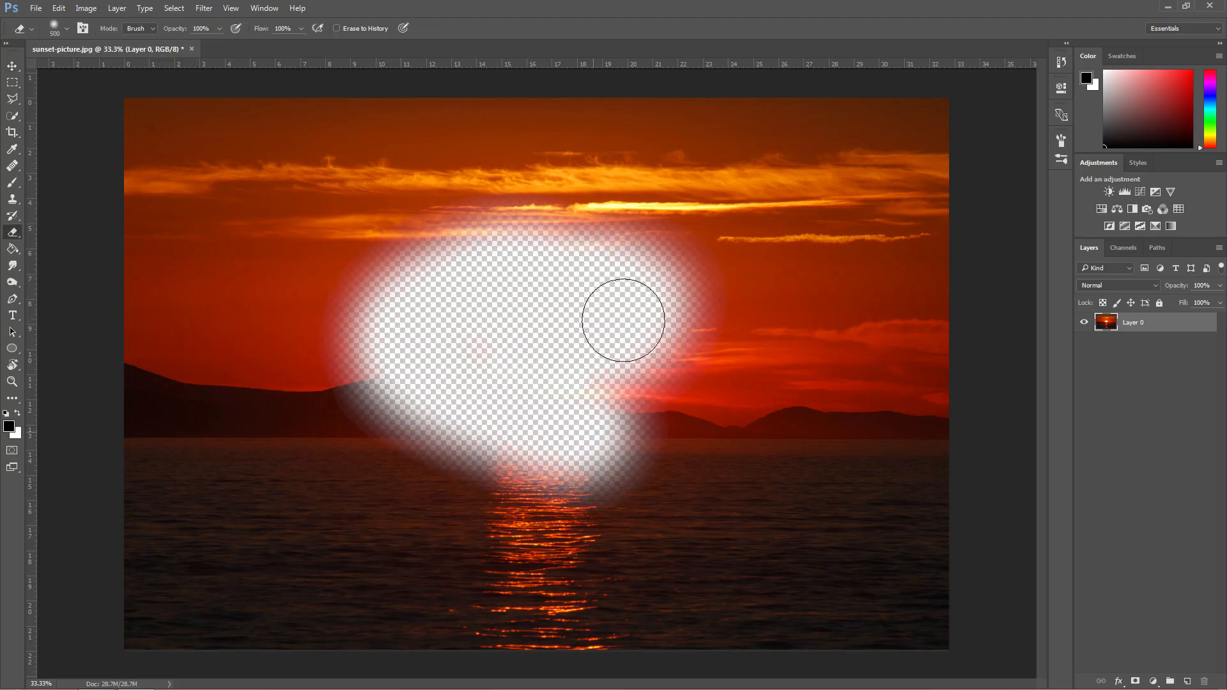
# - Undo the test erase so the unlocked Layer 0 sunset photo stays intact
pyautogui.press('ctrl+z')
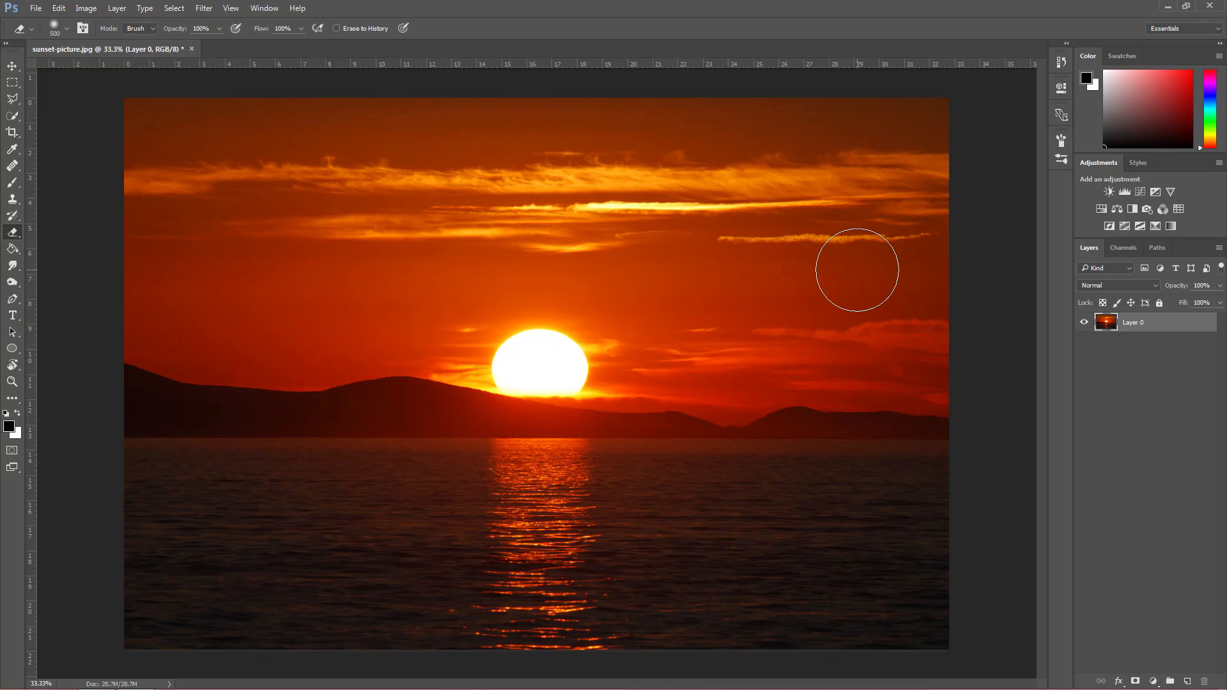
pyautogui.moveTo(434, 508)
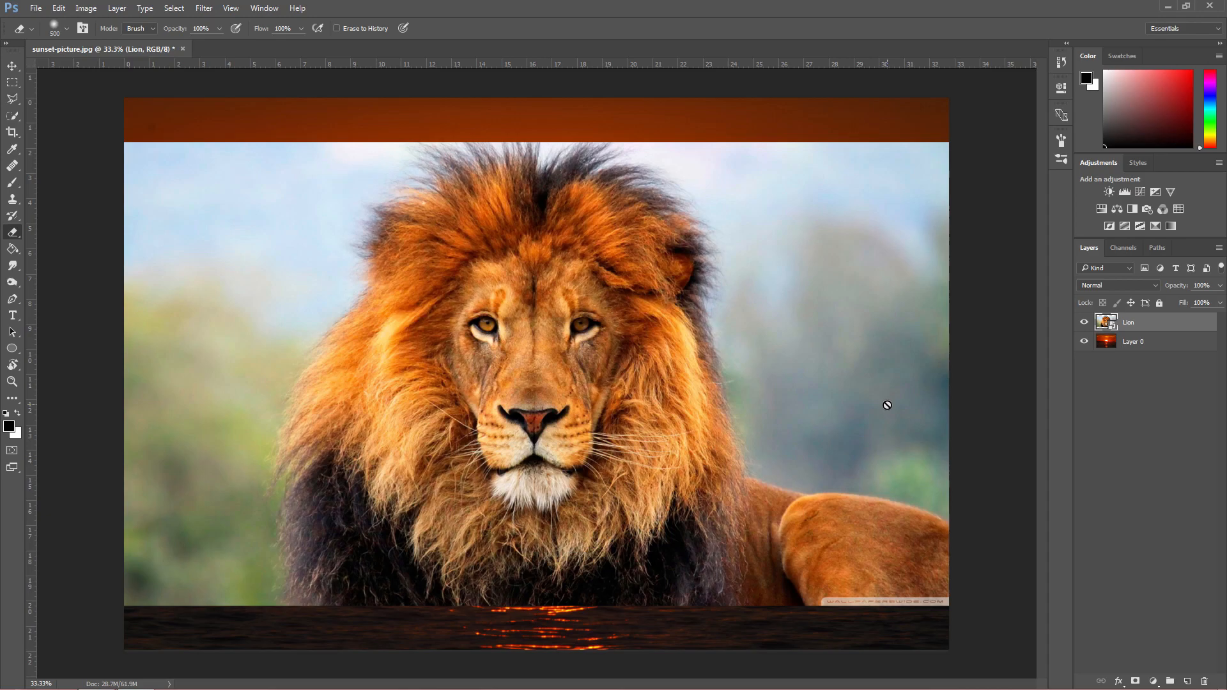
pyautogui.moveTo(884, 368)
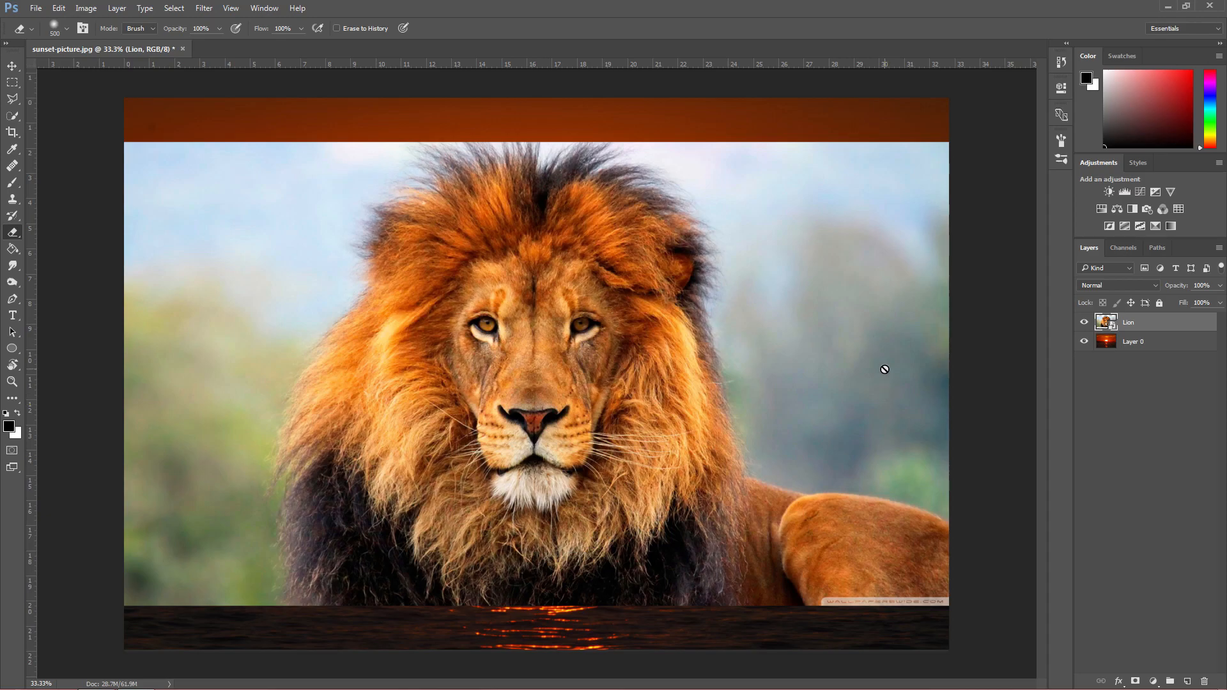
pyautogui.moveTo(294, 225)
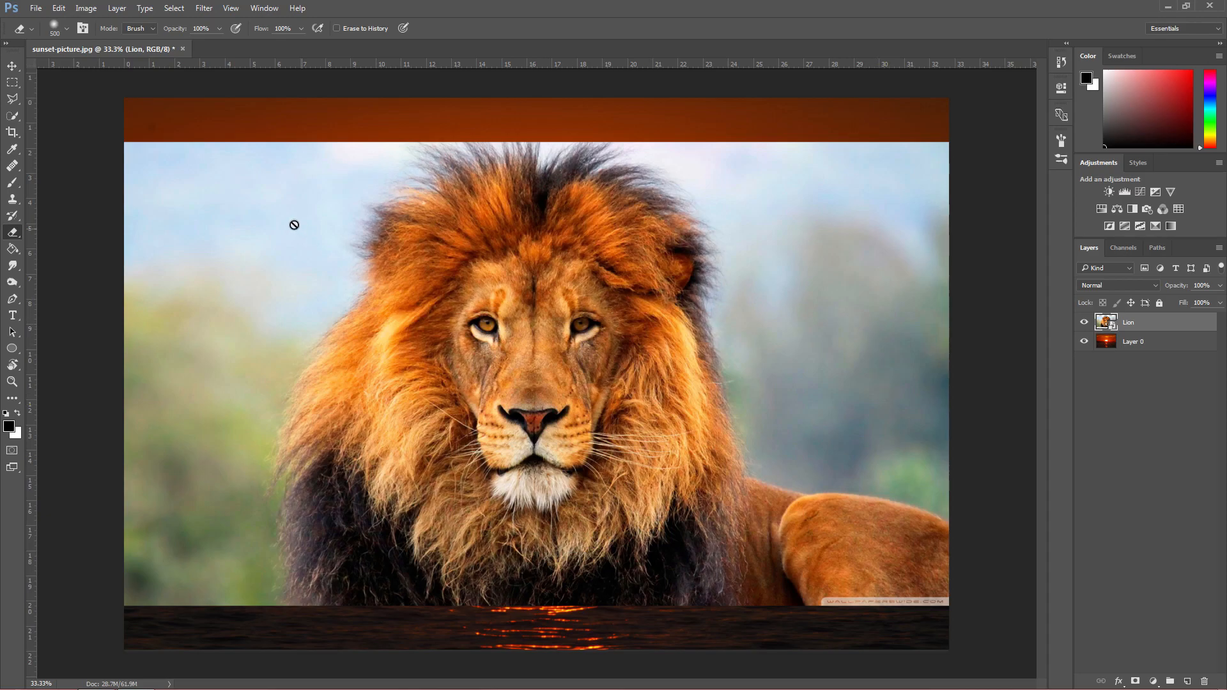
pyautogui.moveTo(55, 233)
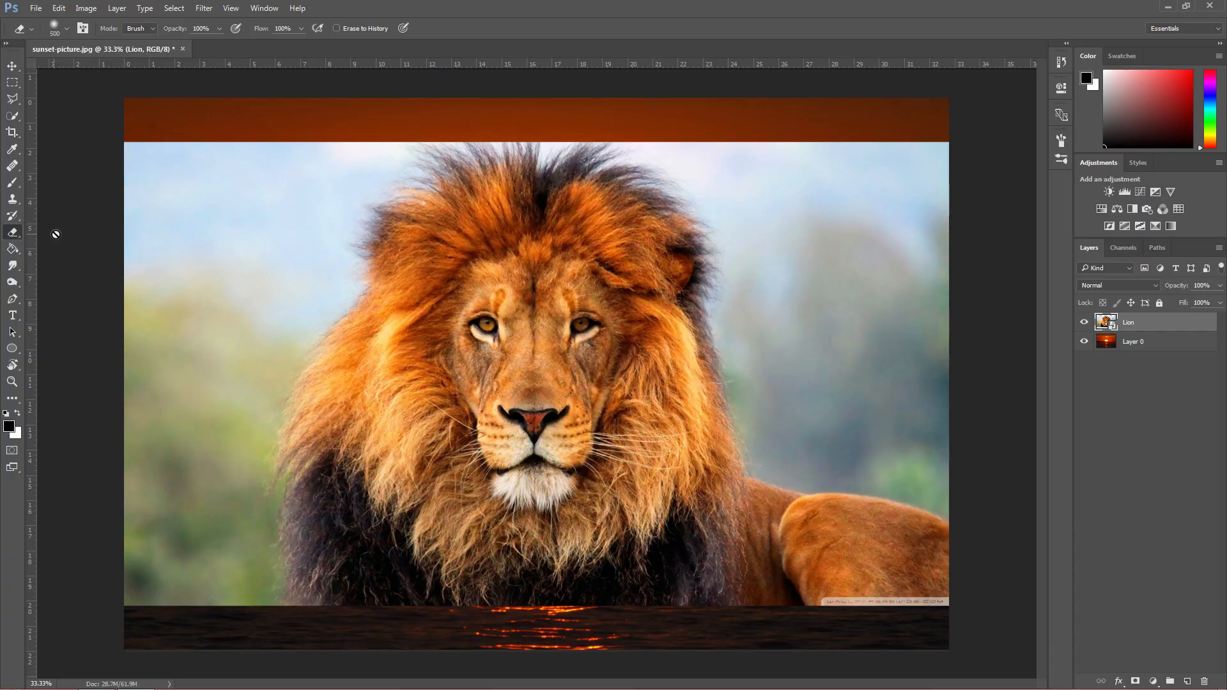
pyautogui.moveTo(814, 249)
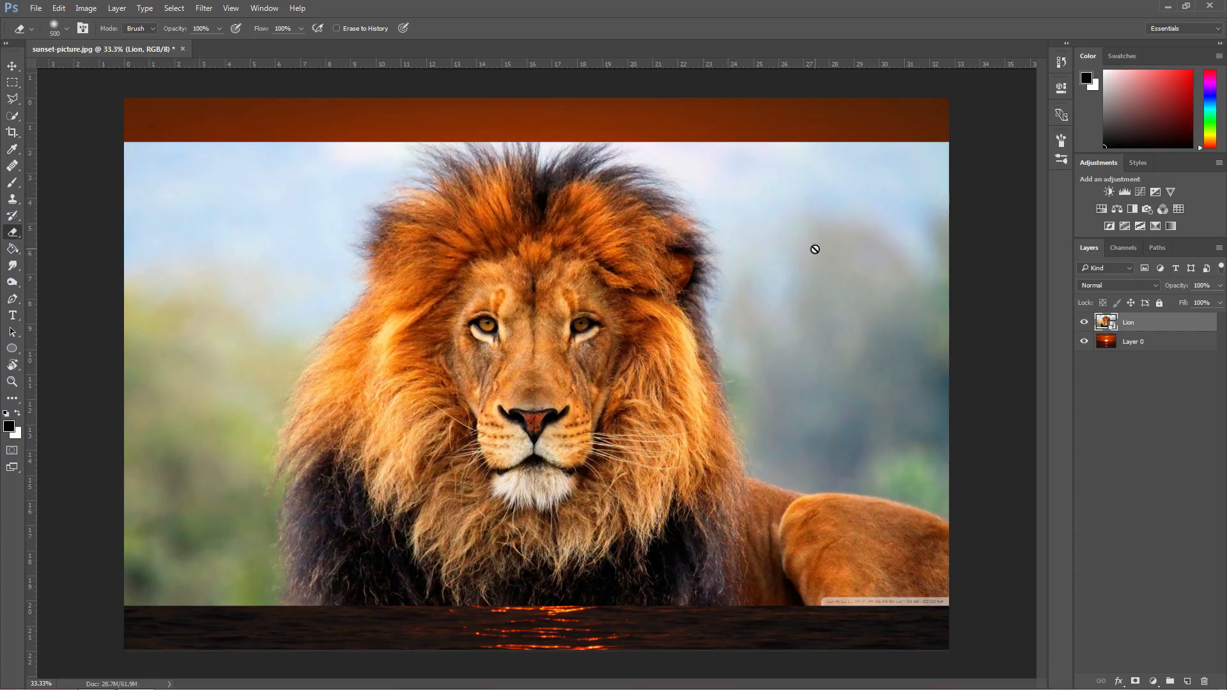
pyautogui.moveTo(655, 240)
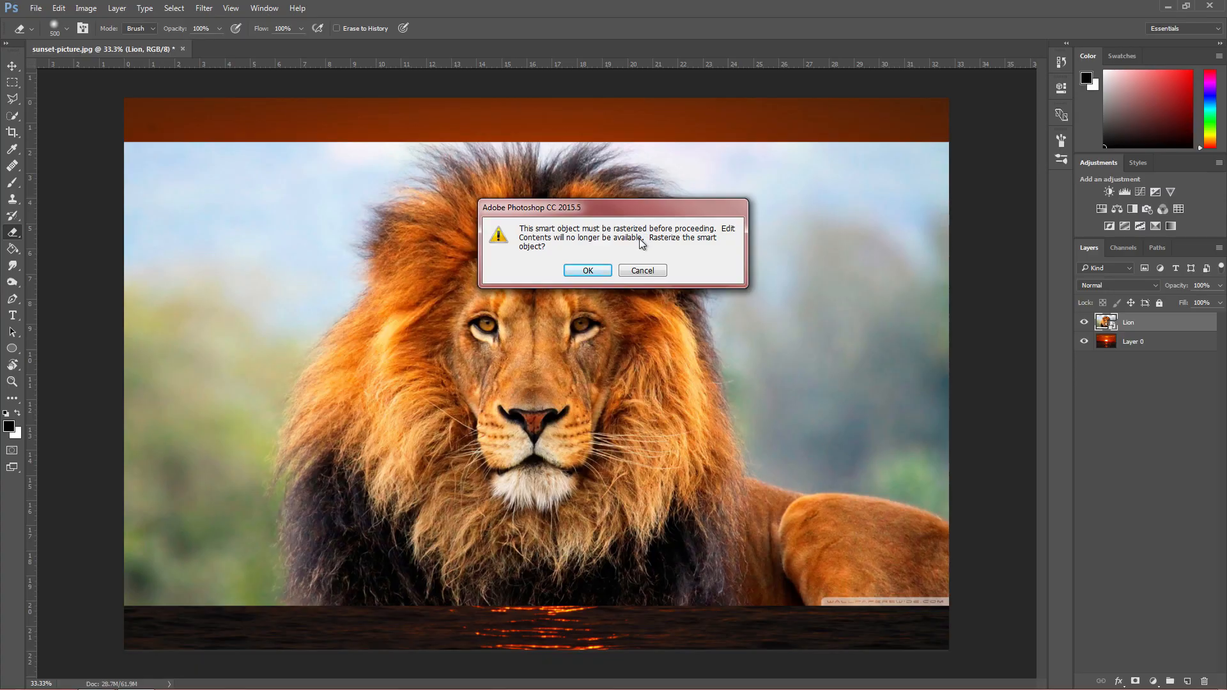
pyautogui.moveTo(639, 247)
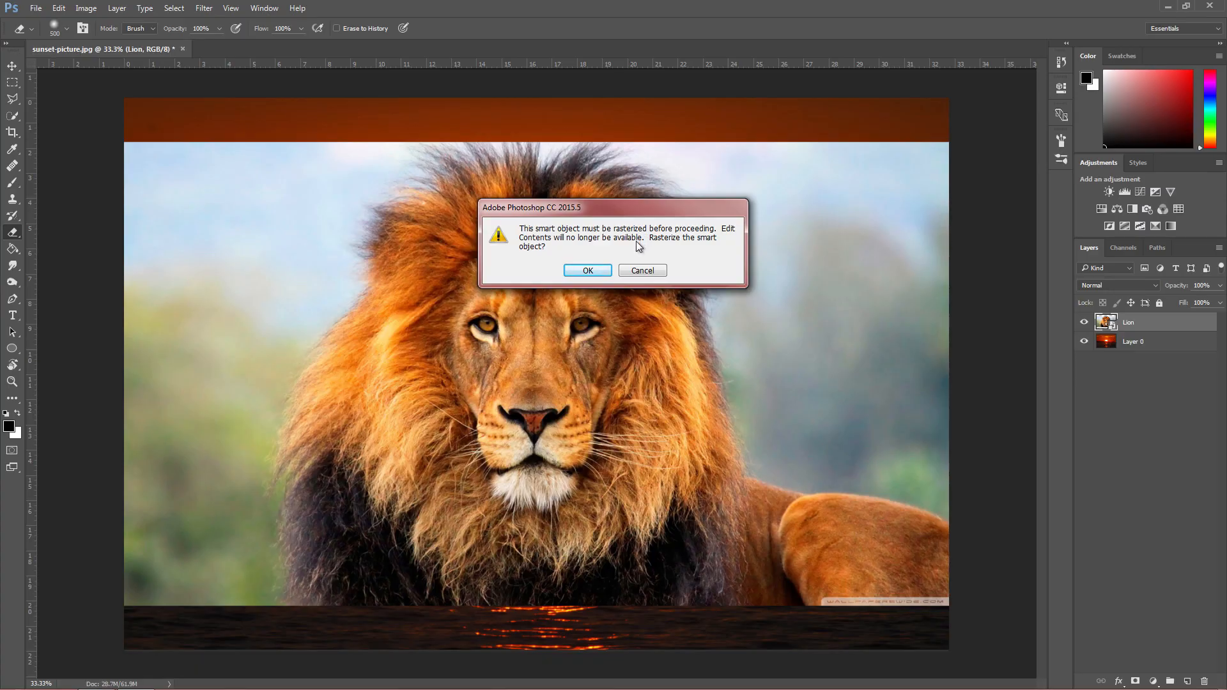
# - Rasterize the Lion smart object and undo the trial eraser stroke
pyautogui.click(587, 269)
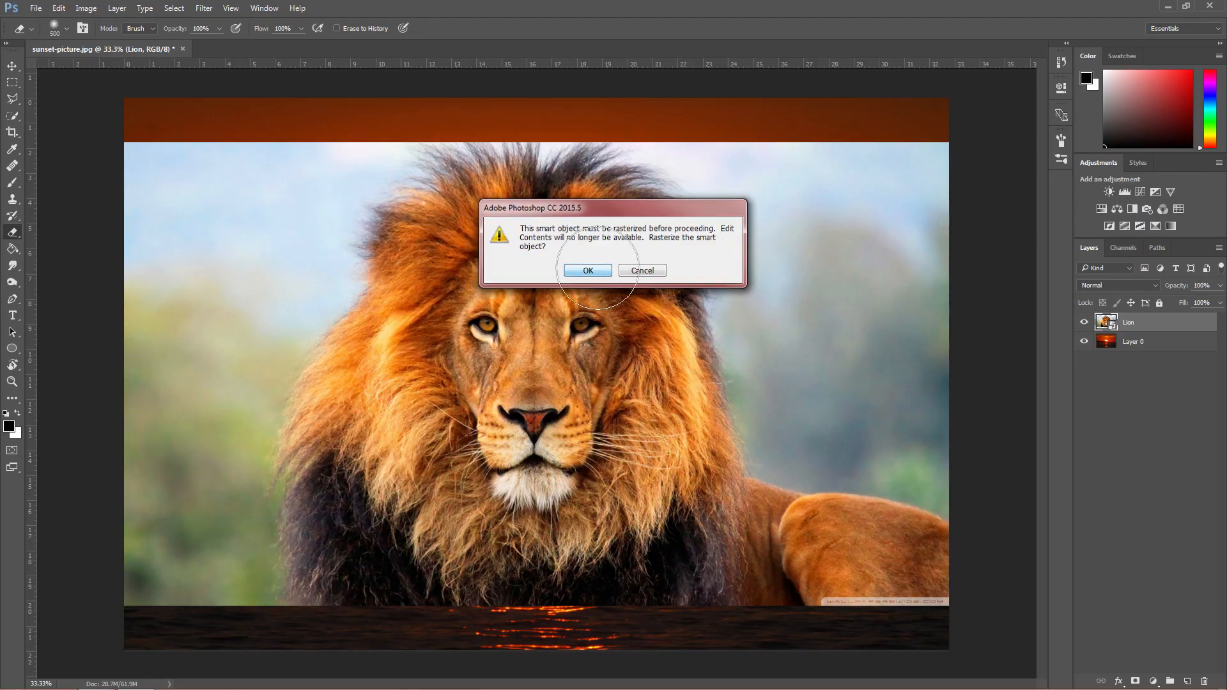
pyautogui.click(587, 270)
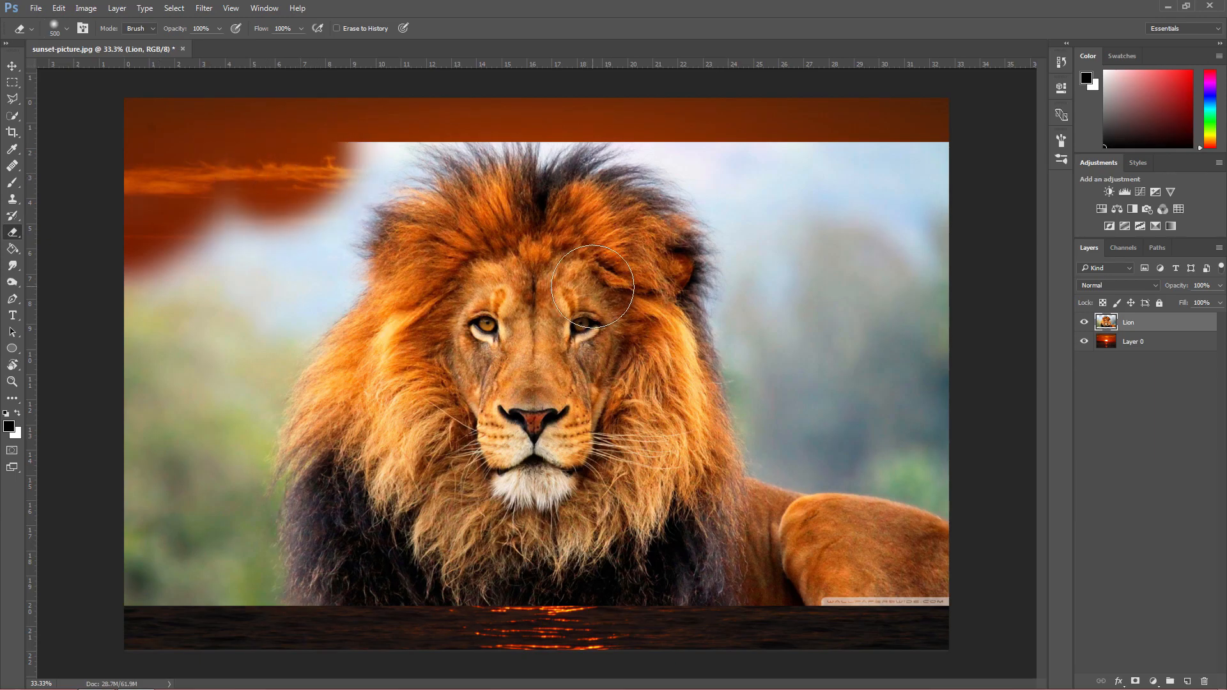
pyautogui.press('ctrl+alt+z')
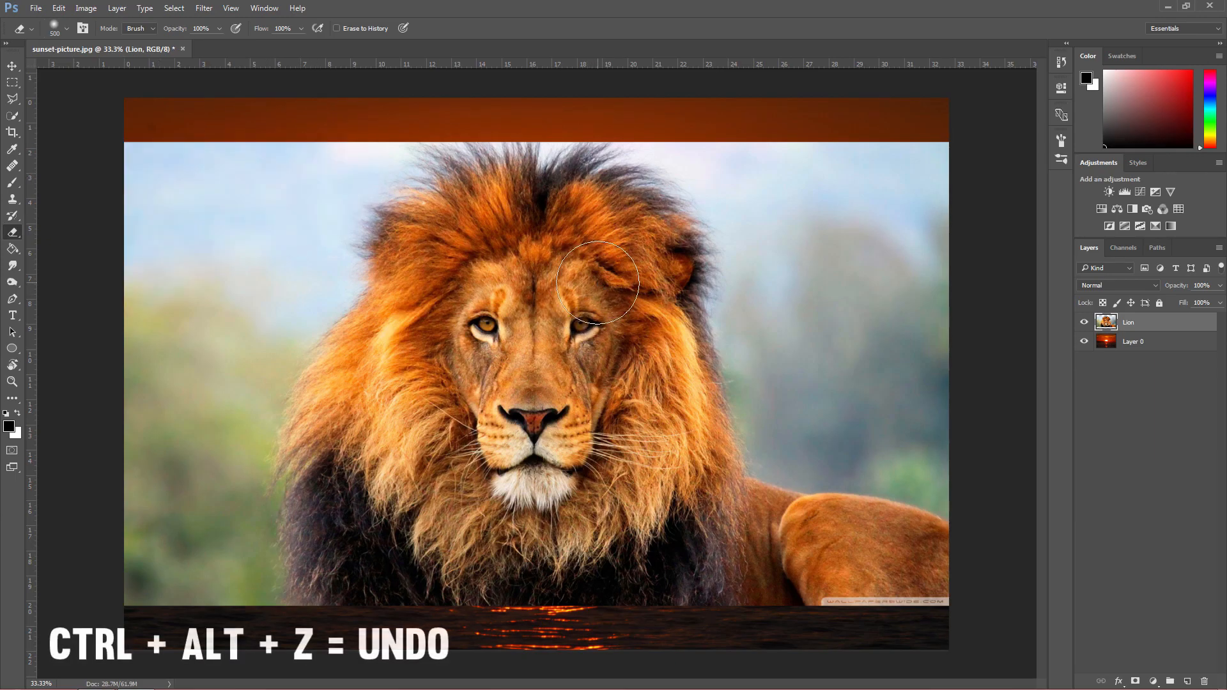
pyautogui.moveTo(734, 238)
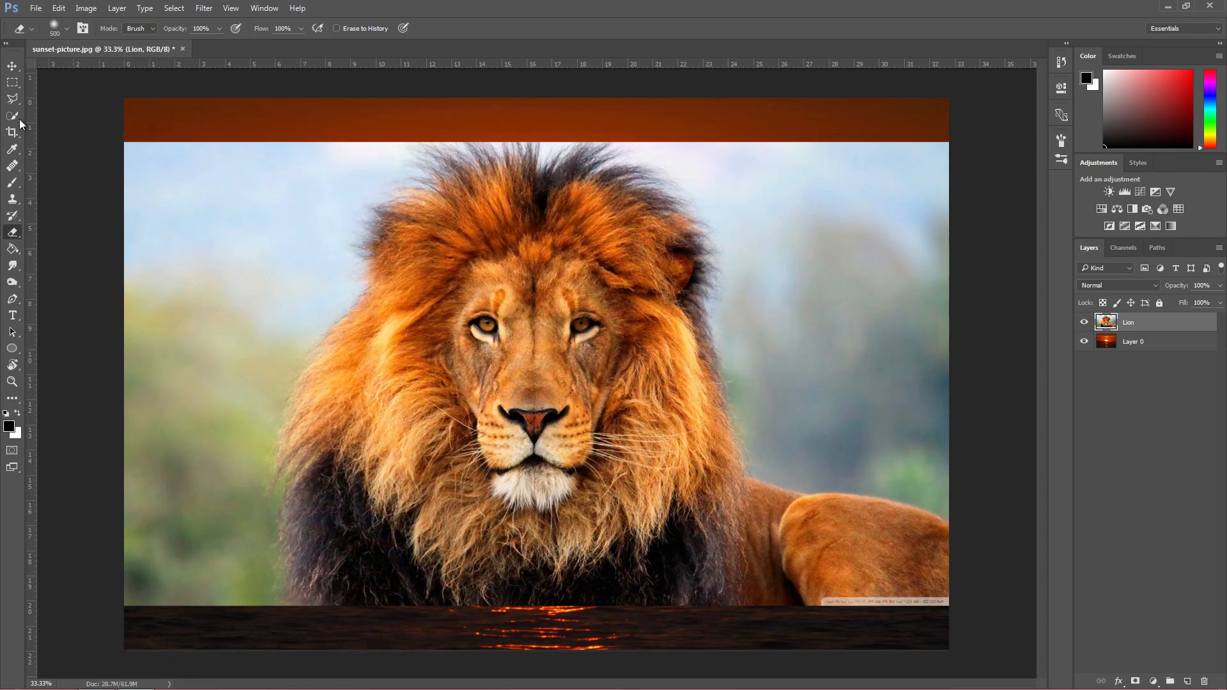
pyautogui.moveTo(812, 247)
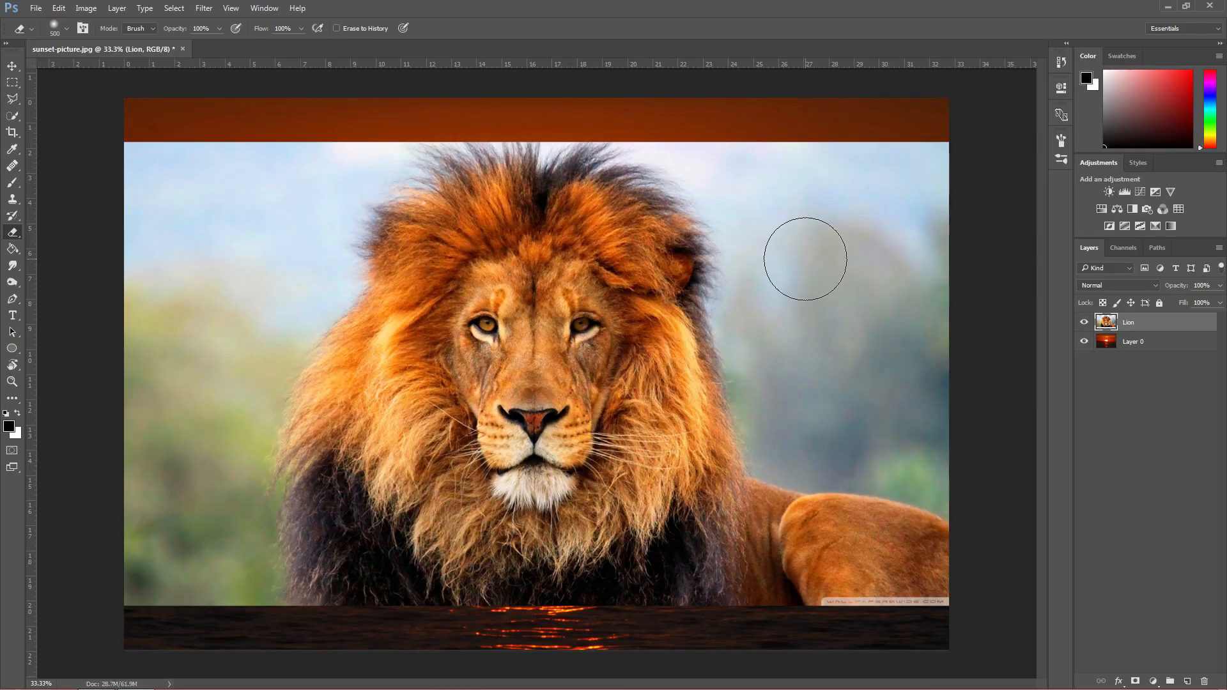
# - Set the Eraser brush to 400 px size with 0% hardness
pyautogui.click(65, 29)
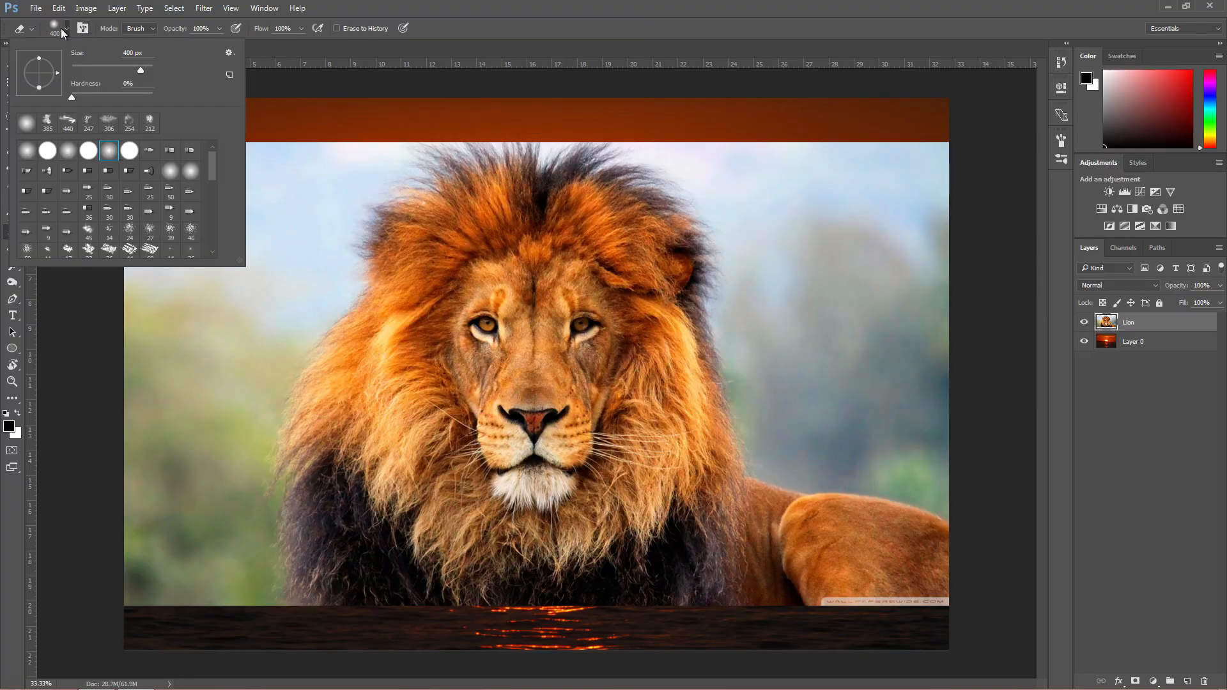
pyautogui.click(709, 227)
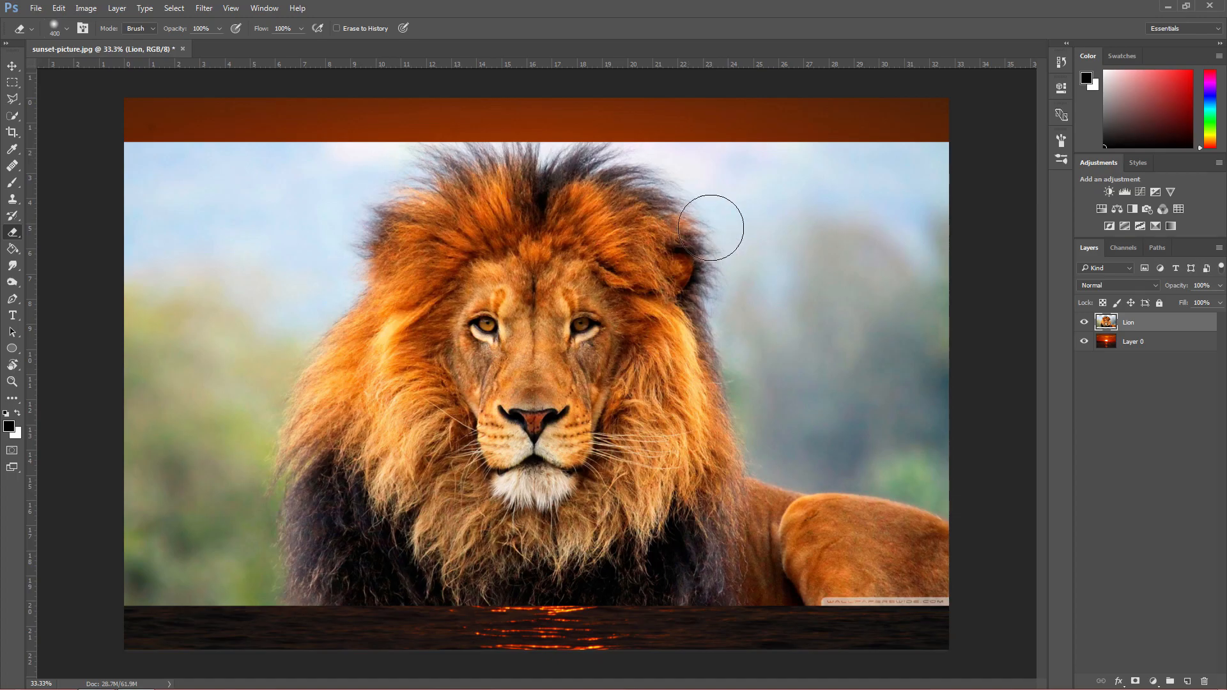
pyautogui.moveTo(849, 149)
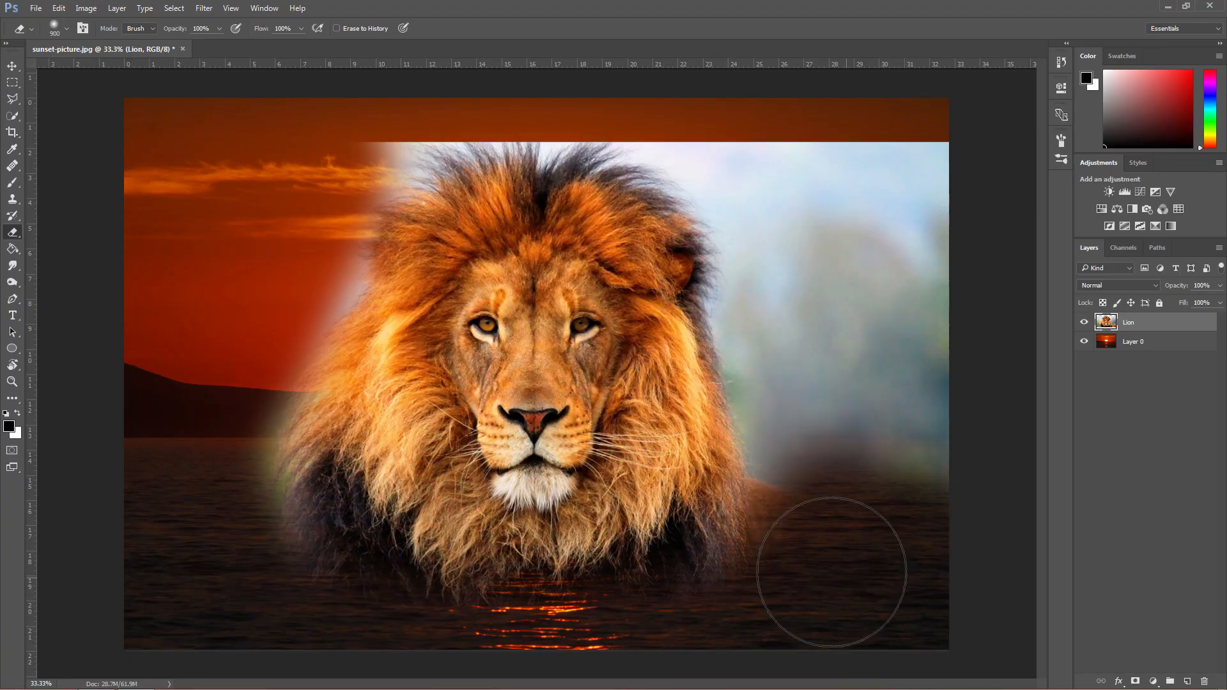
# - Erase the lion photo's background on the right and above the mane with soft edges
pyautogui.moveTo(832, 571); pyautogui.dragTo(774, 148)
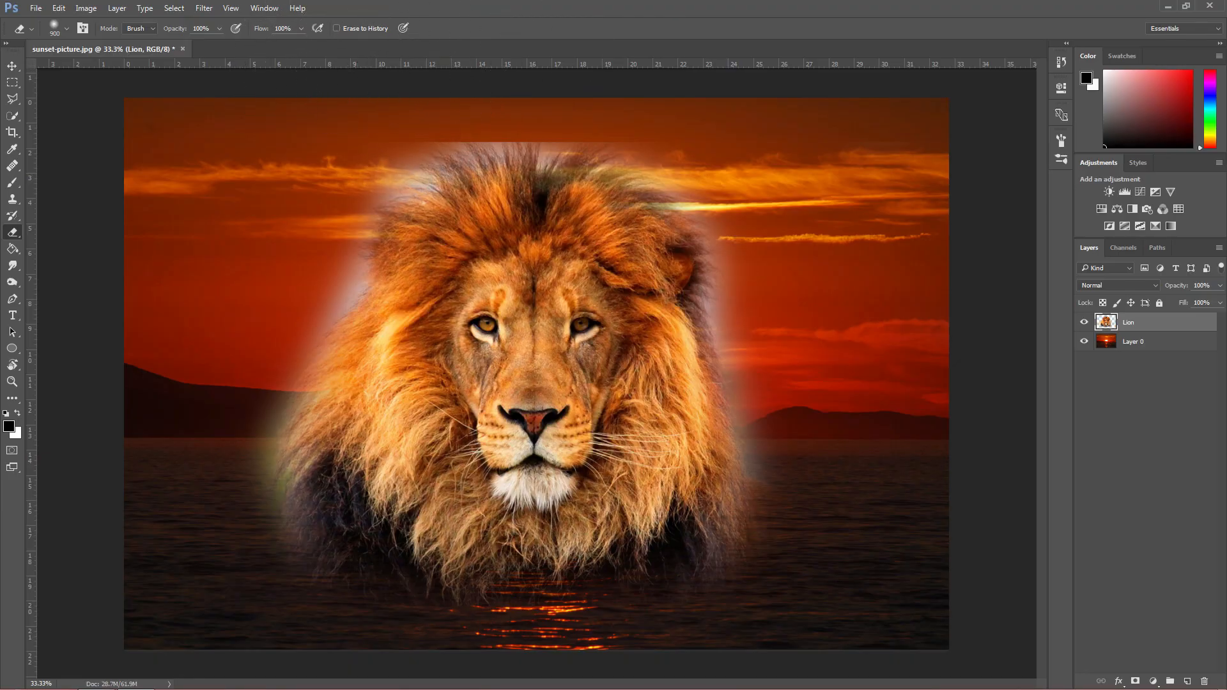
pyautogui.moveTo(479, 57)
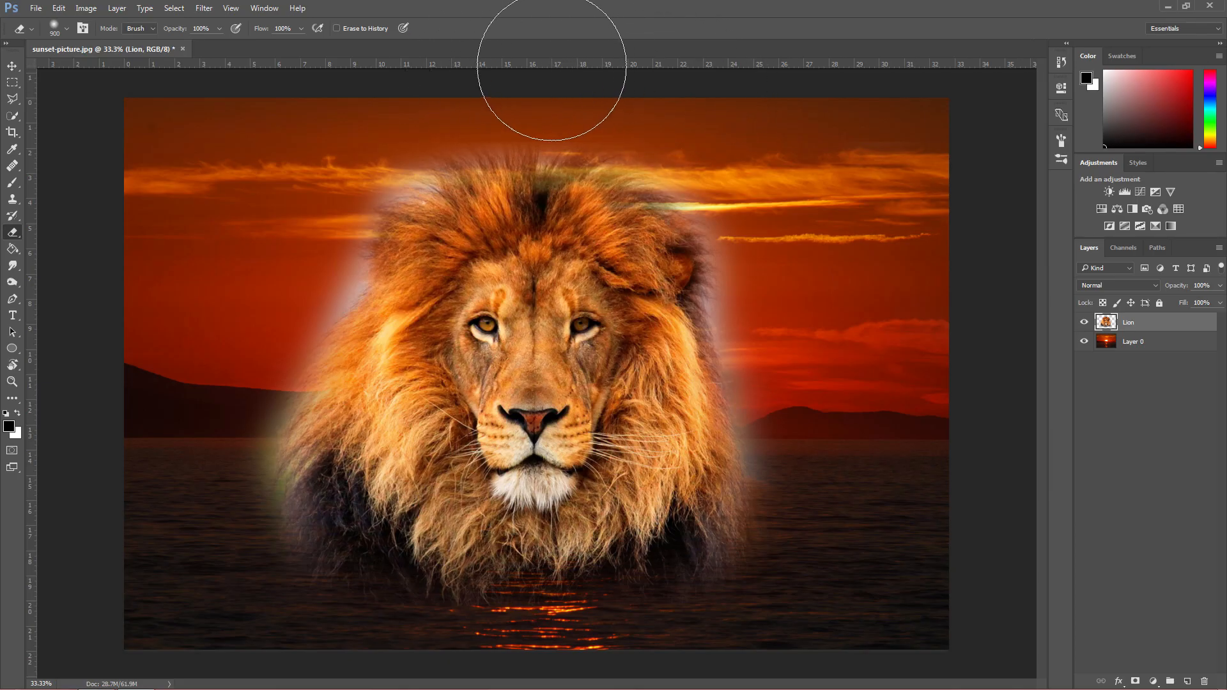
pyautogui.moveTo(940, 118)
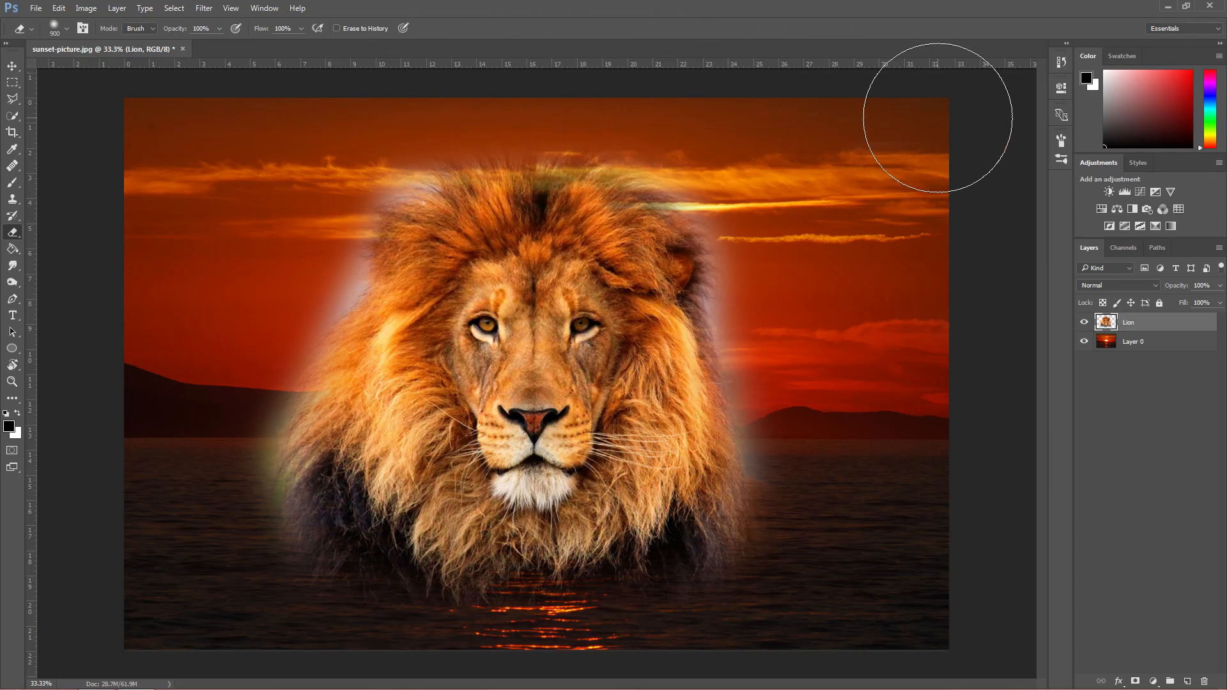
pyautogui.moveTo(790, 327)
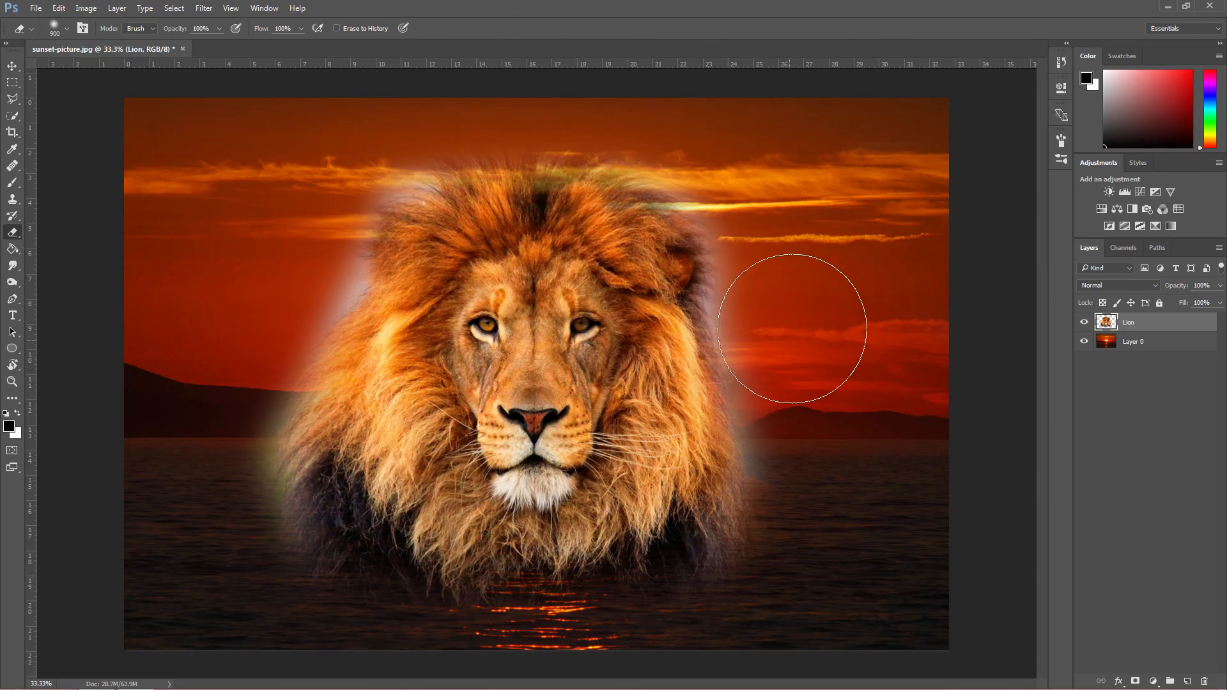
pyautogui.moveTo(917, 360)
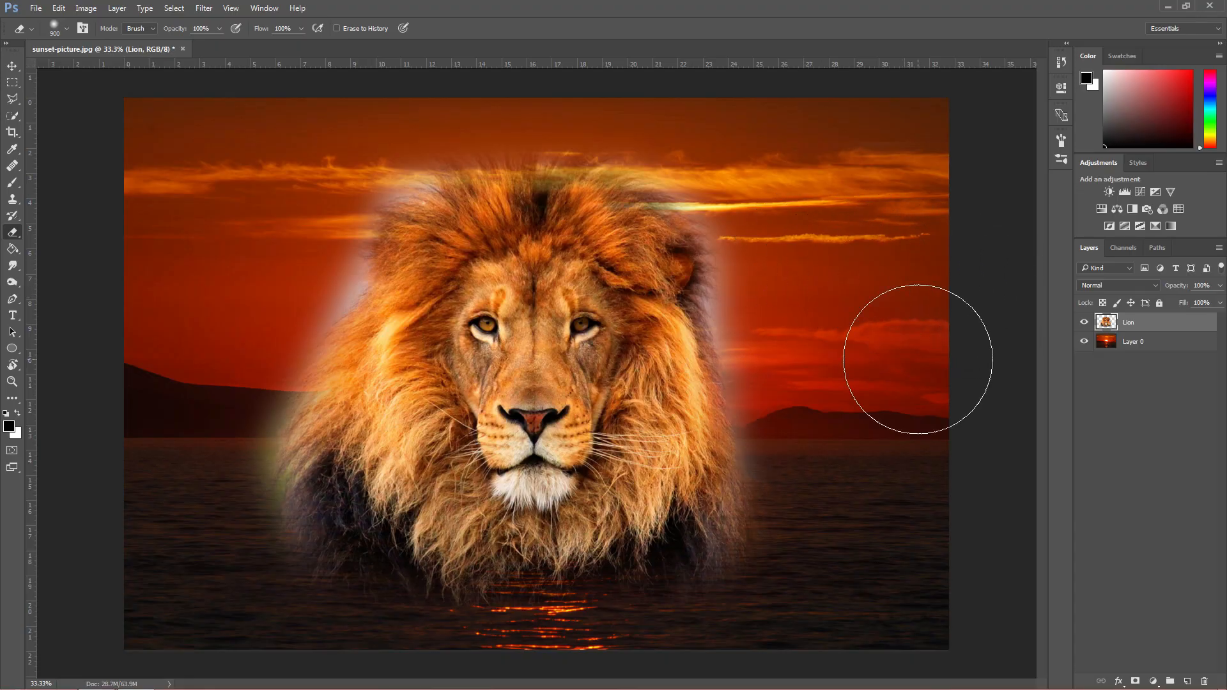
pyautogui.moveTo(793, 420)
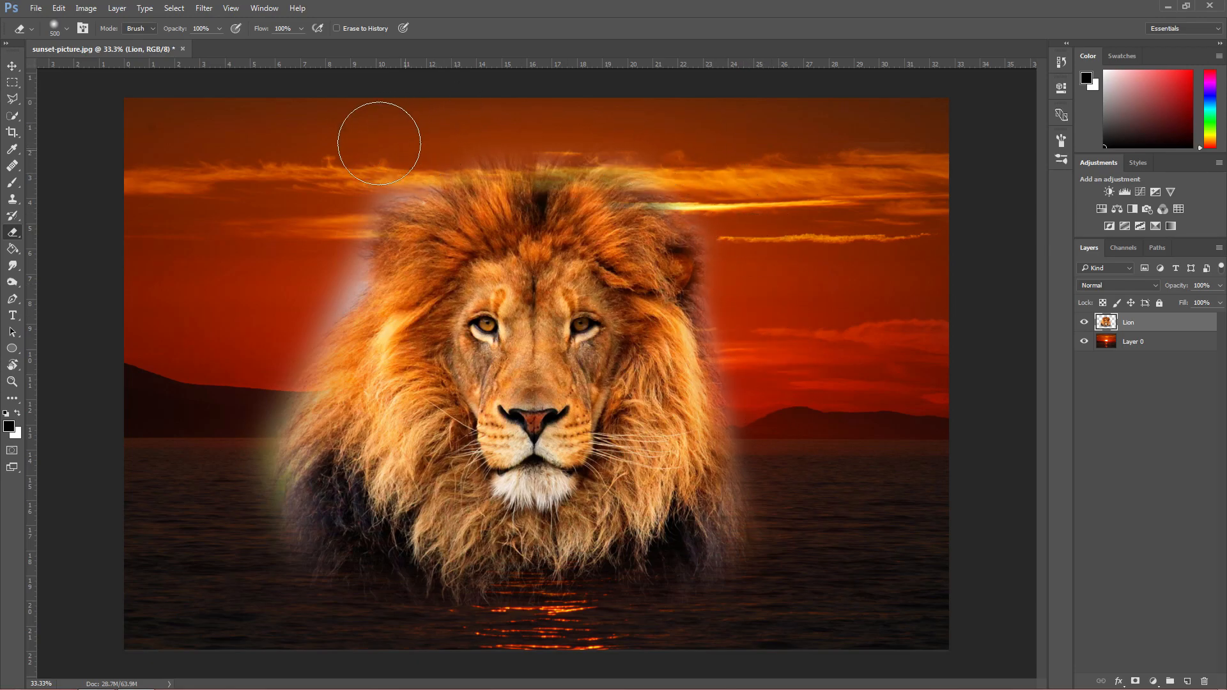
pyautogui.moveTo(378, 145); pyautogui.dragTo(252, 388)
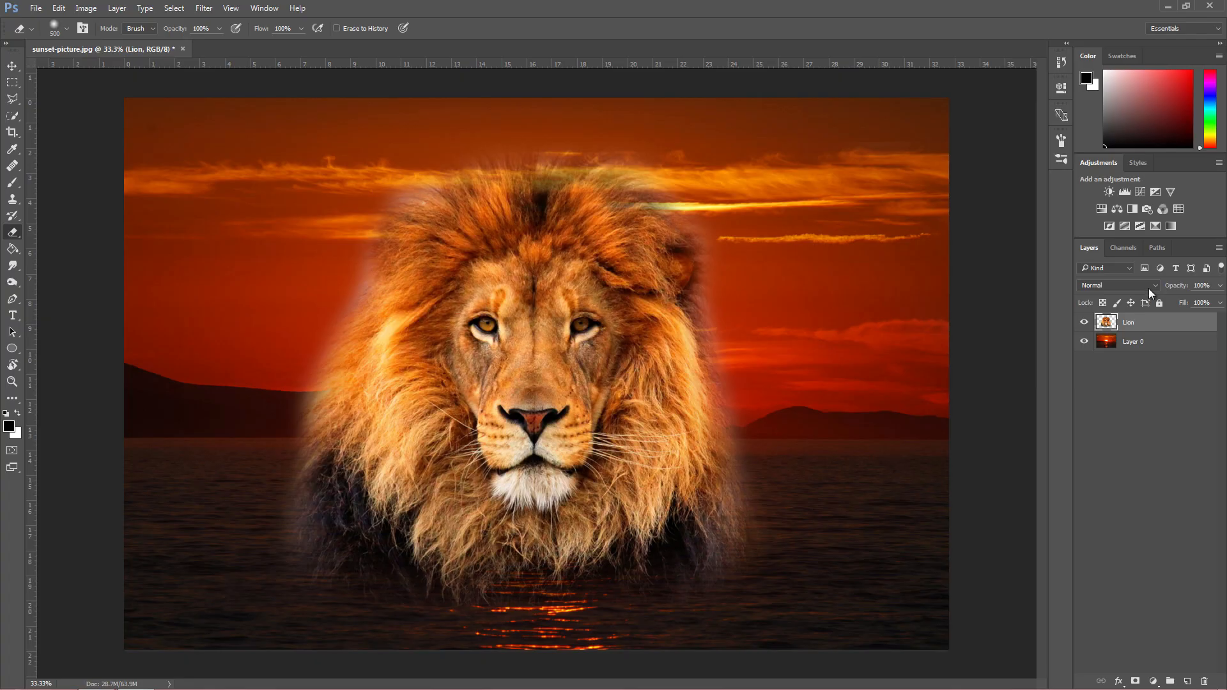
pyautogui.moveTo(1142, 292)
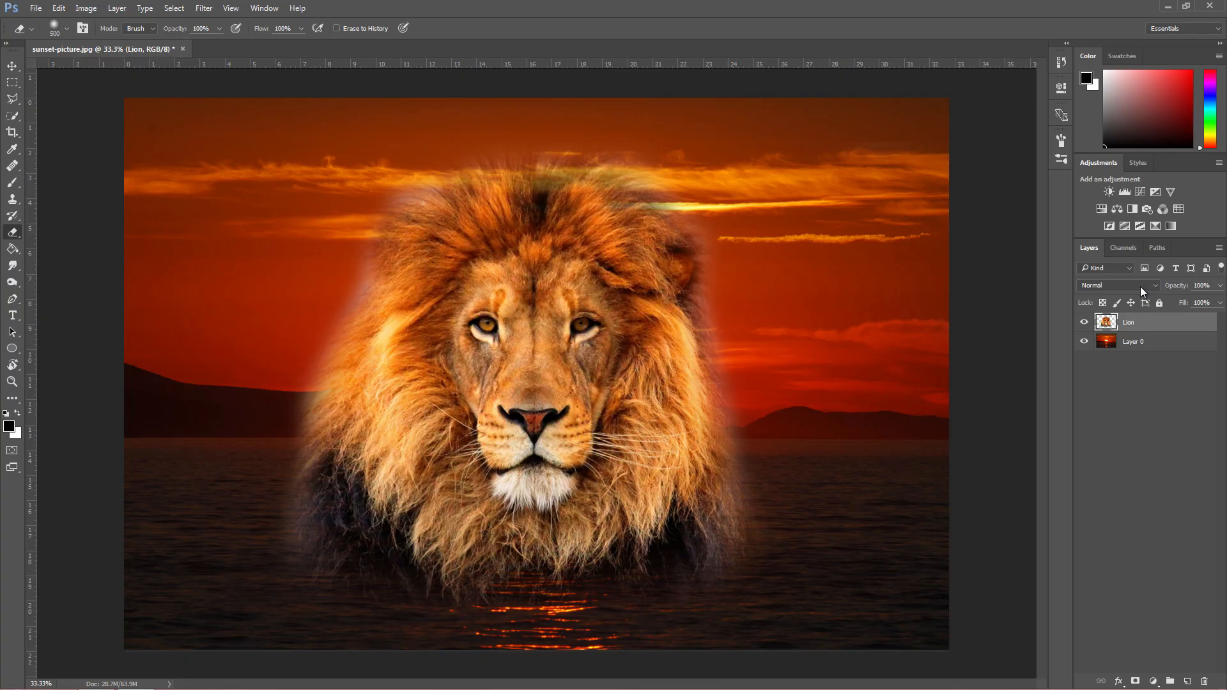
pyautogui.click(1117, 285)
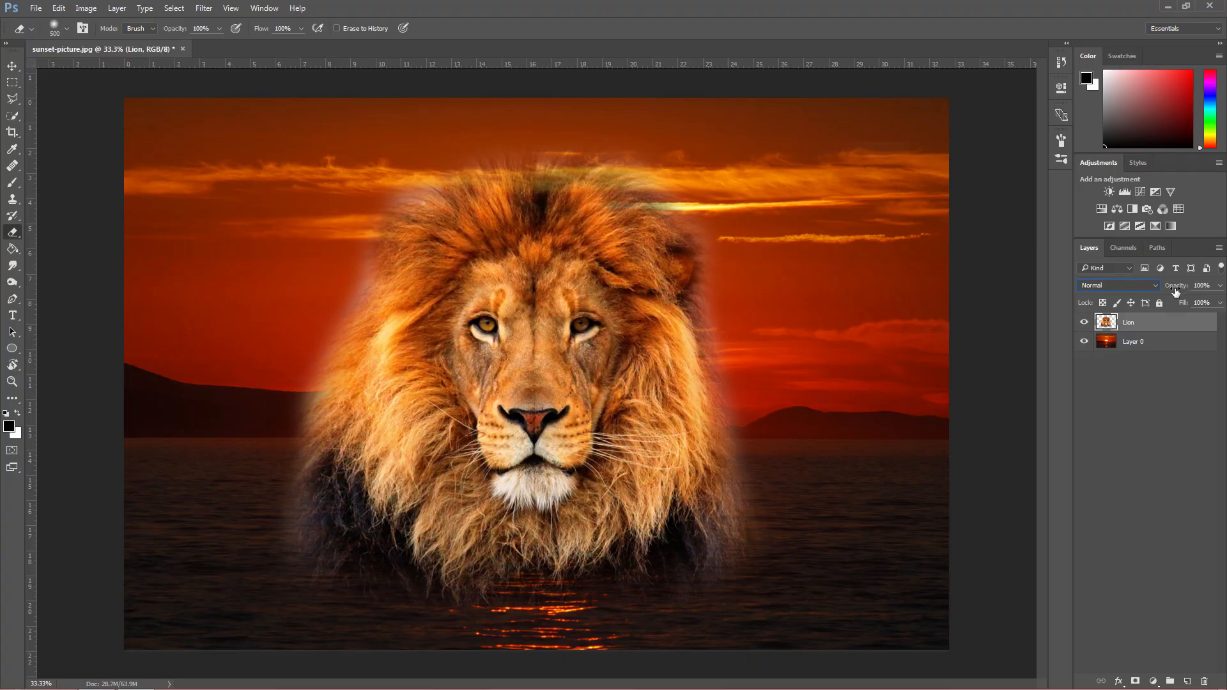
pyautogui.moveTo(1166, 328)
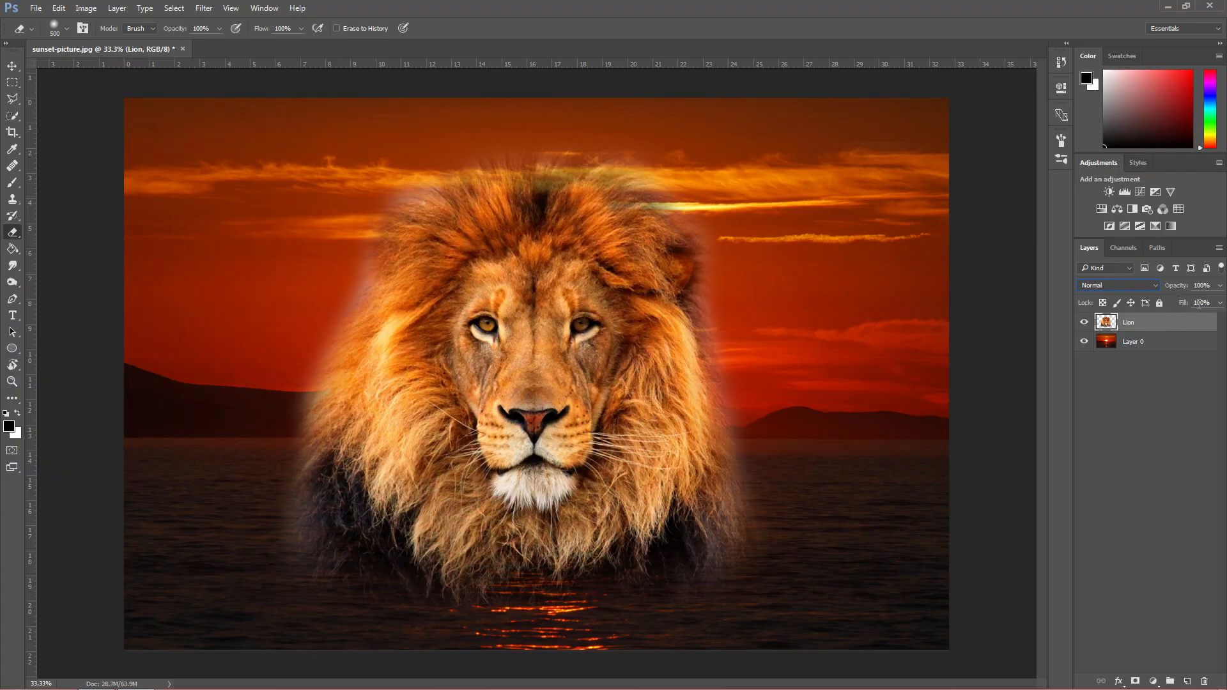
pyautogui.moveTo(1218, 304); pyautogui.dragTo(1195, 304)
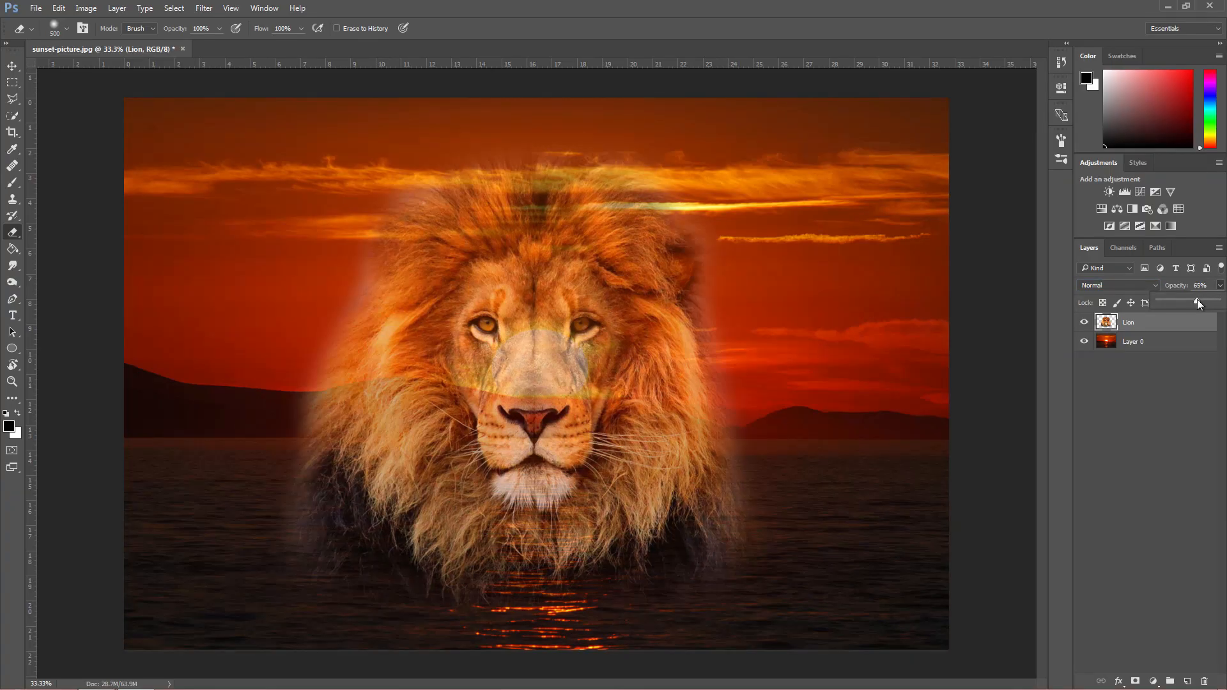
pyautogui.moveTo(1197, 303); pyautogui.dragTo(1190, 303)
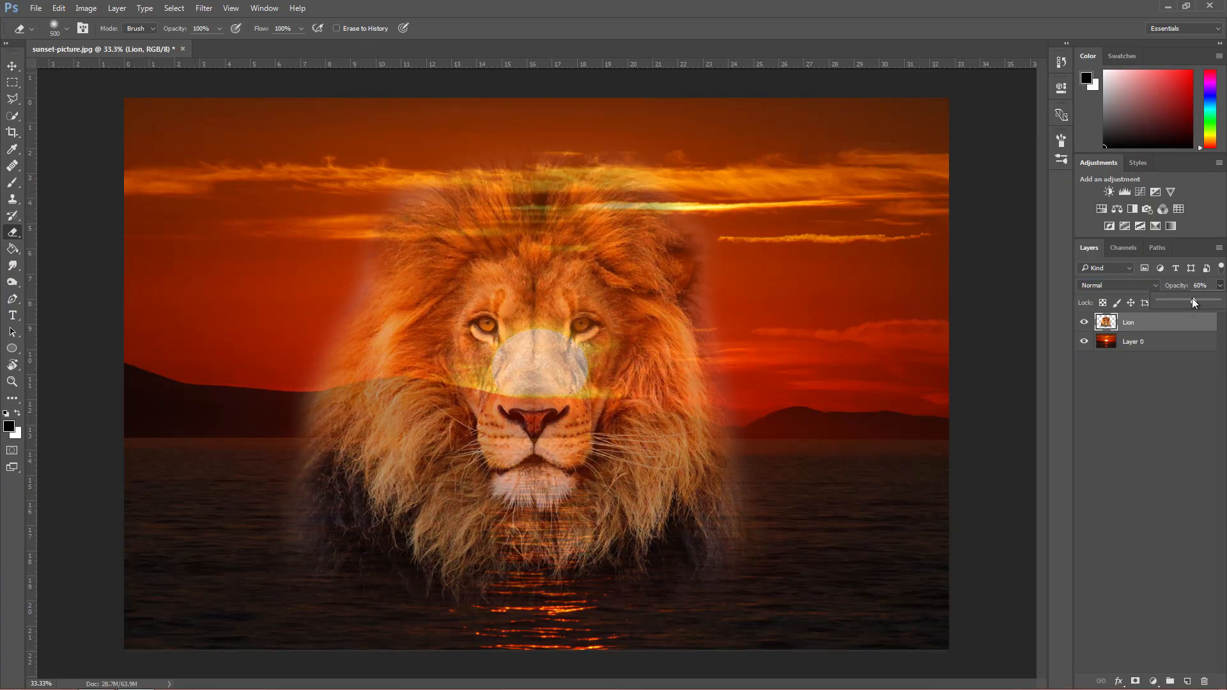
pyautogui.moveTo(1194, 303); pyautogui.dragTo(1165, 303)
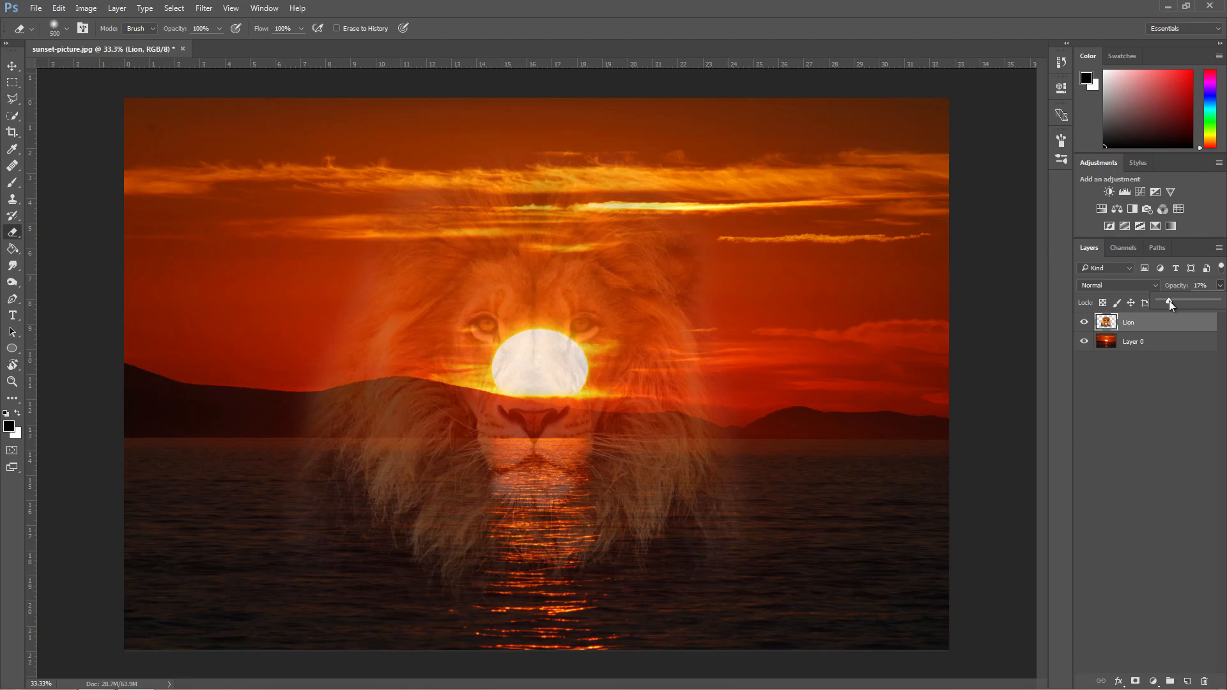
pyautogui.moveTo(1168, 304); pyautogui.dragTo(1158, 304)
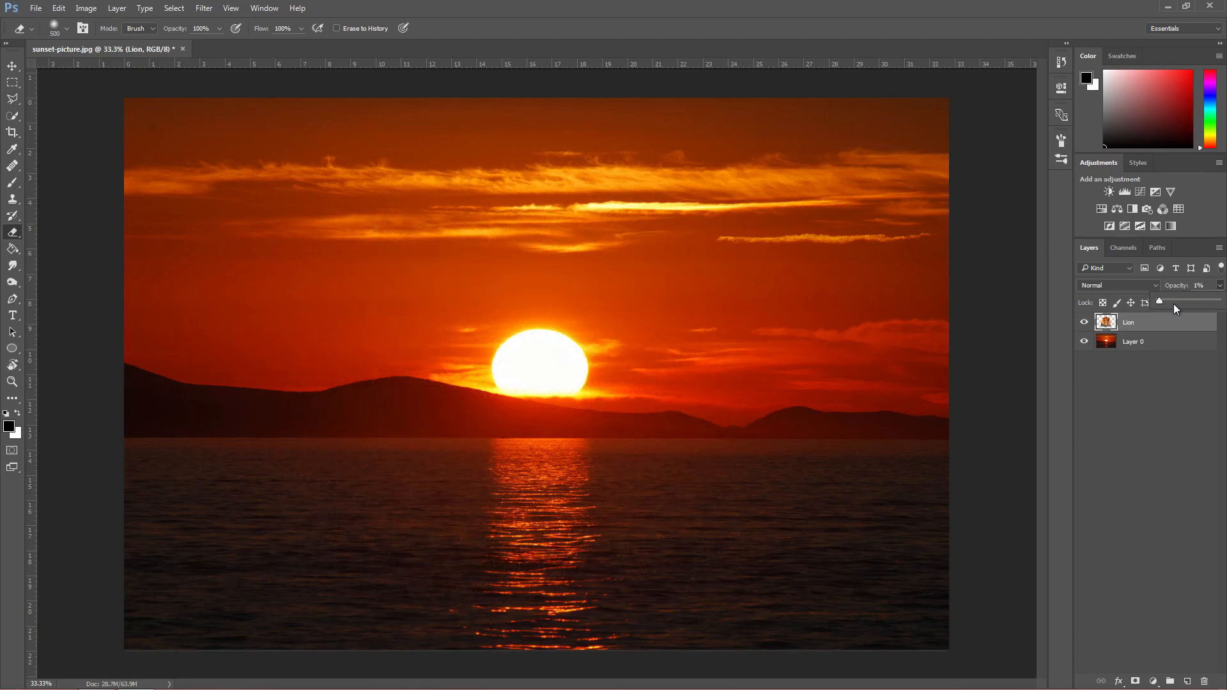
pyautogui.moveTo(1159, 301); pyautogui.dragTo(1209, 302)
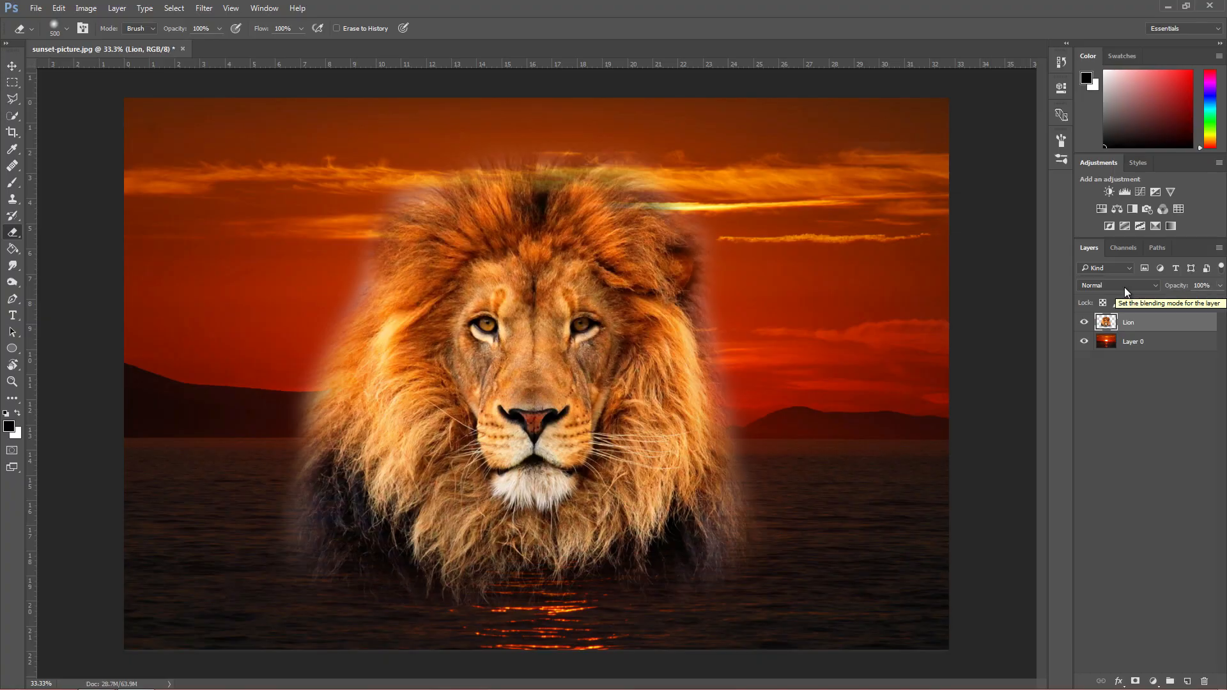
pyautogui.moveTo(1123, 291)
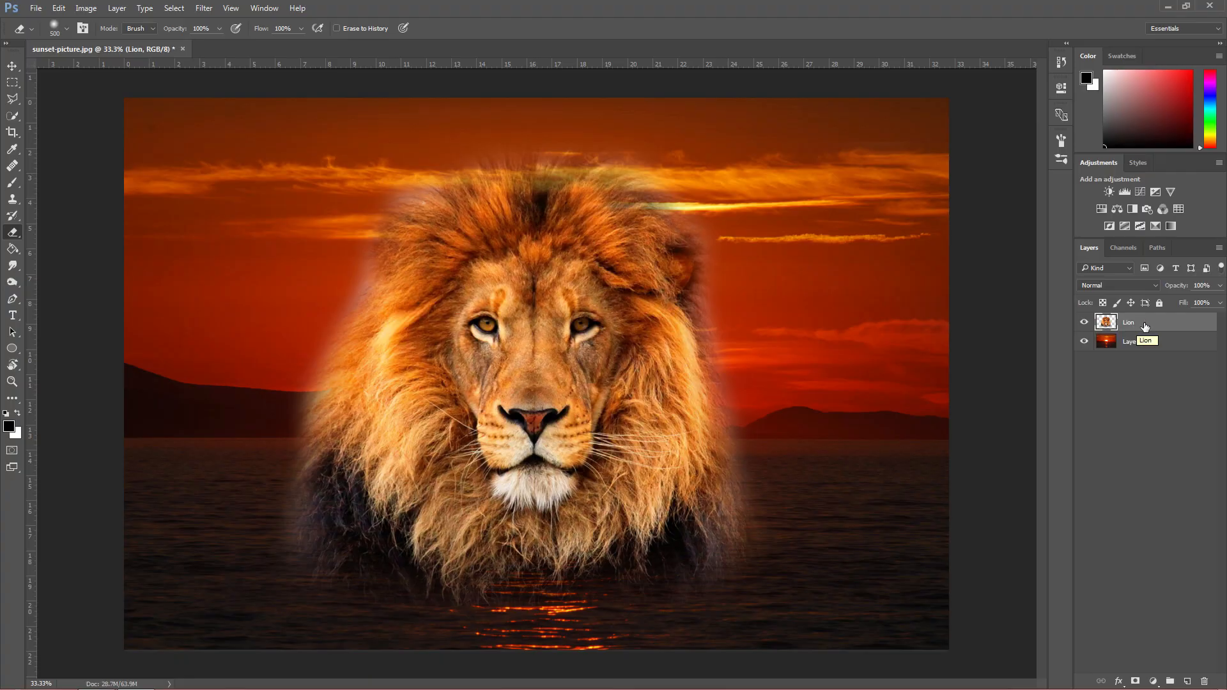
# - Preview Darken, Color Burn, Darker Color, Lighten and Color Dodge blending on the Lion layer
pyautogui.click(1117, 285)
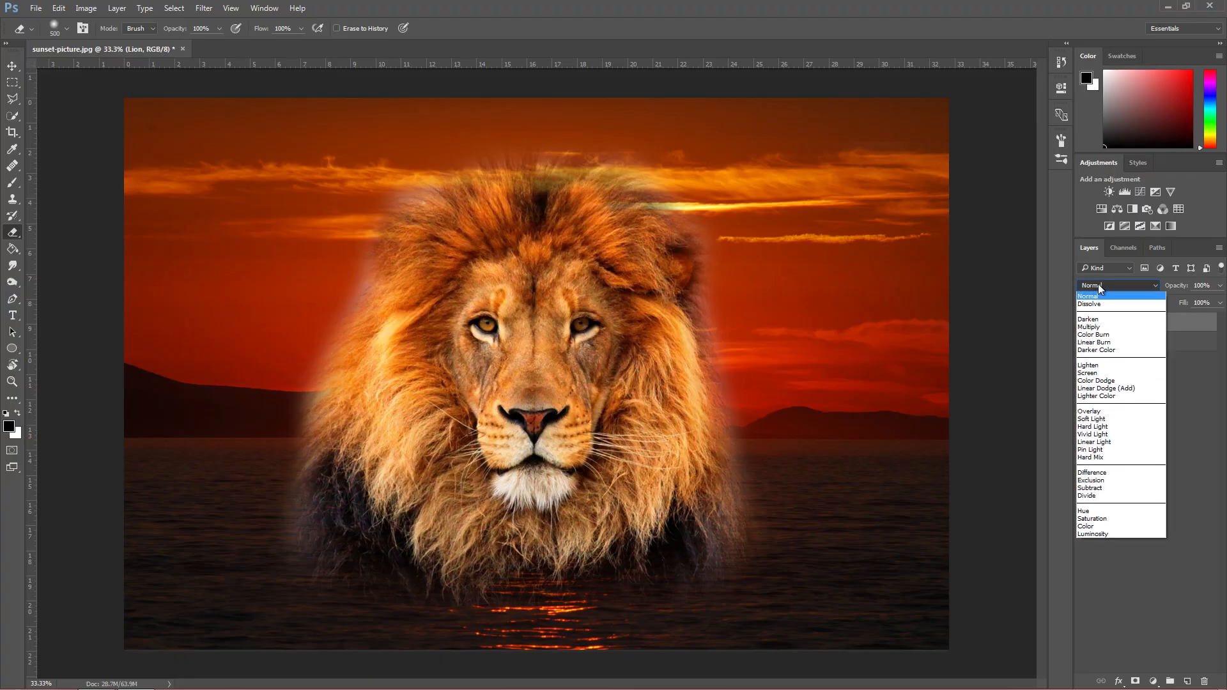
pyautogui.click(1120, 285)
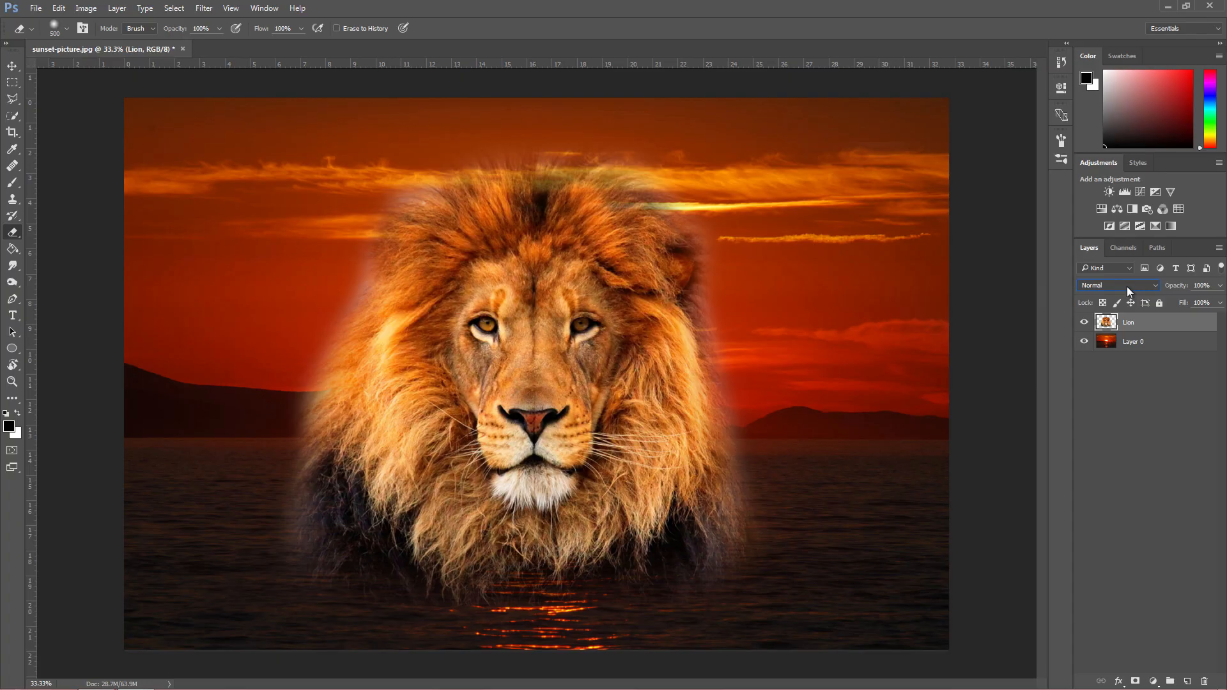
pyautogui.click(1118, 285)
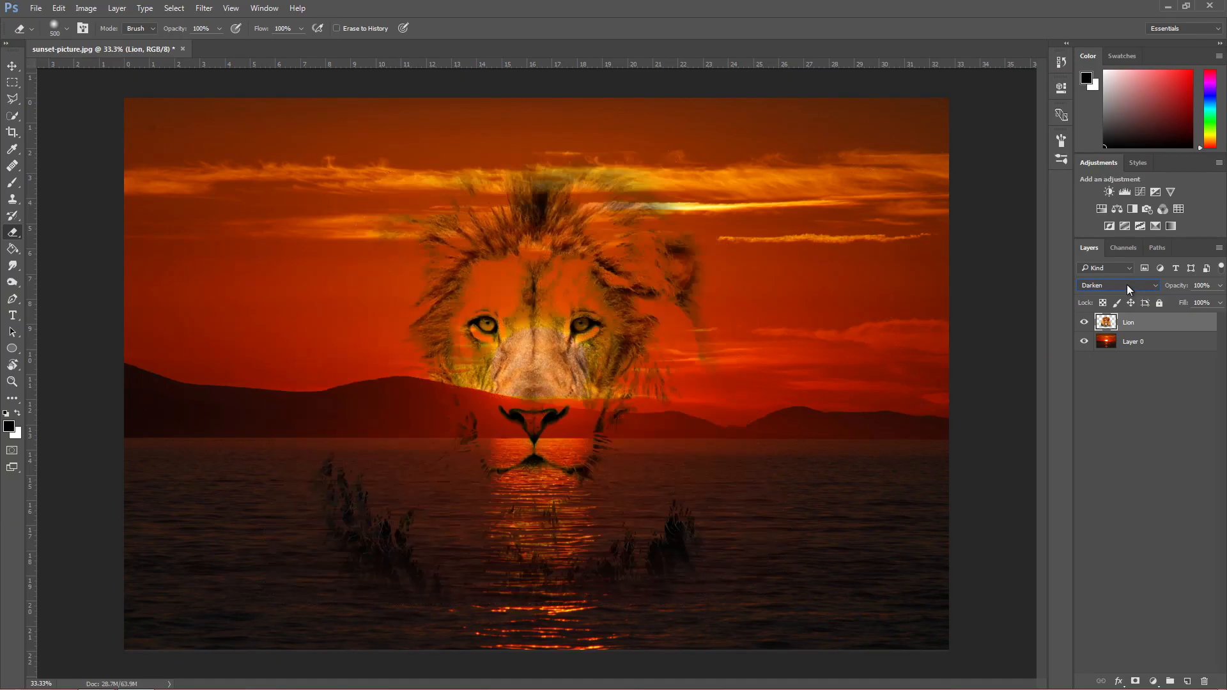
pyautogui.click(1115, 285)
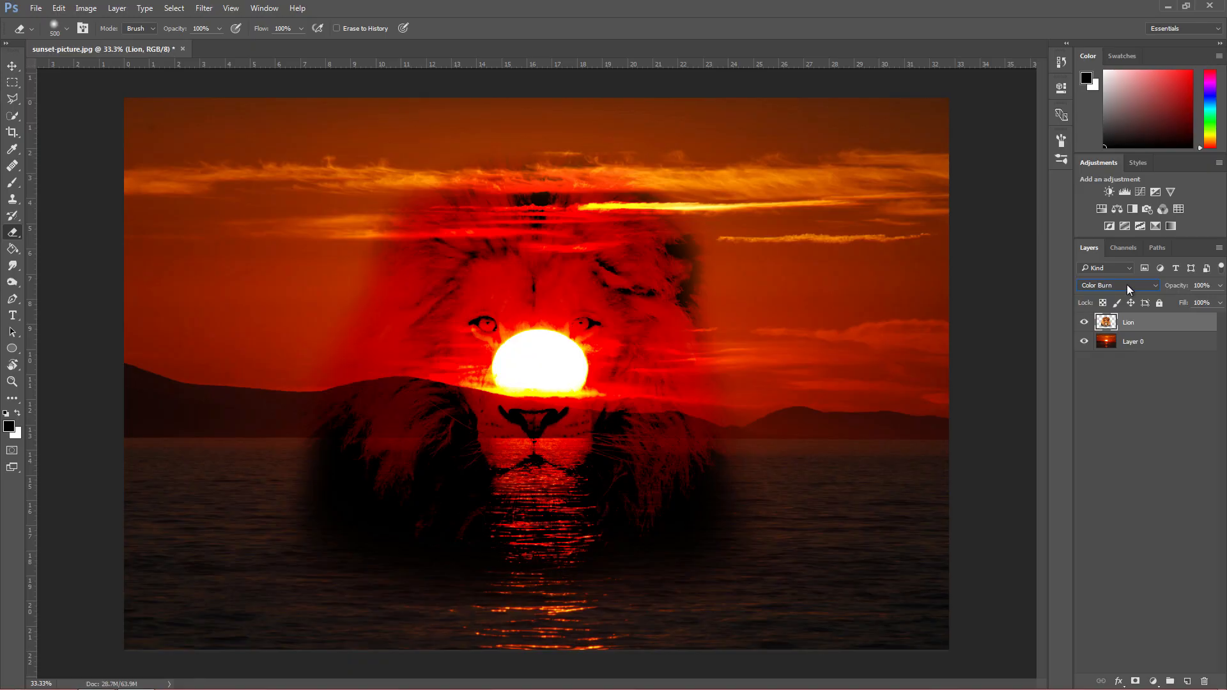
pyautogui.click(1117, 285)
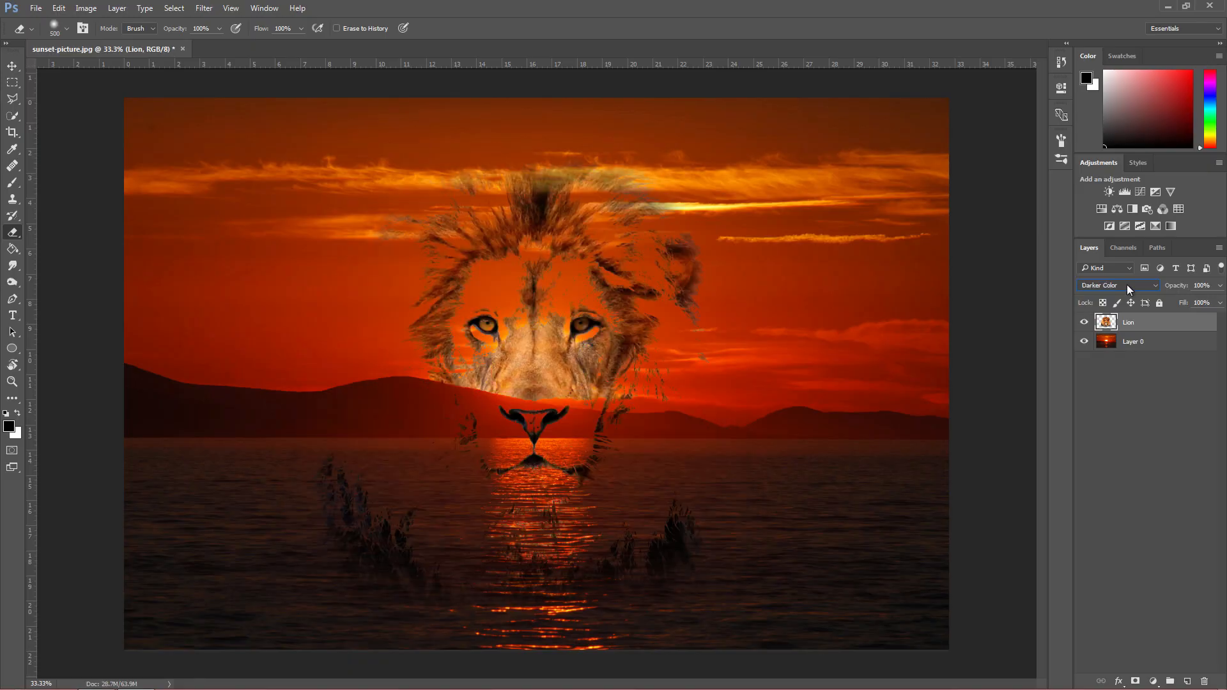
pyautogui.click(1117, 285)
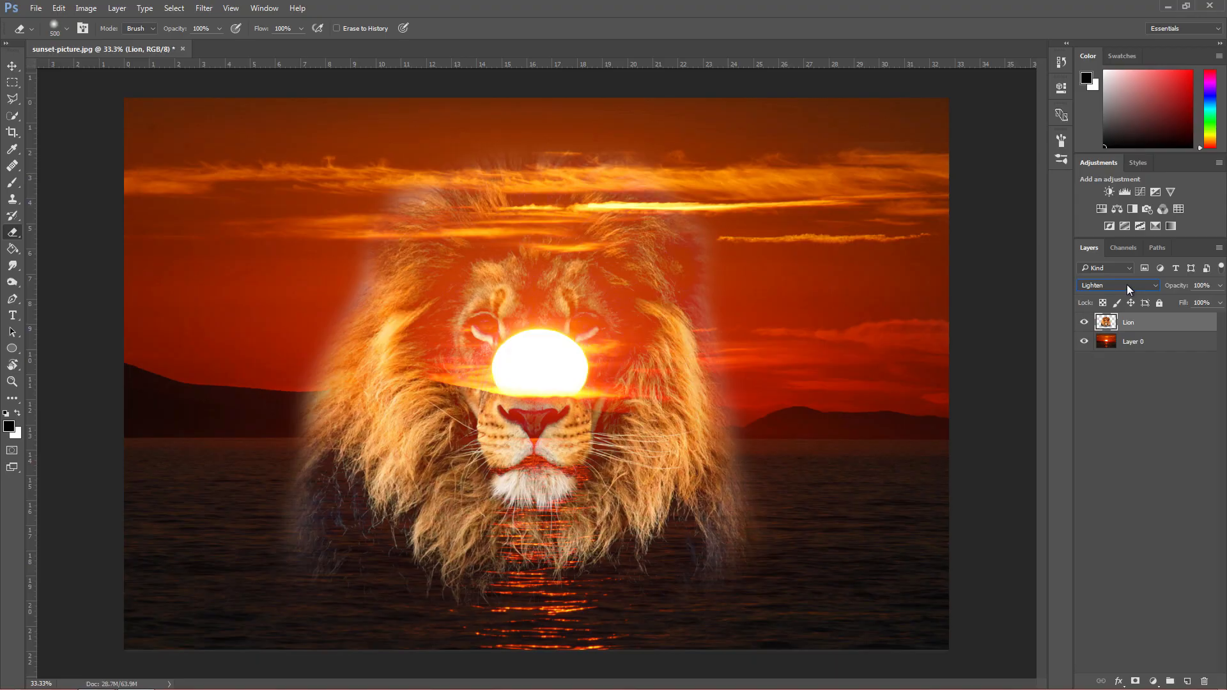
pyautogui.click(1114, 285)
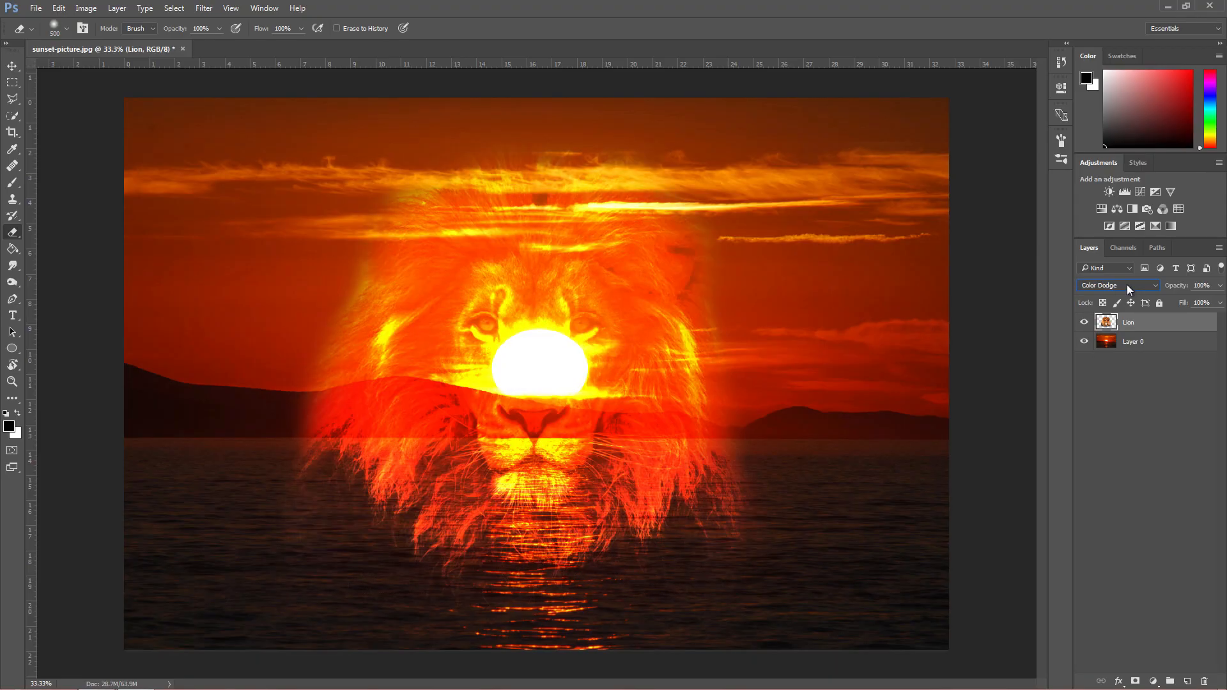
# - Set the Lion layer's blend mode to Hard Light
pyautogui.click(1114, 285)
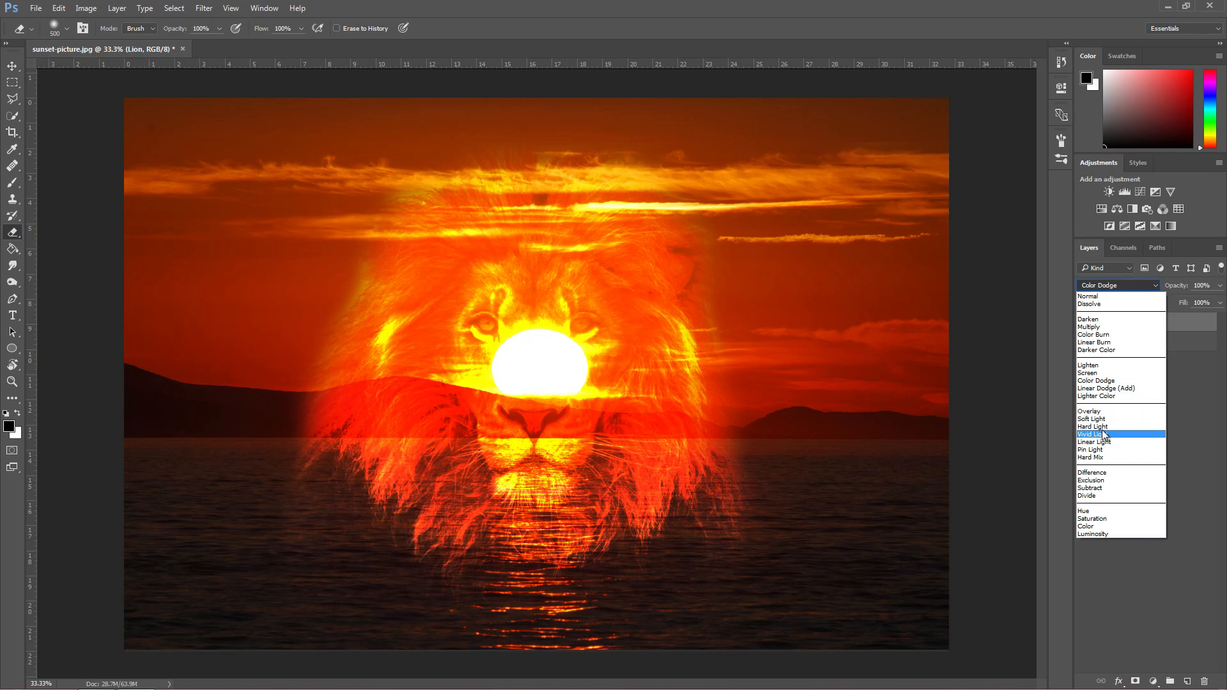
pyautogui.click(1093, 427)
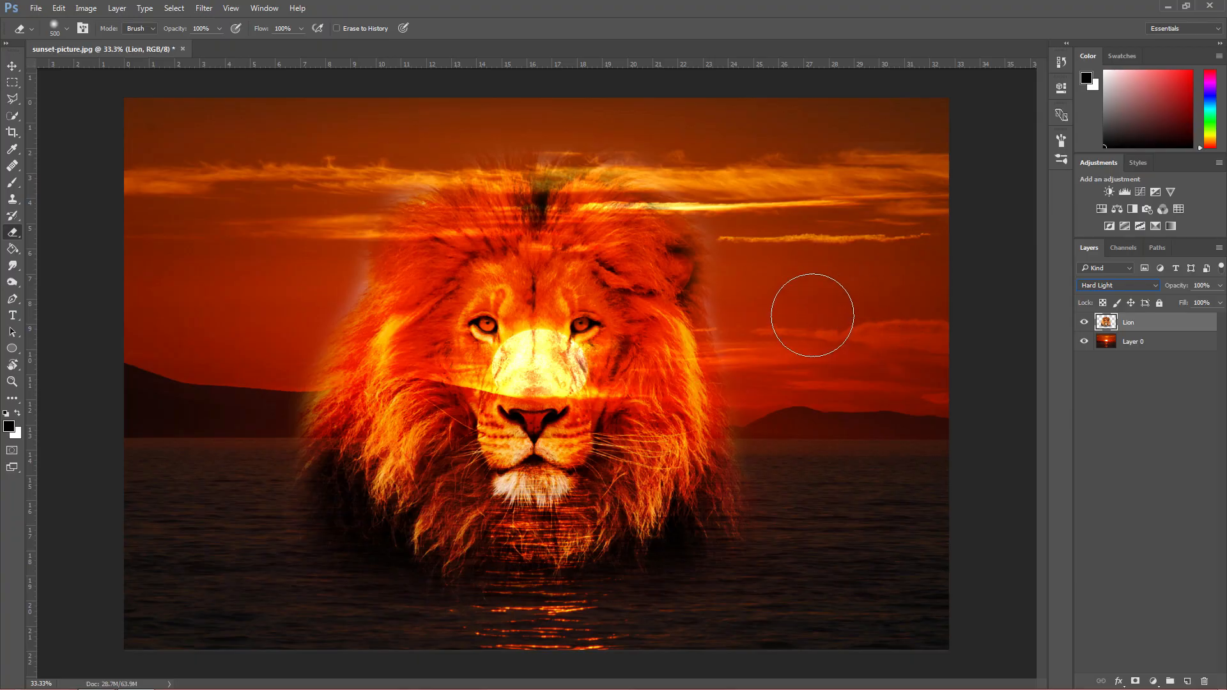
pyautogui.moveTo(795, 328)
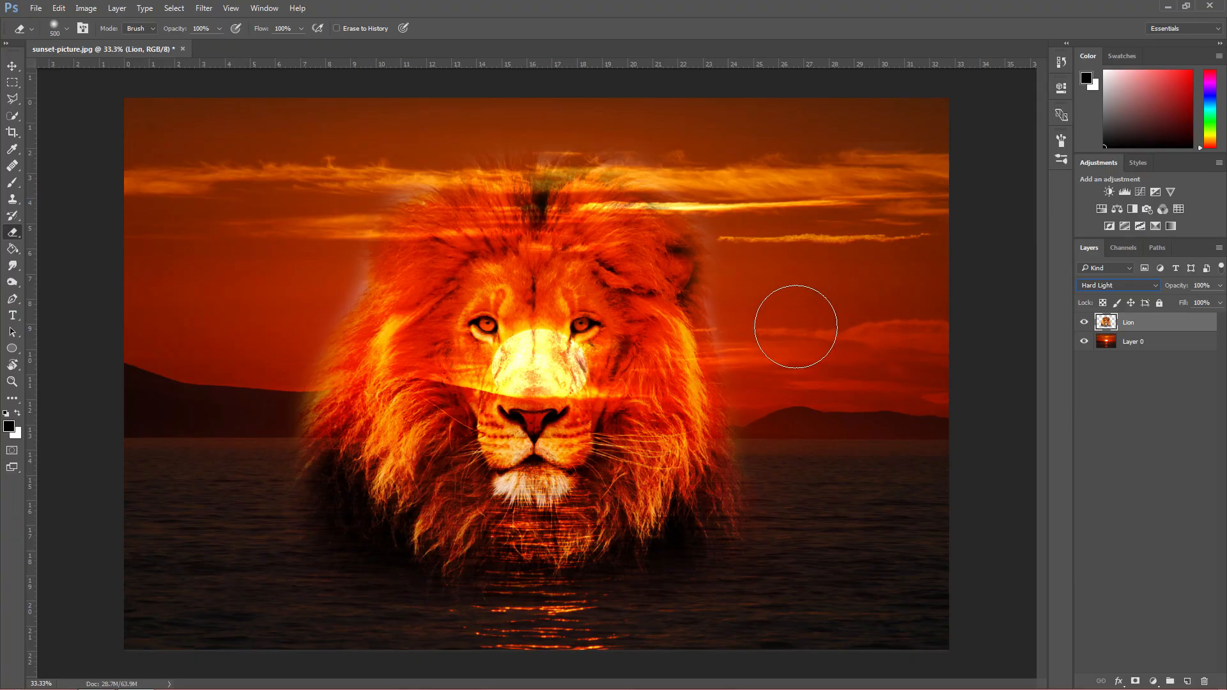
pyautogui.moveTo(792, 357)
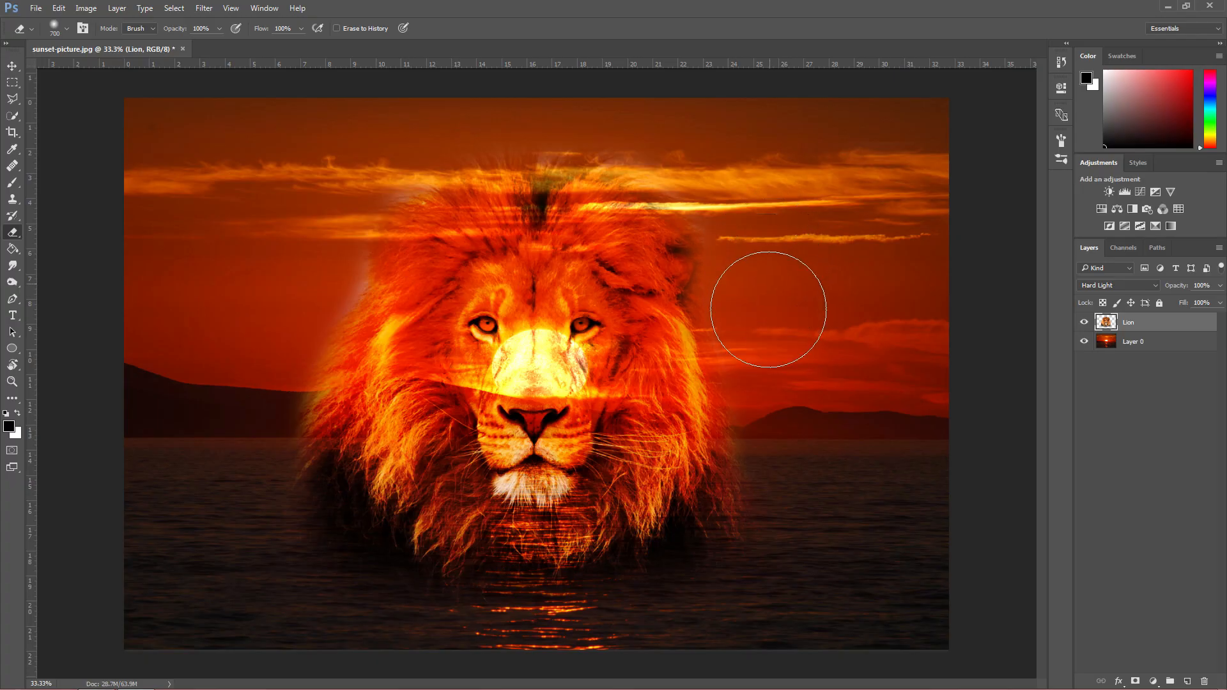
pyautogui.moveTo(664, 115)
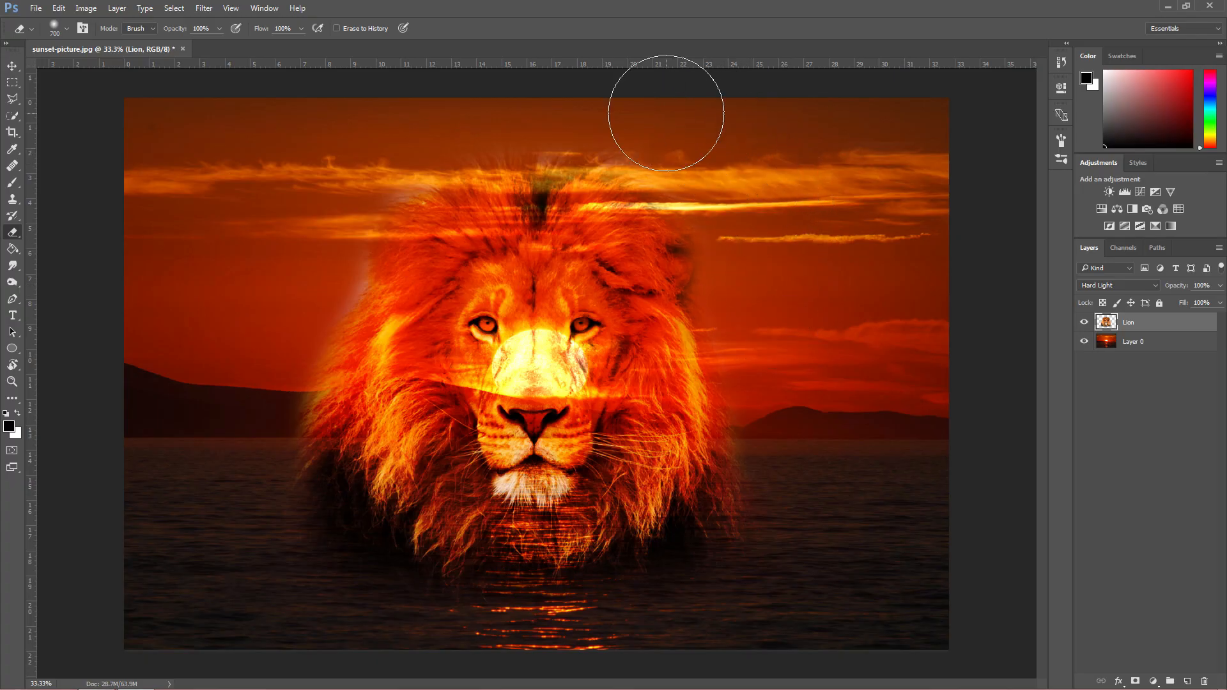
pyautogui.moveTo(427, 103)
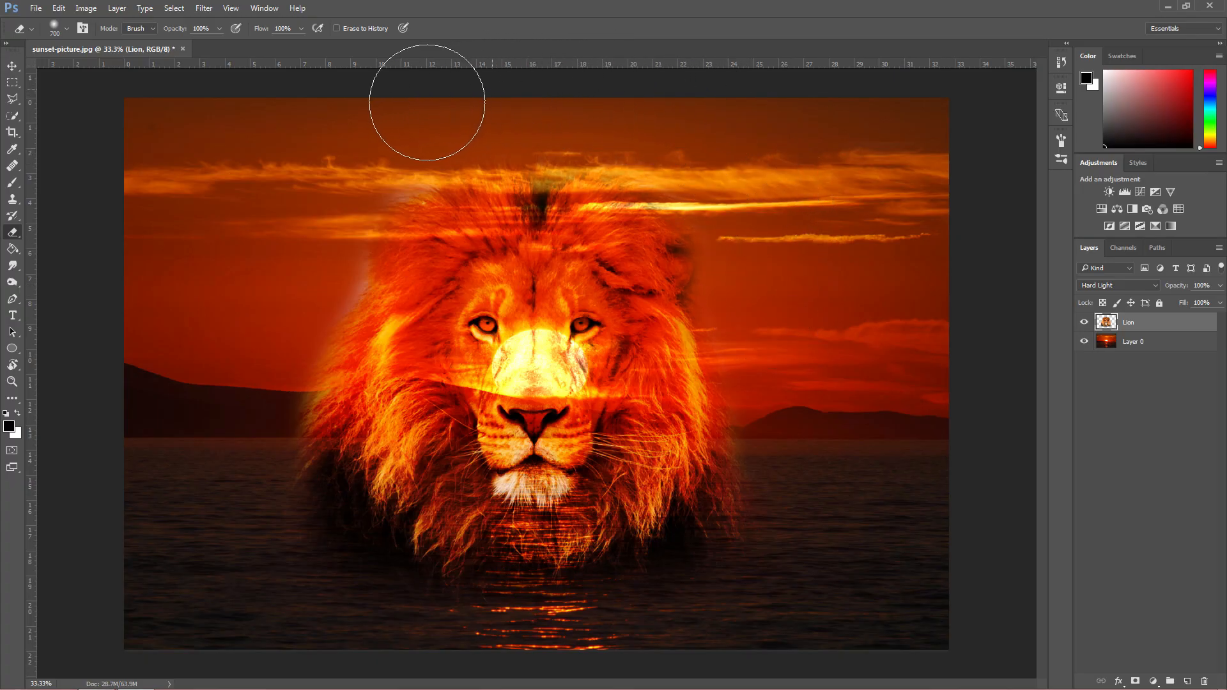
pyautogui.moveTo(284, 302)
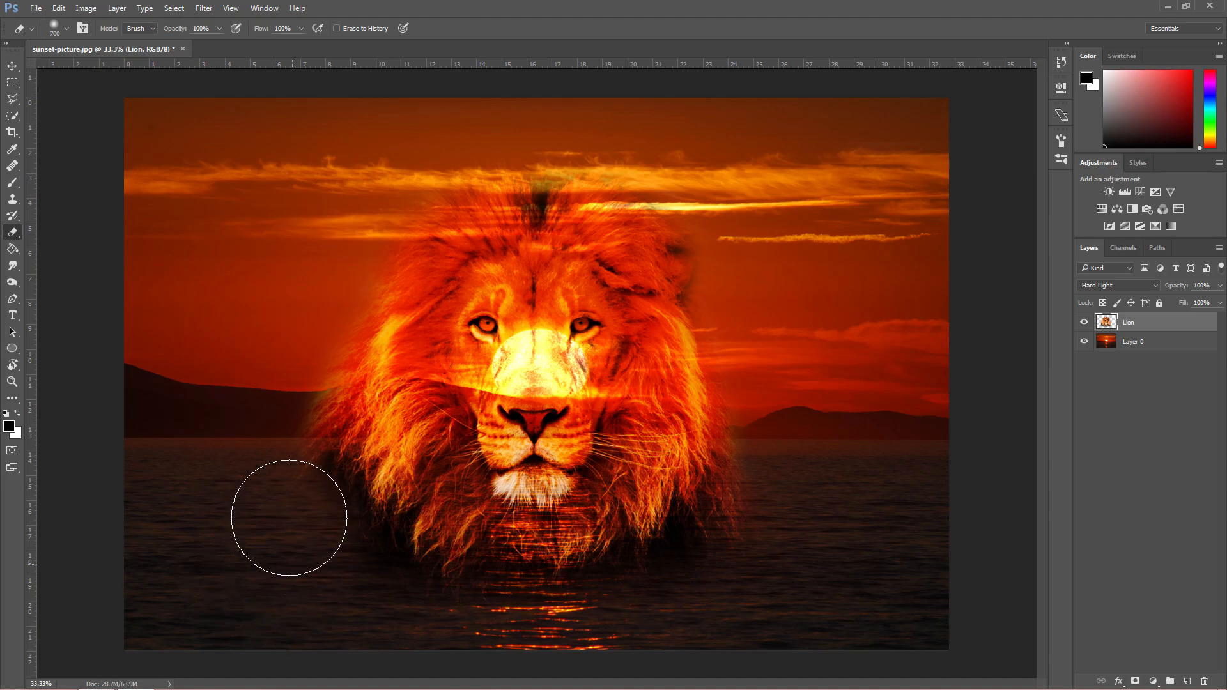
# - Fade the lion's lower mane and bottom edge into the sea and sun reflection with soft erasing
pyautogui.moveTo(290, 516); pyautogui.dragTo(583, 626)
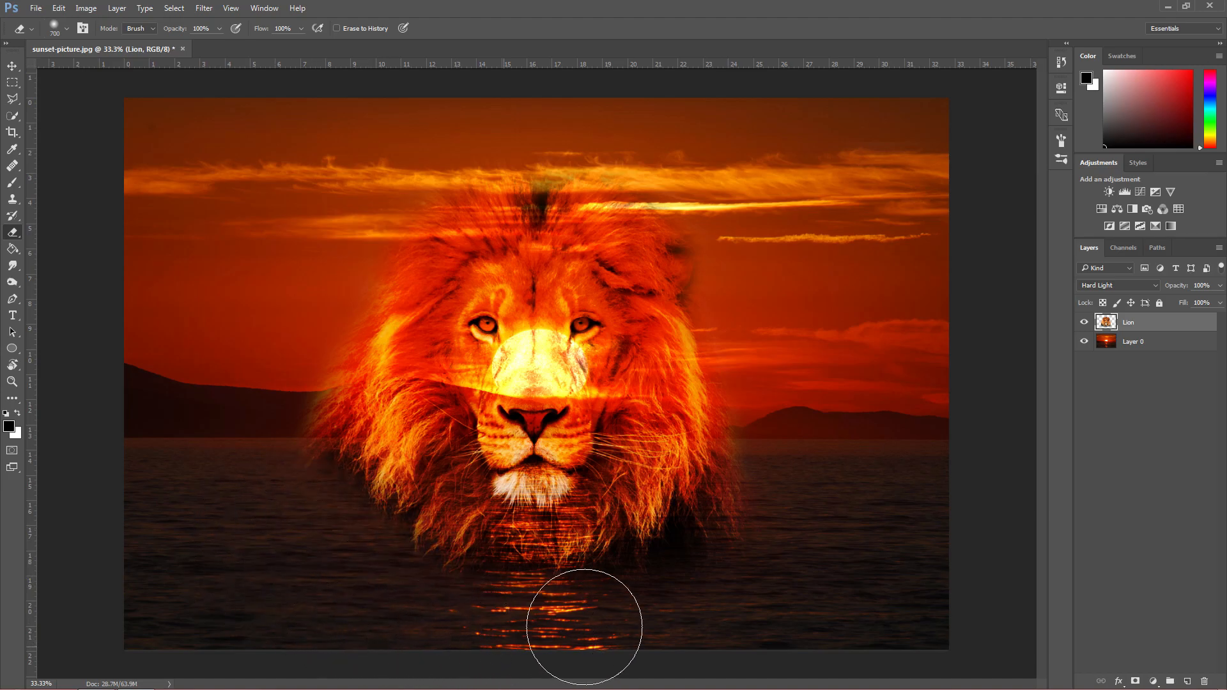
pyautogui.moveTo(582, 627); pyautogui.dragTo(782, 549)
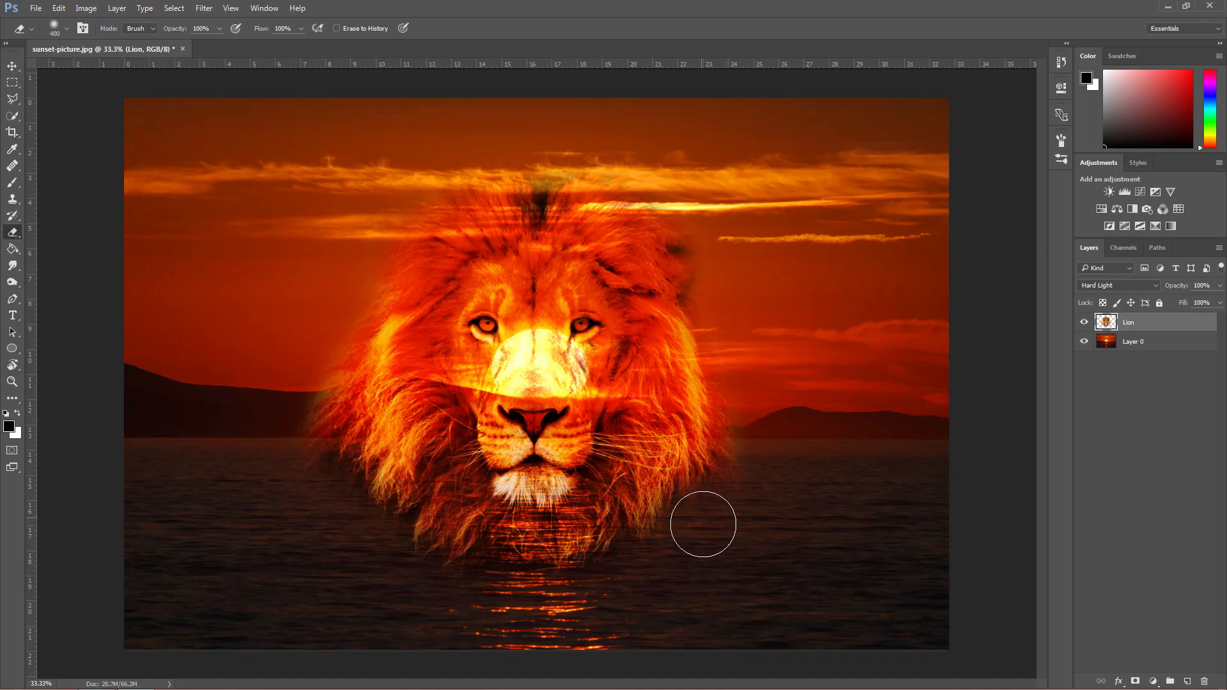
pyautogui.moveTo(701, 524); pyautogui.dragTo(501, 606)
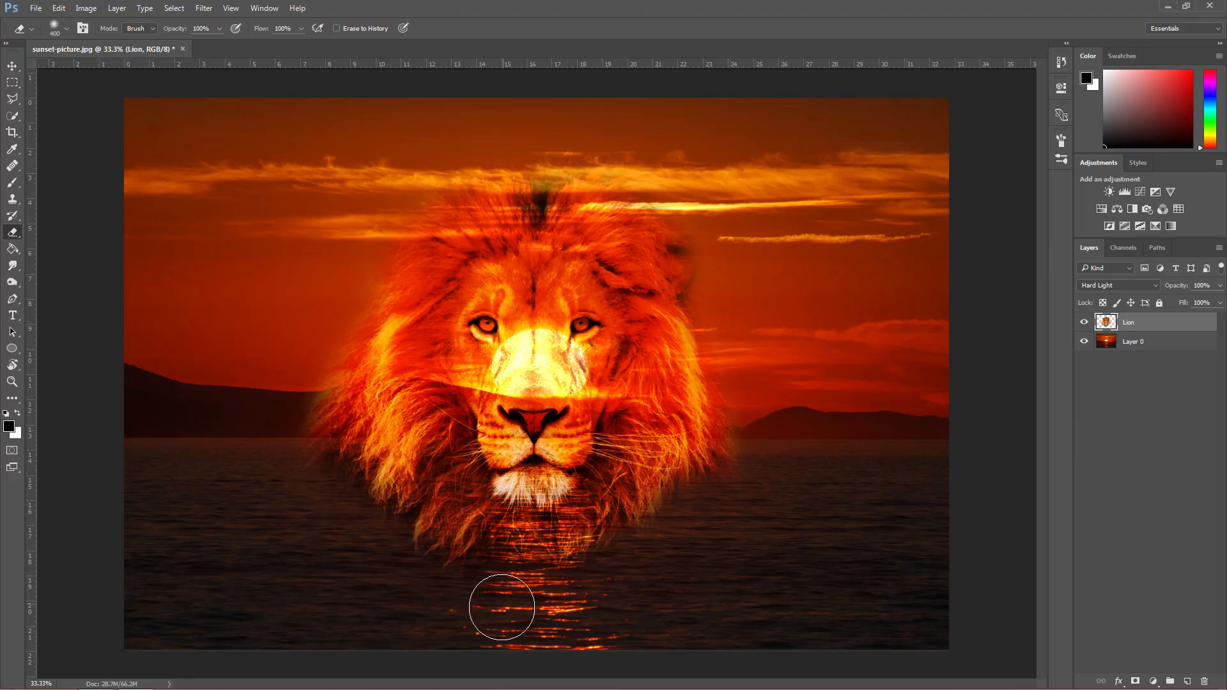
pyautogui.moveTo(501, 607); pyautogui.dragTo(353, 519)
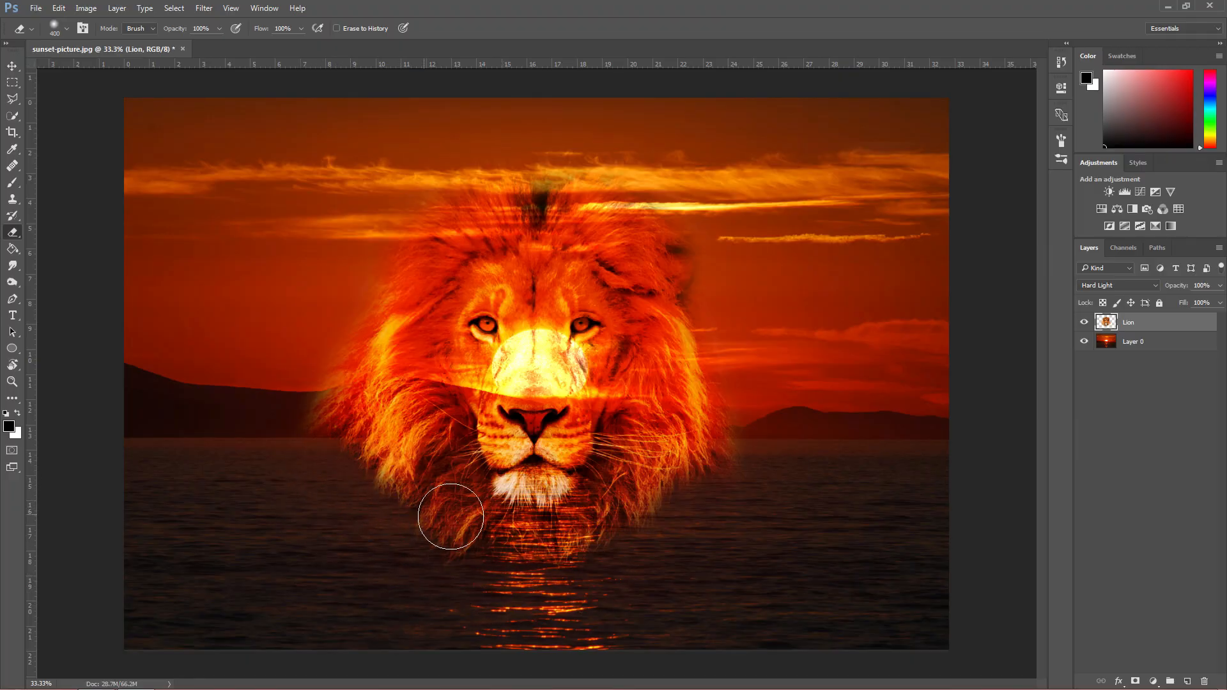
pyautogui.moveTo(852, 493)
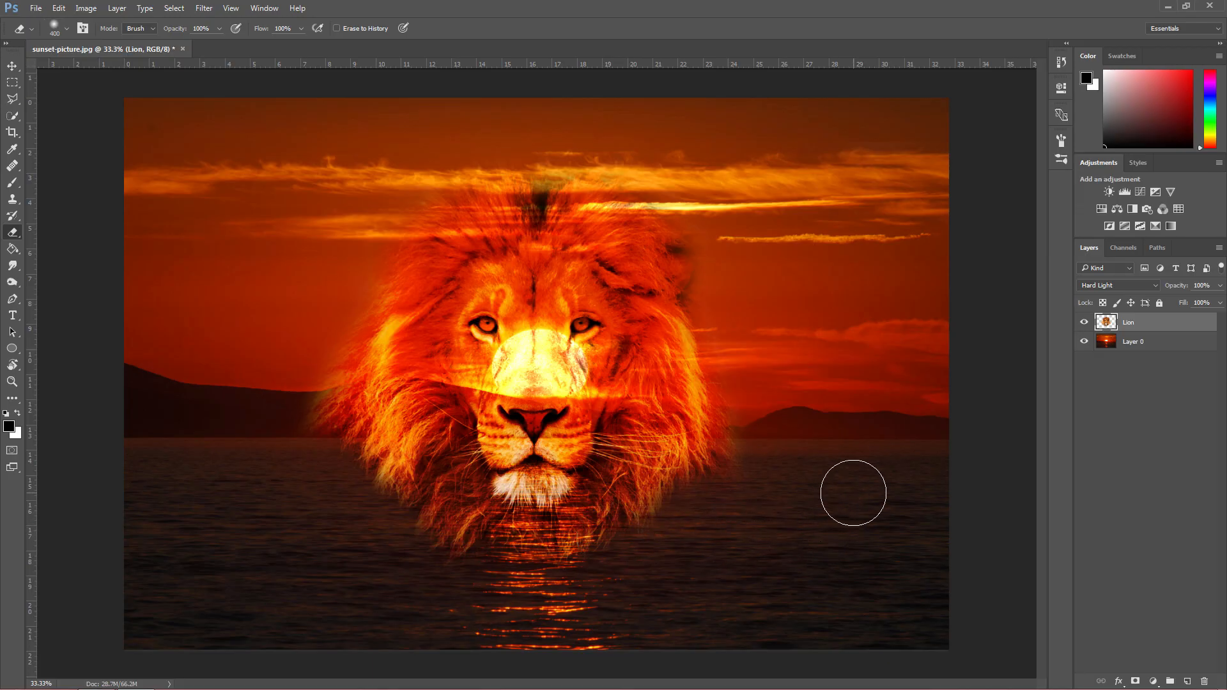
pyautogui.click(12, 65)
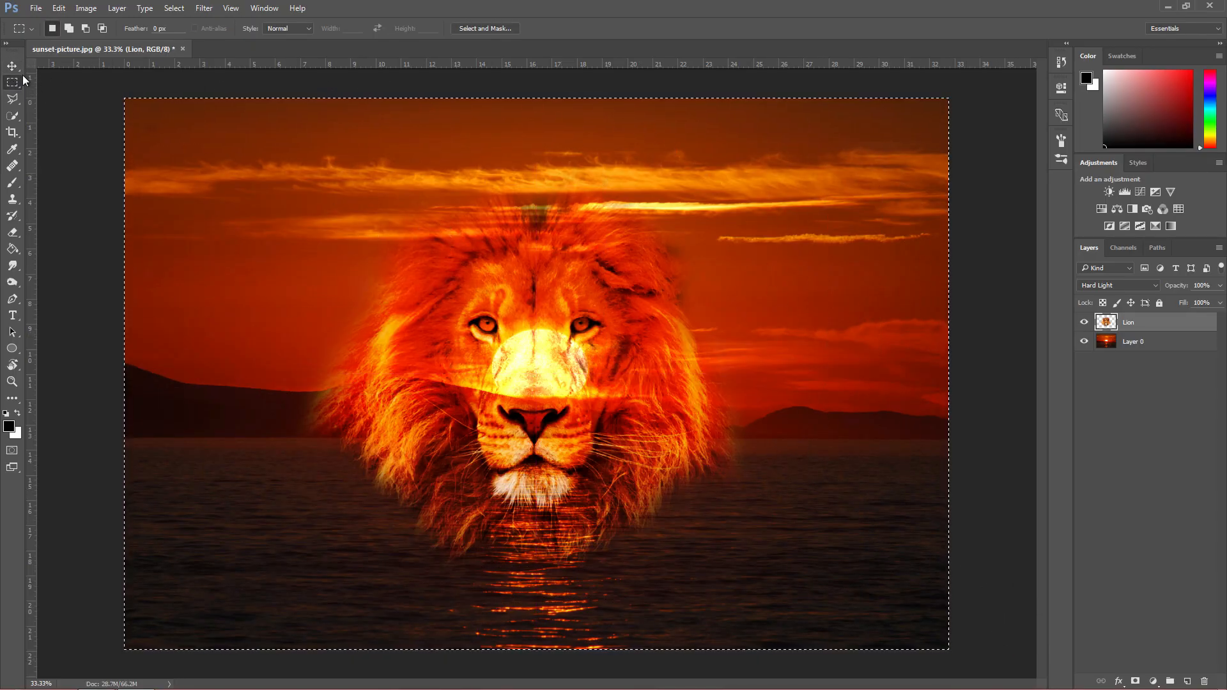
pyautogui.click(13, 65)
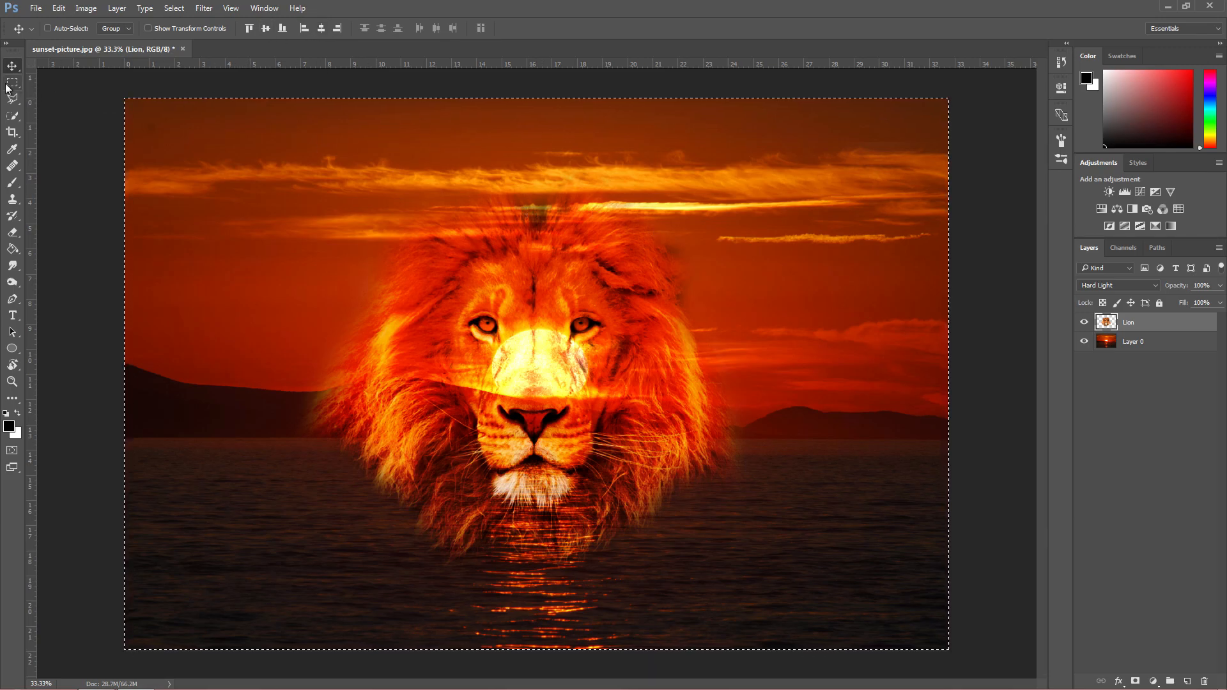
pyautogui.click(13, 83)
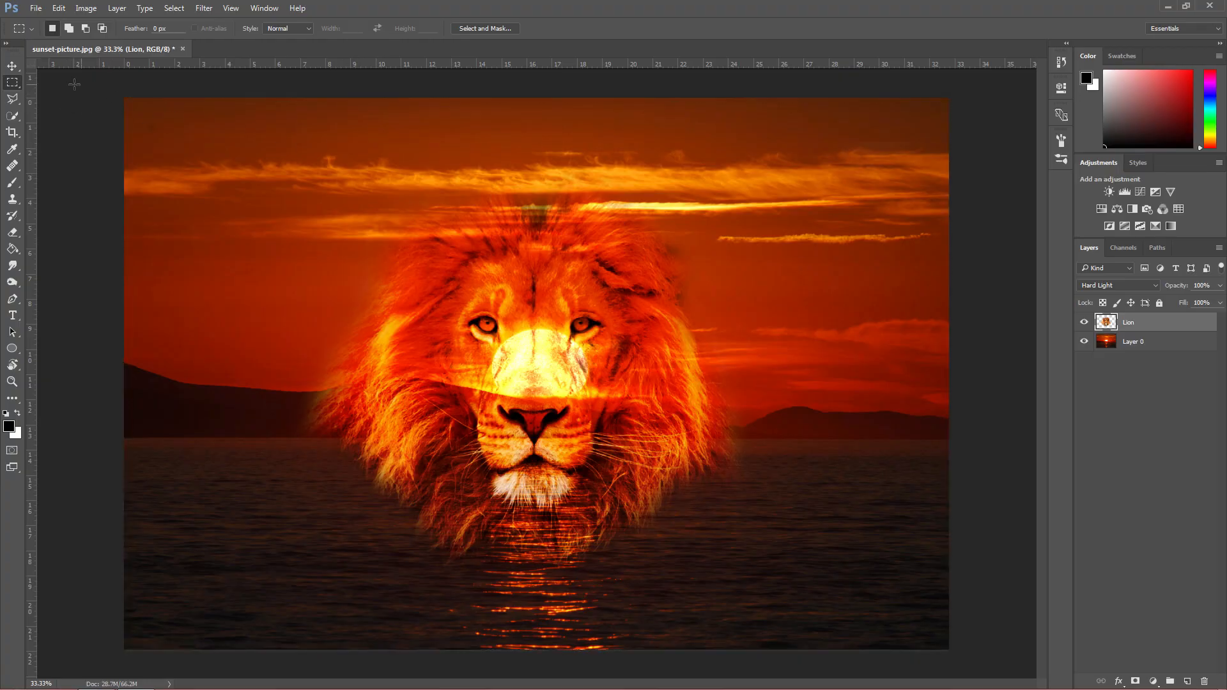
pyautogui.click(13, 65)
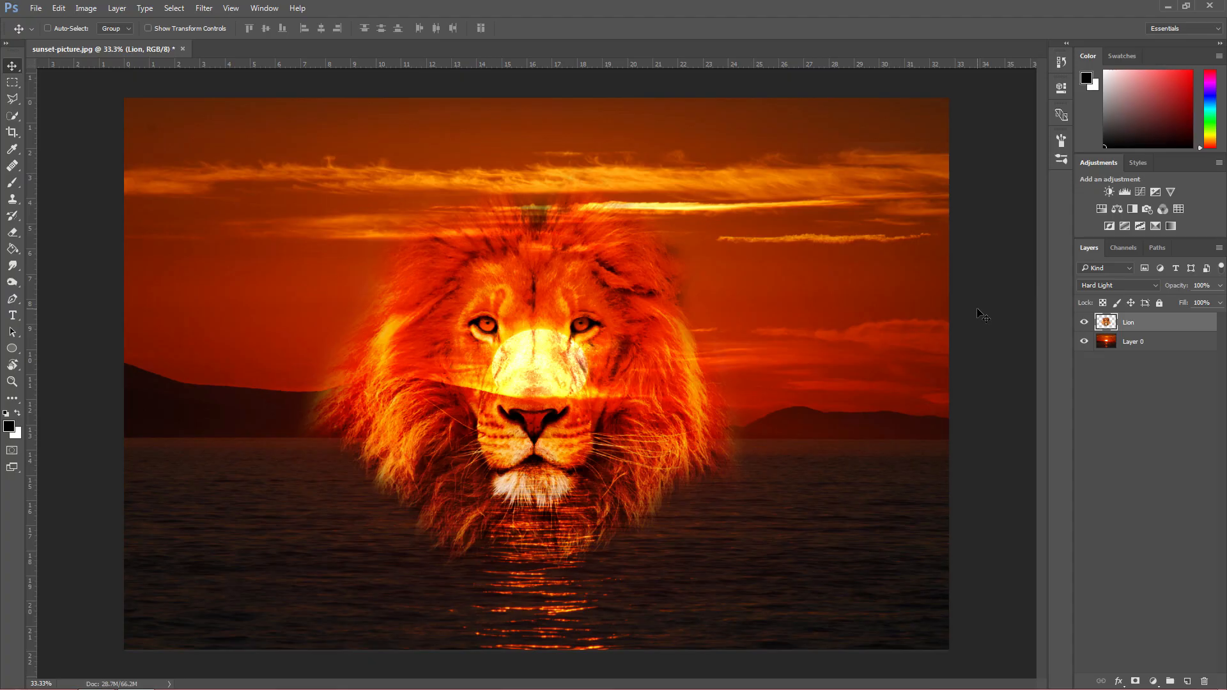
pyautogui.moveTo(988, 311)
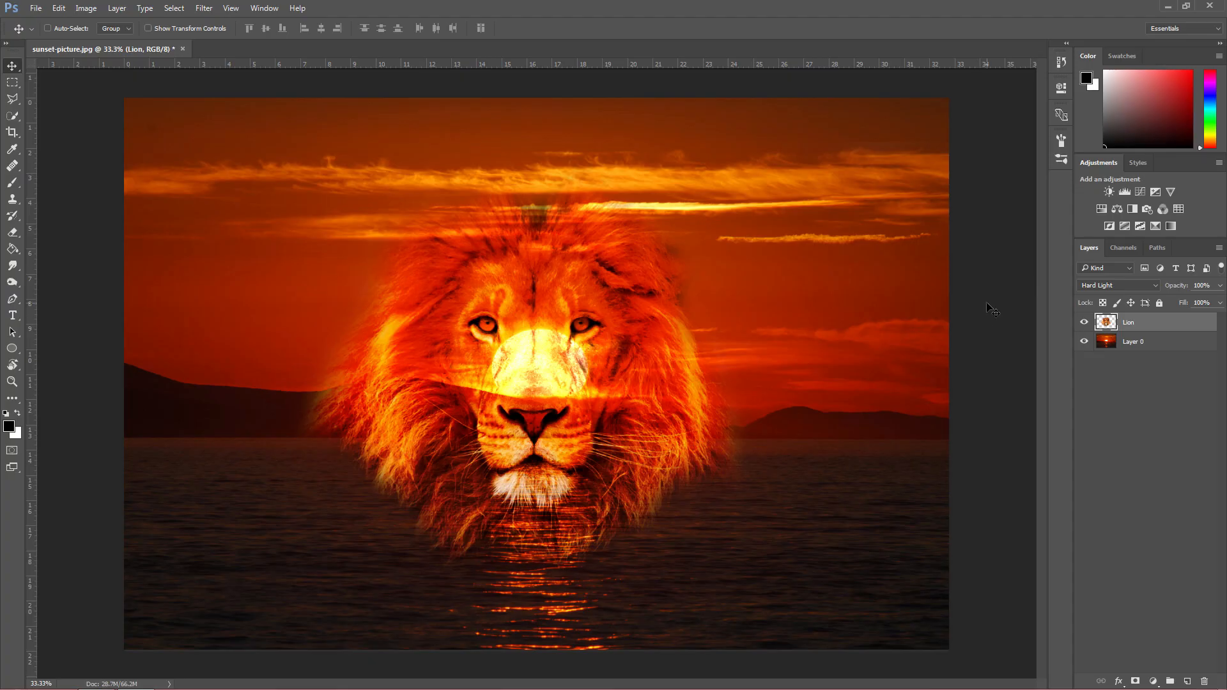
pyautogui.moveTo(1163, 287)
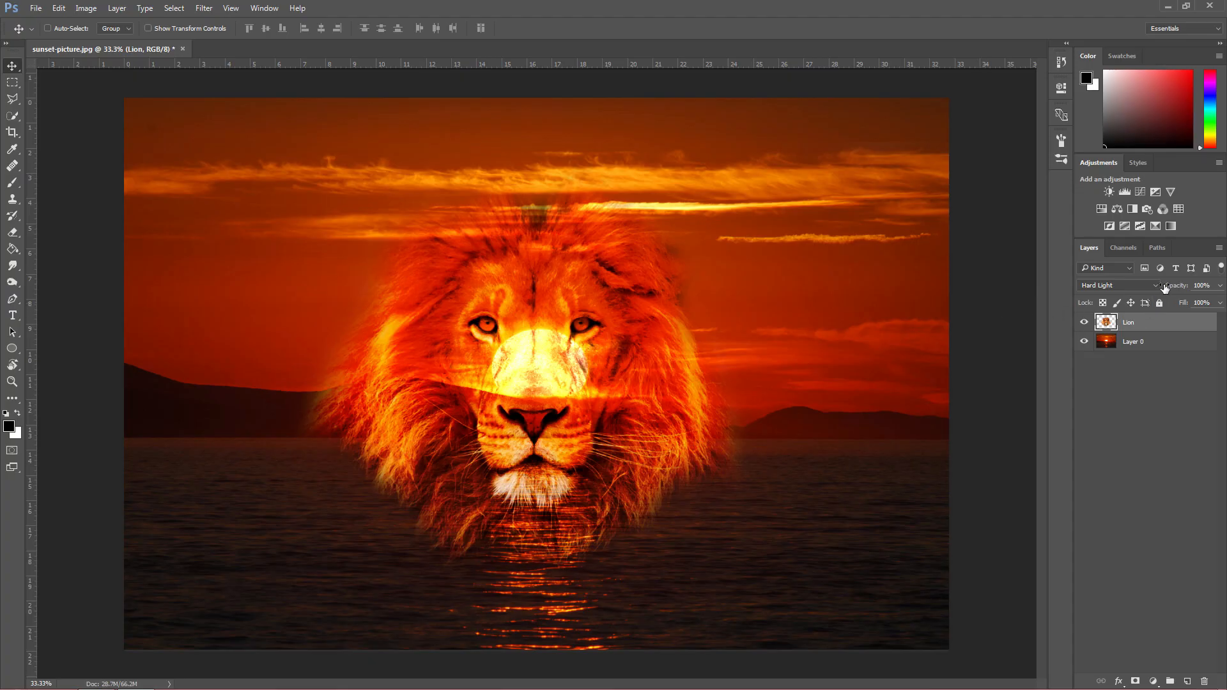
pyautogui.moveTo(1125, 288)
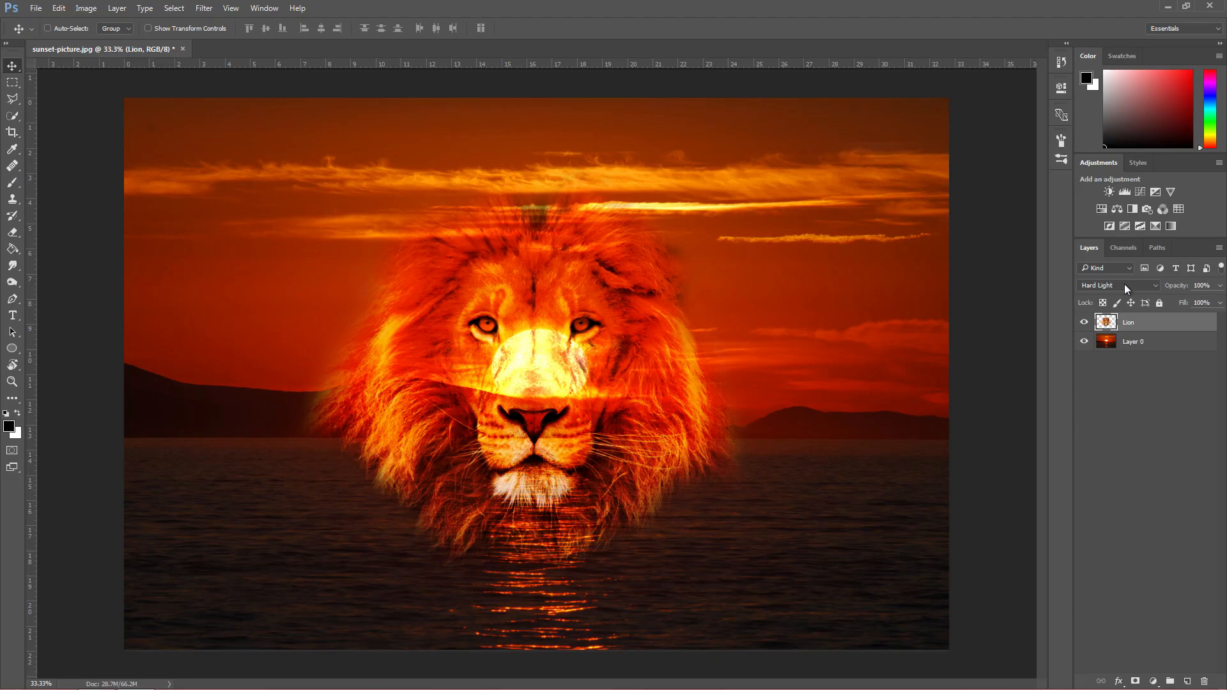
pyautogui.moveTo(1120, 285)
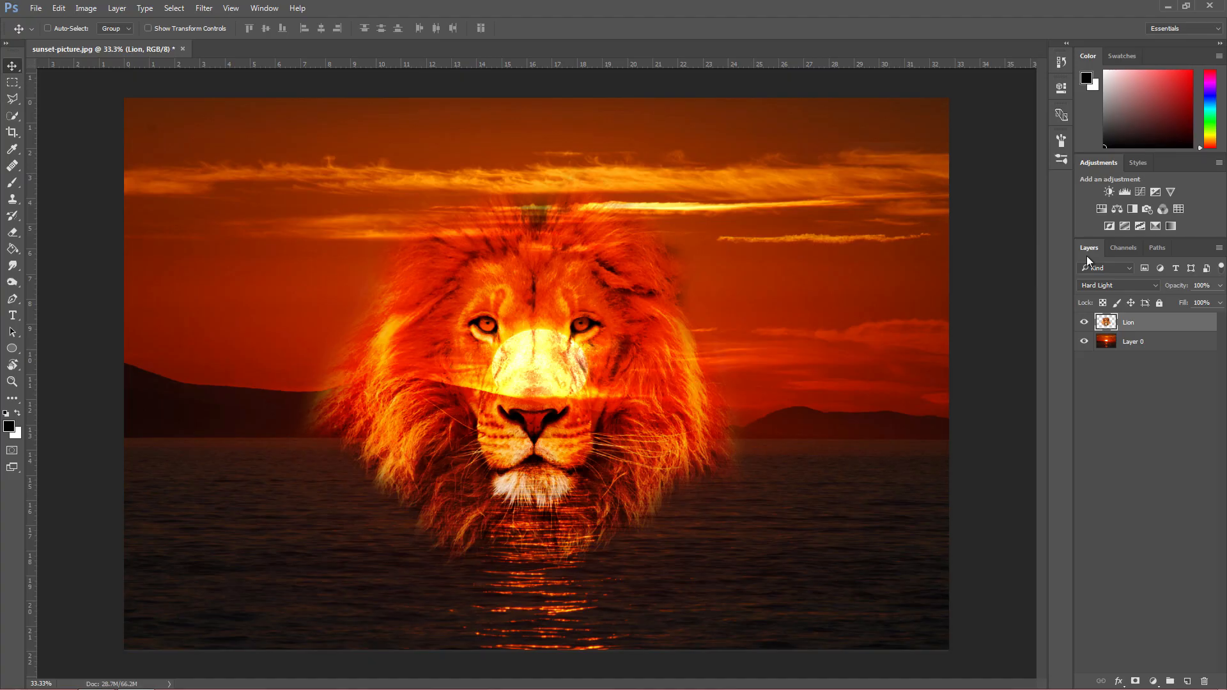
pyautogui.moveTo(1086, 261)
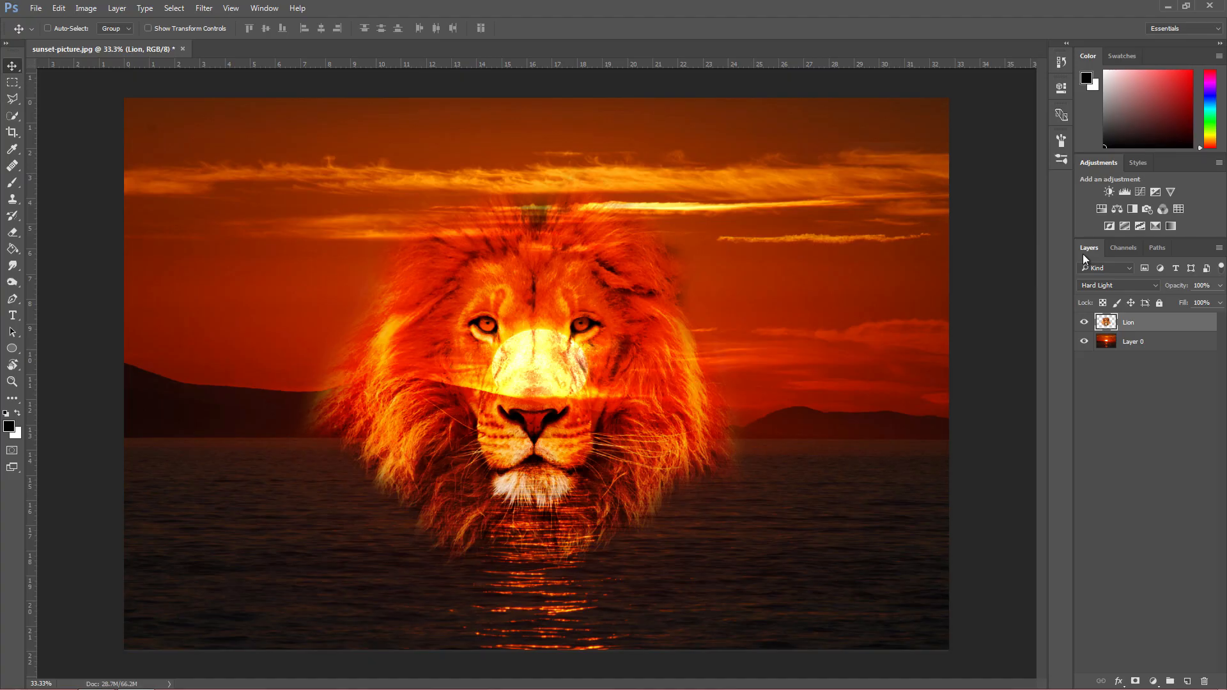